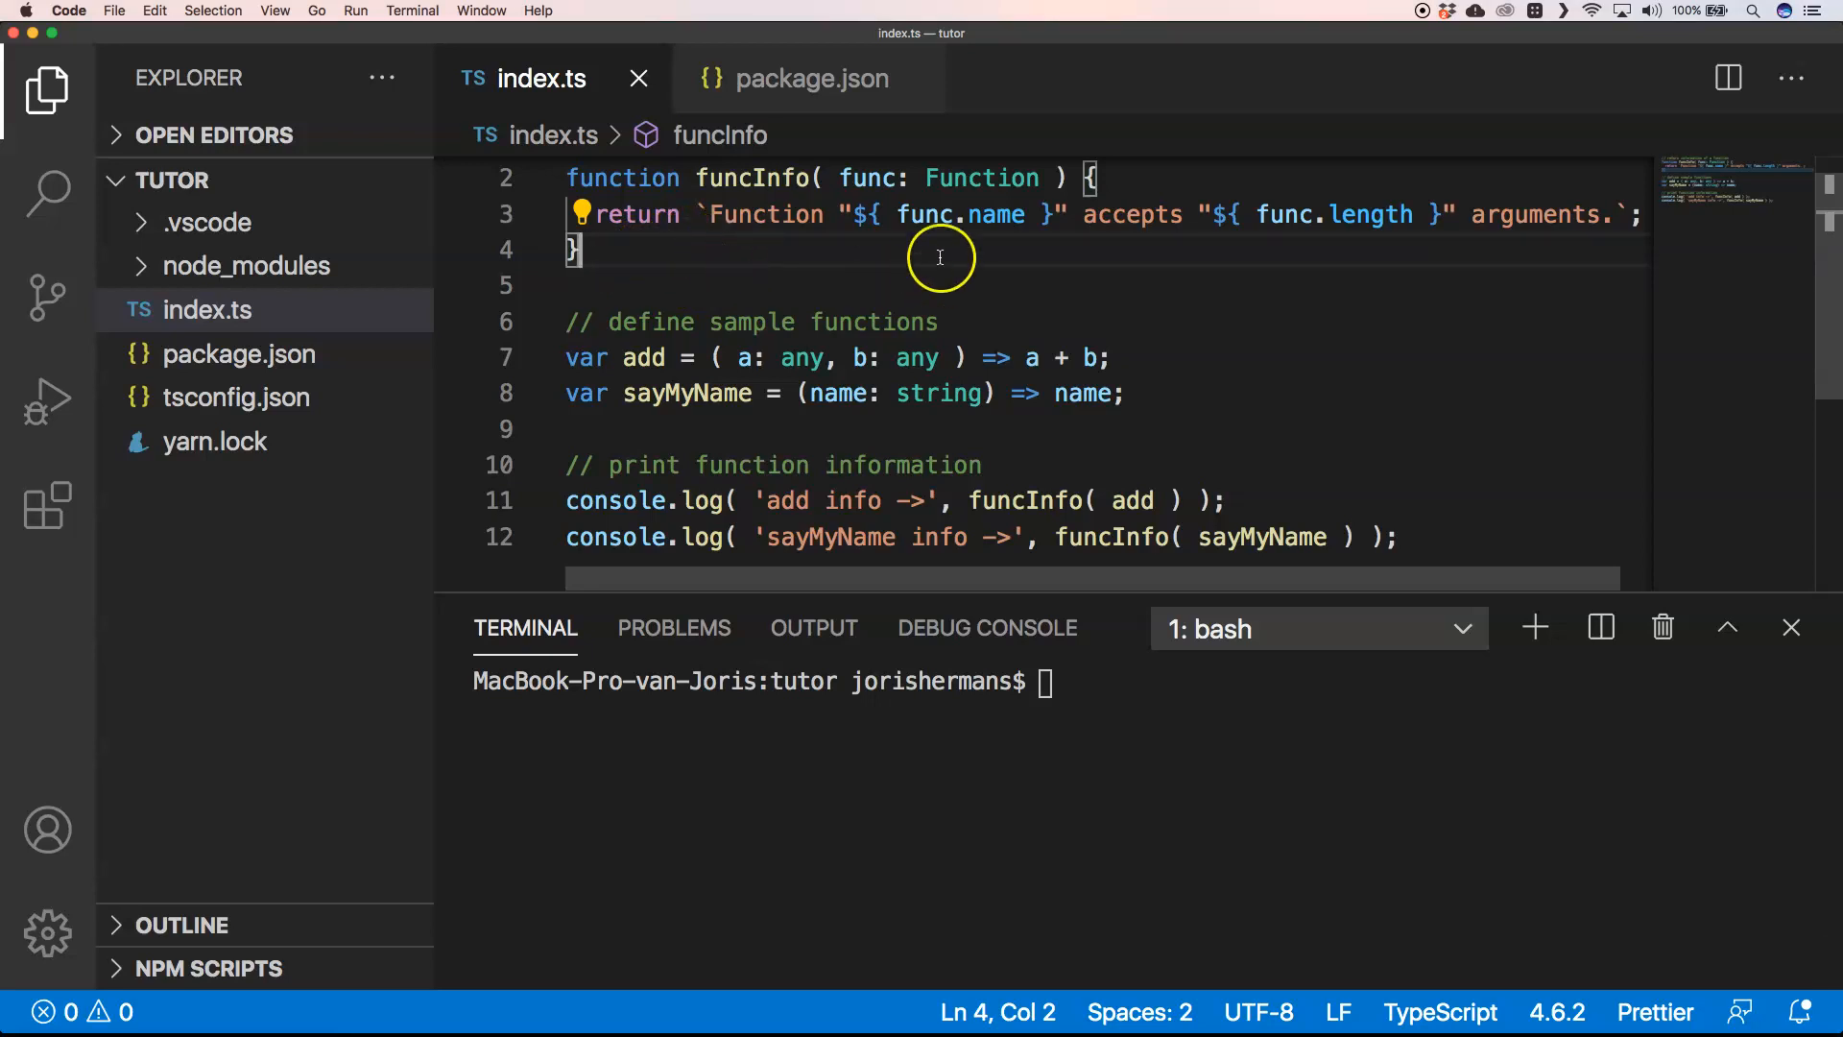
mouse_move(918, 261)
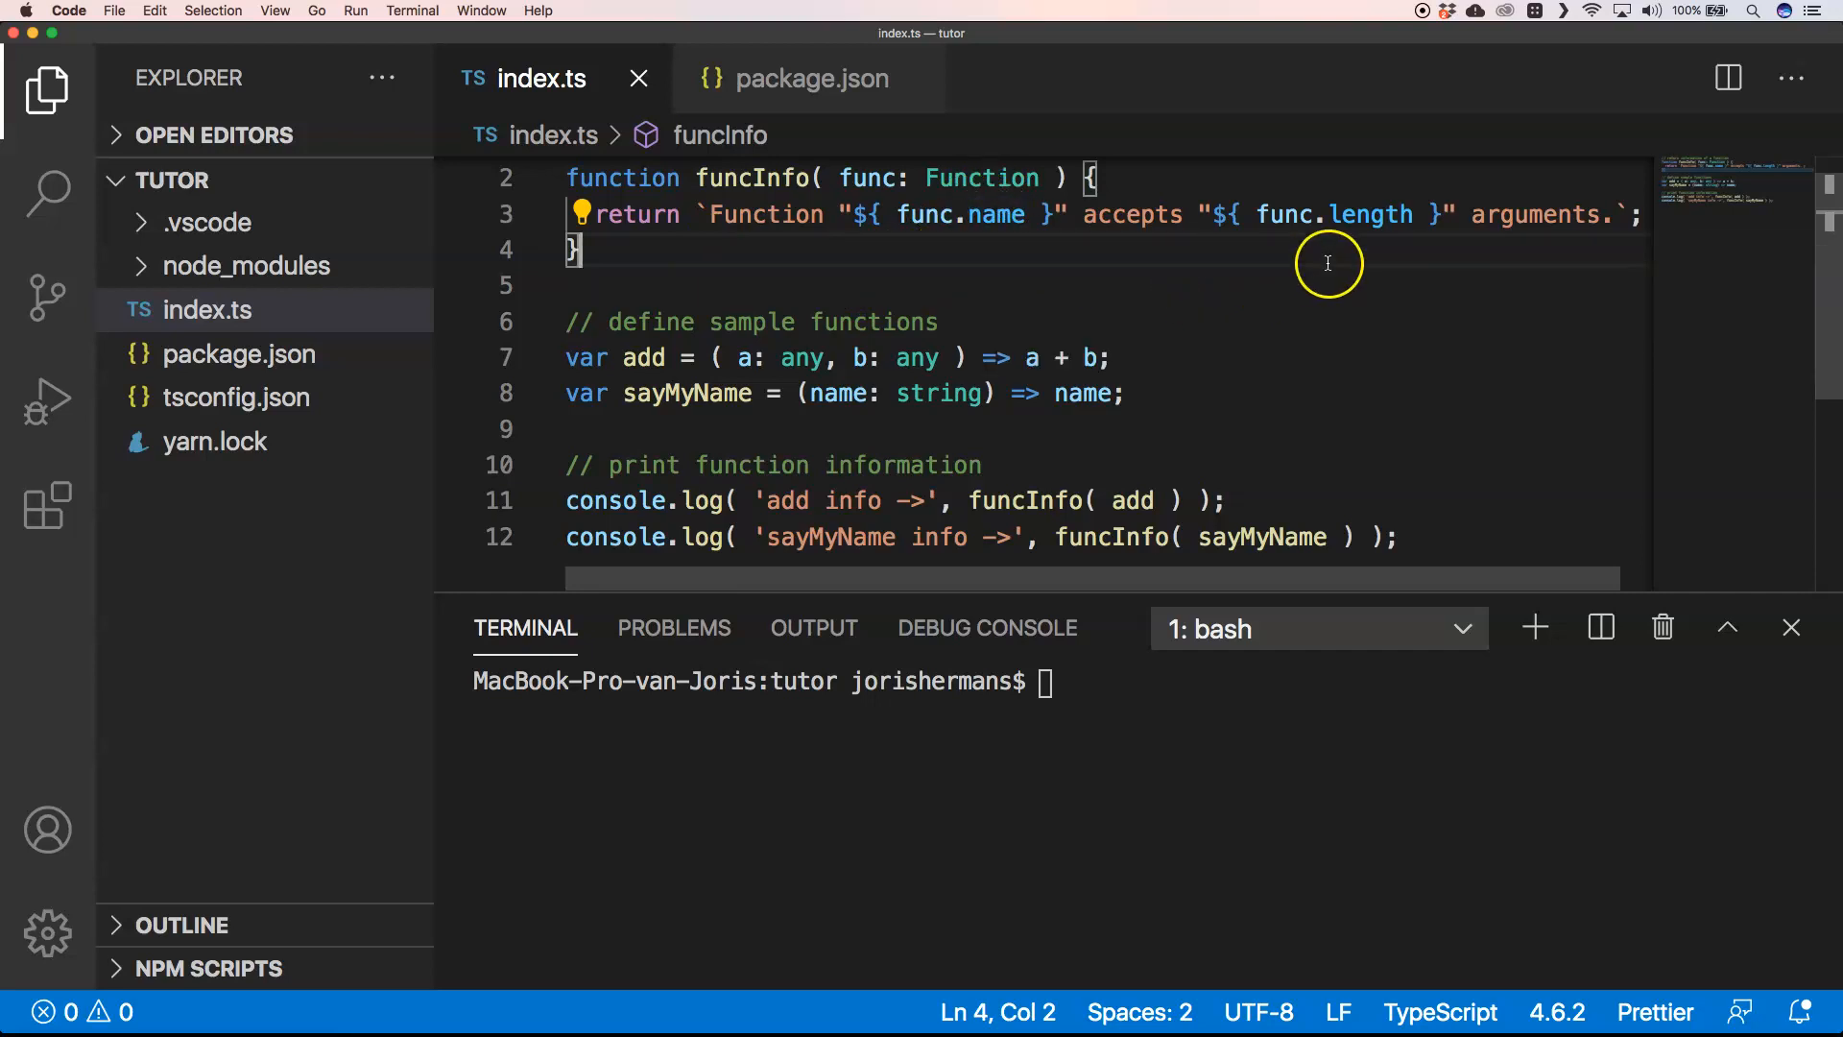
mouse_move(902, 286)
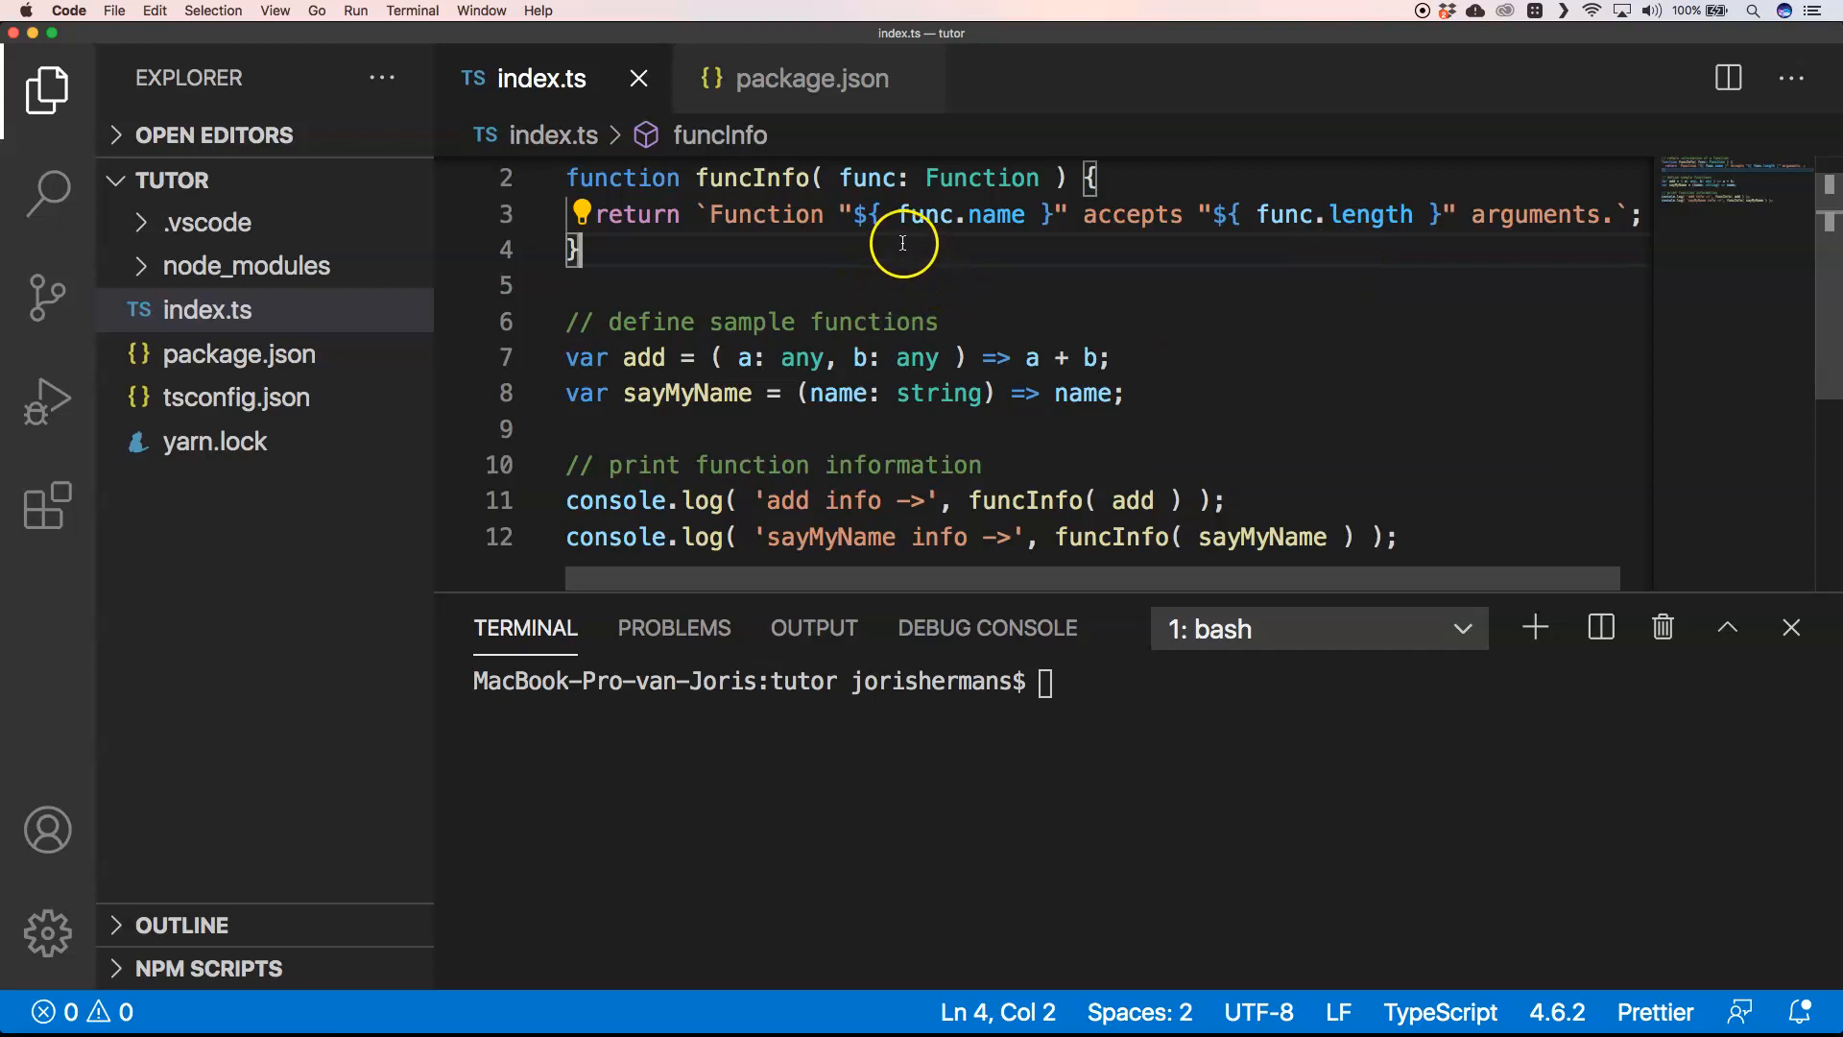
mouse_move(1106, 228)
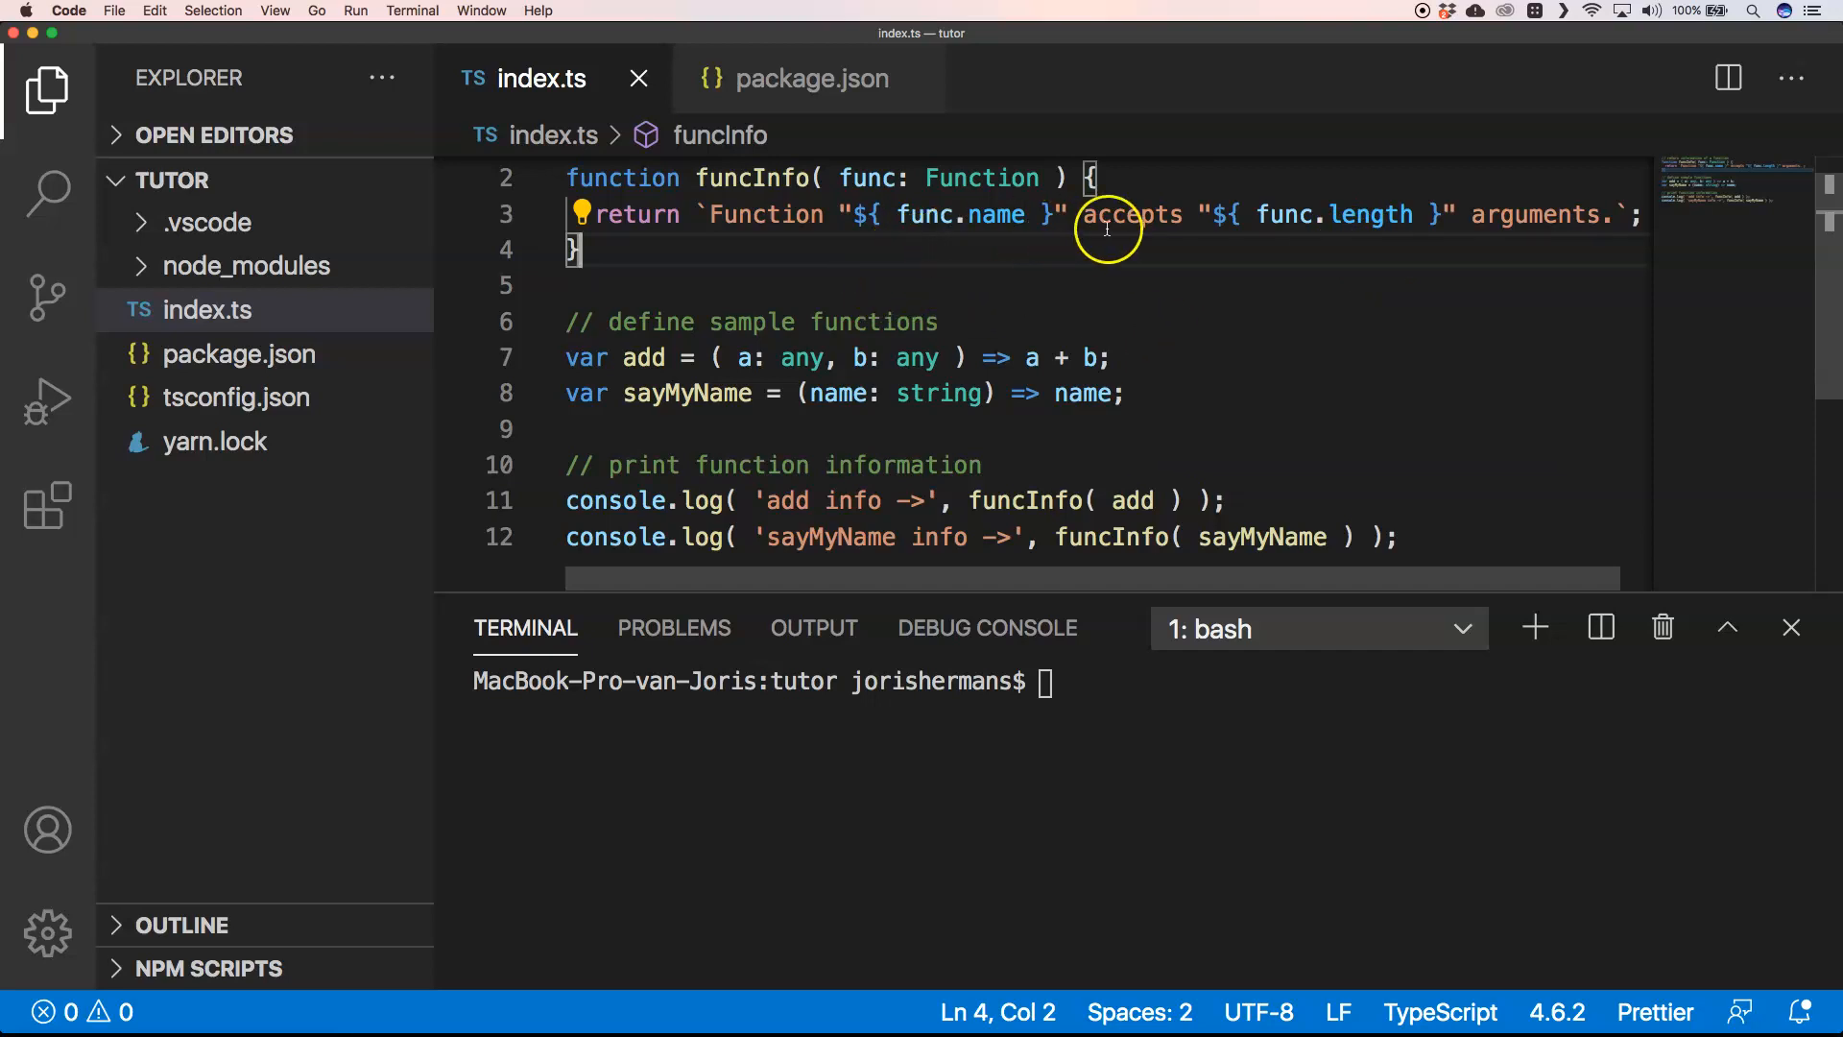
mouse_move(1508, 248)
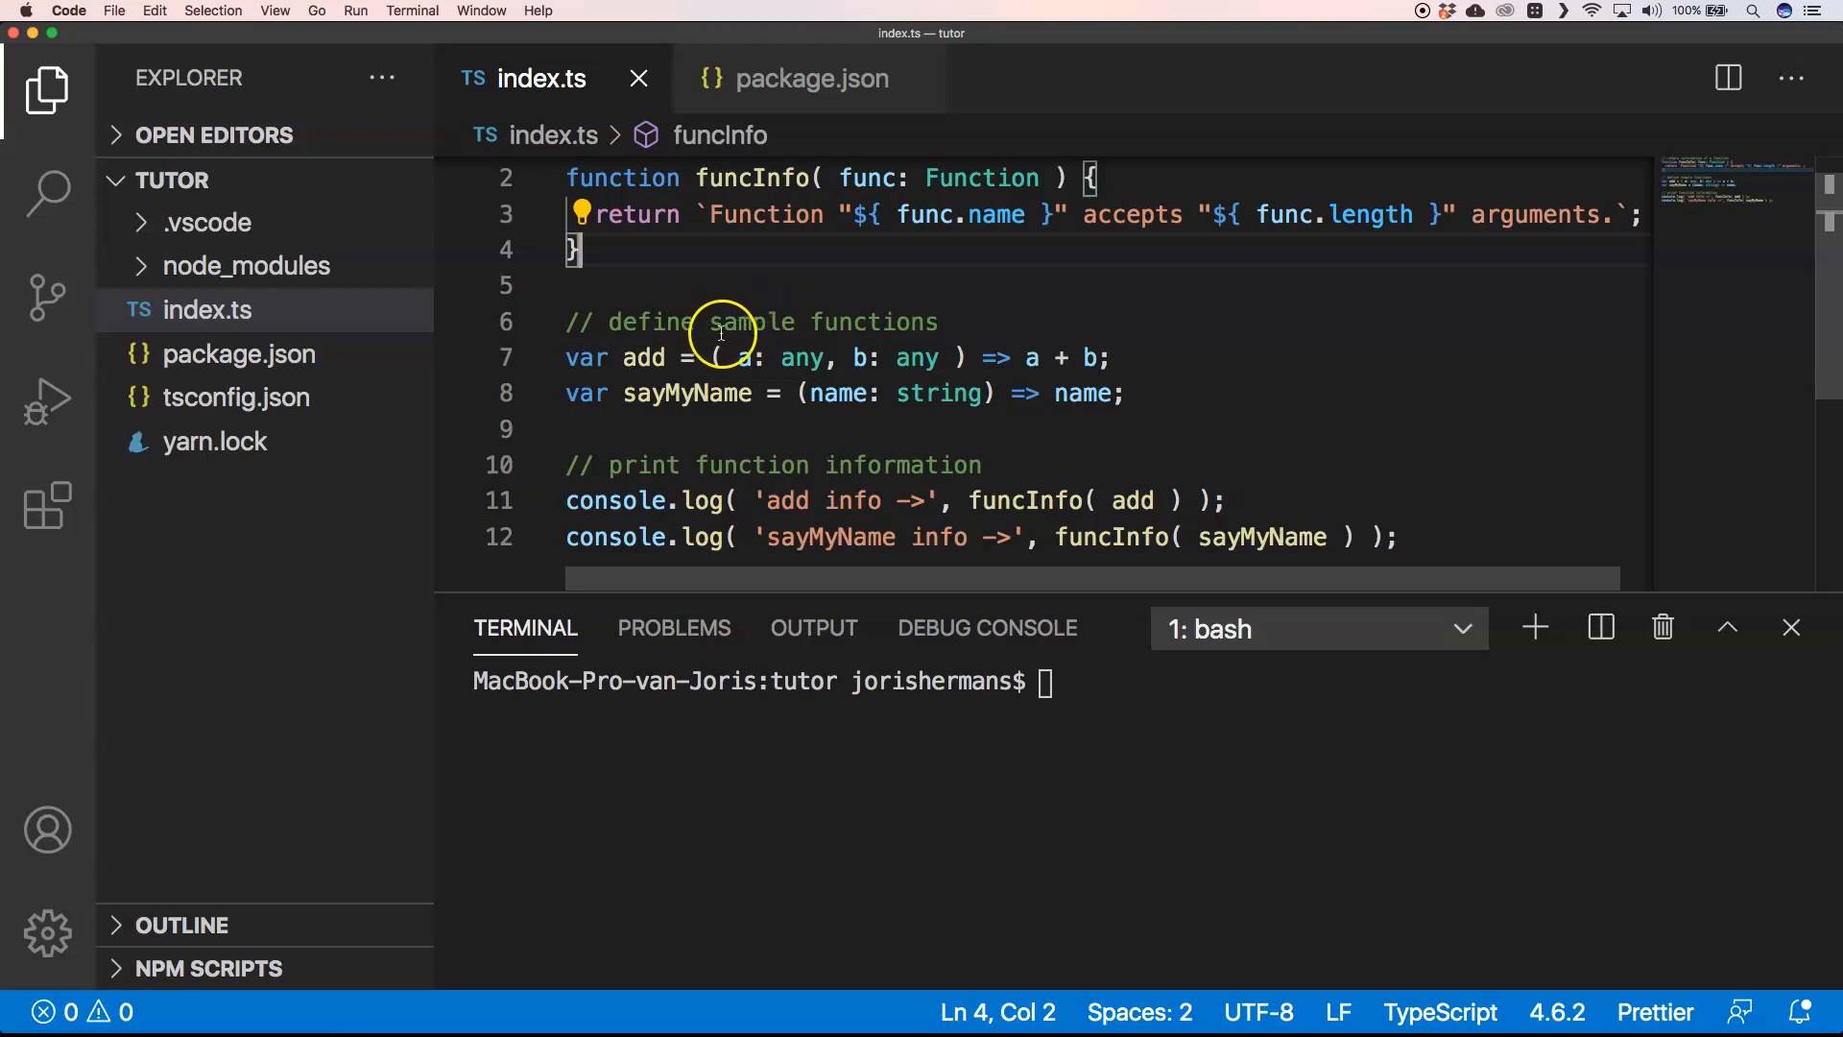
mouse_move(643, 359)
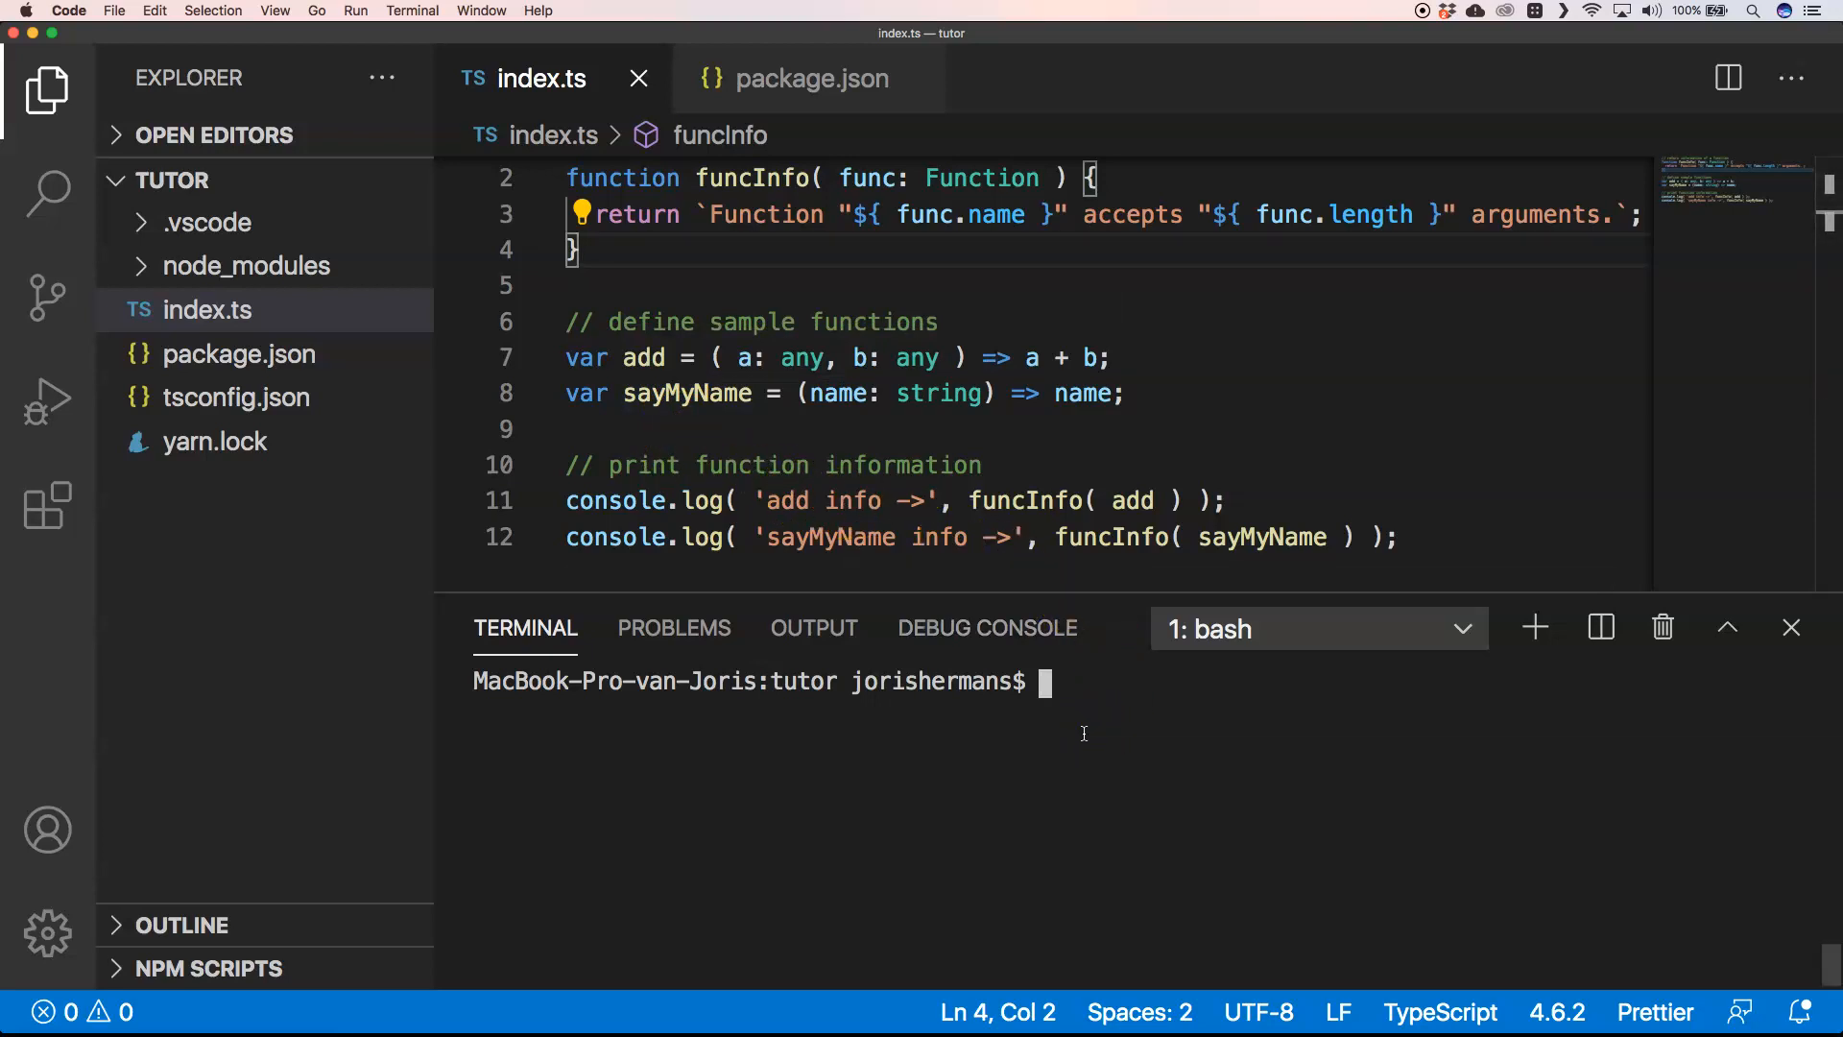
Run index.ts with 'deno run index.ts' to print each function's argument count.
text(deno run index.ts)
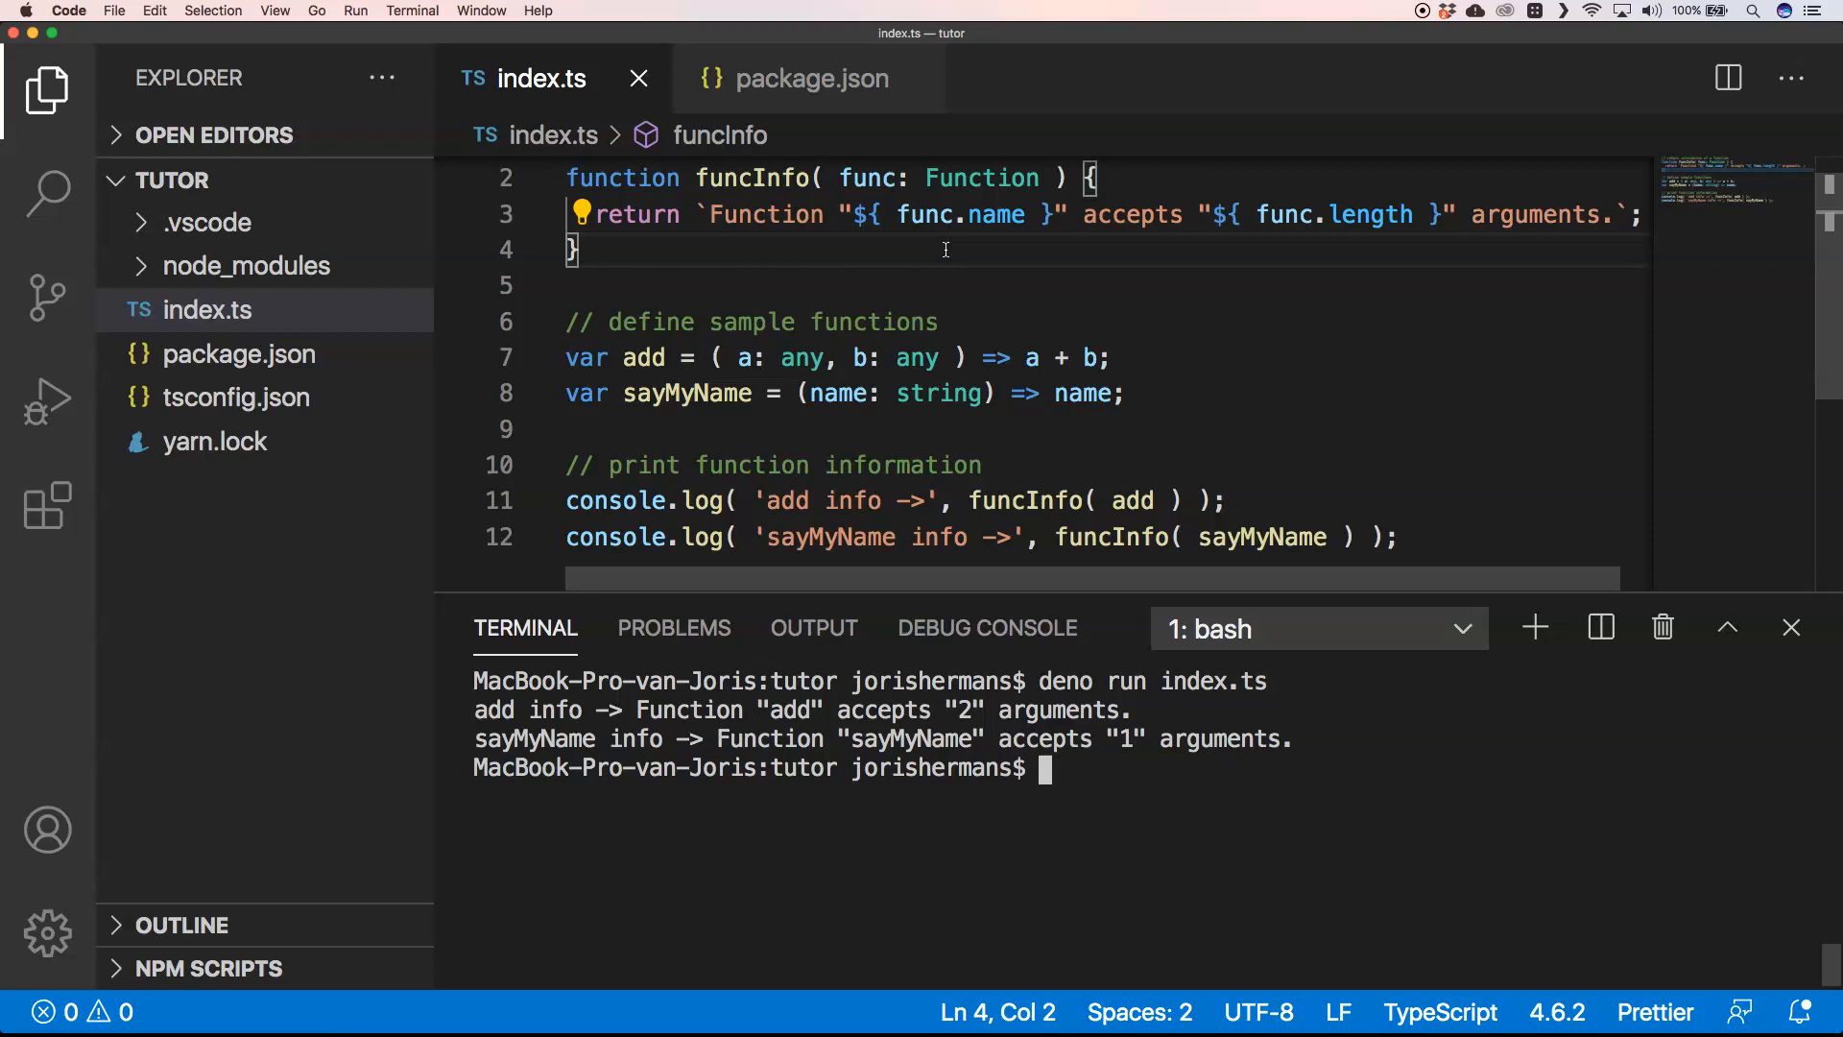
Start a new line below funcInfo reading 'Object.get' to browse Object methods.
key(enter)
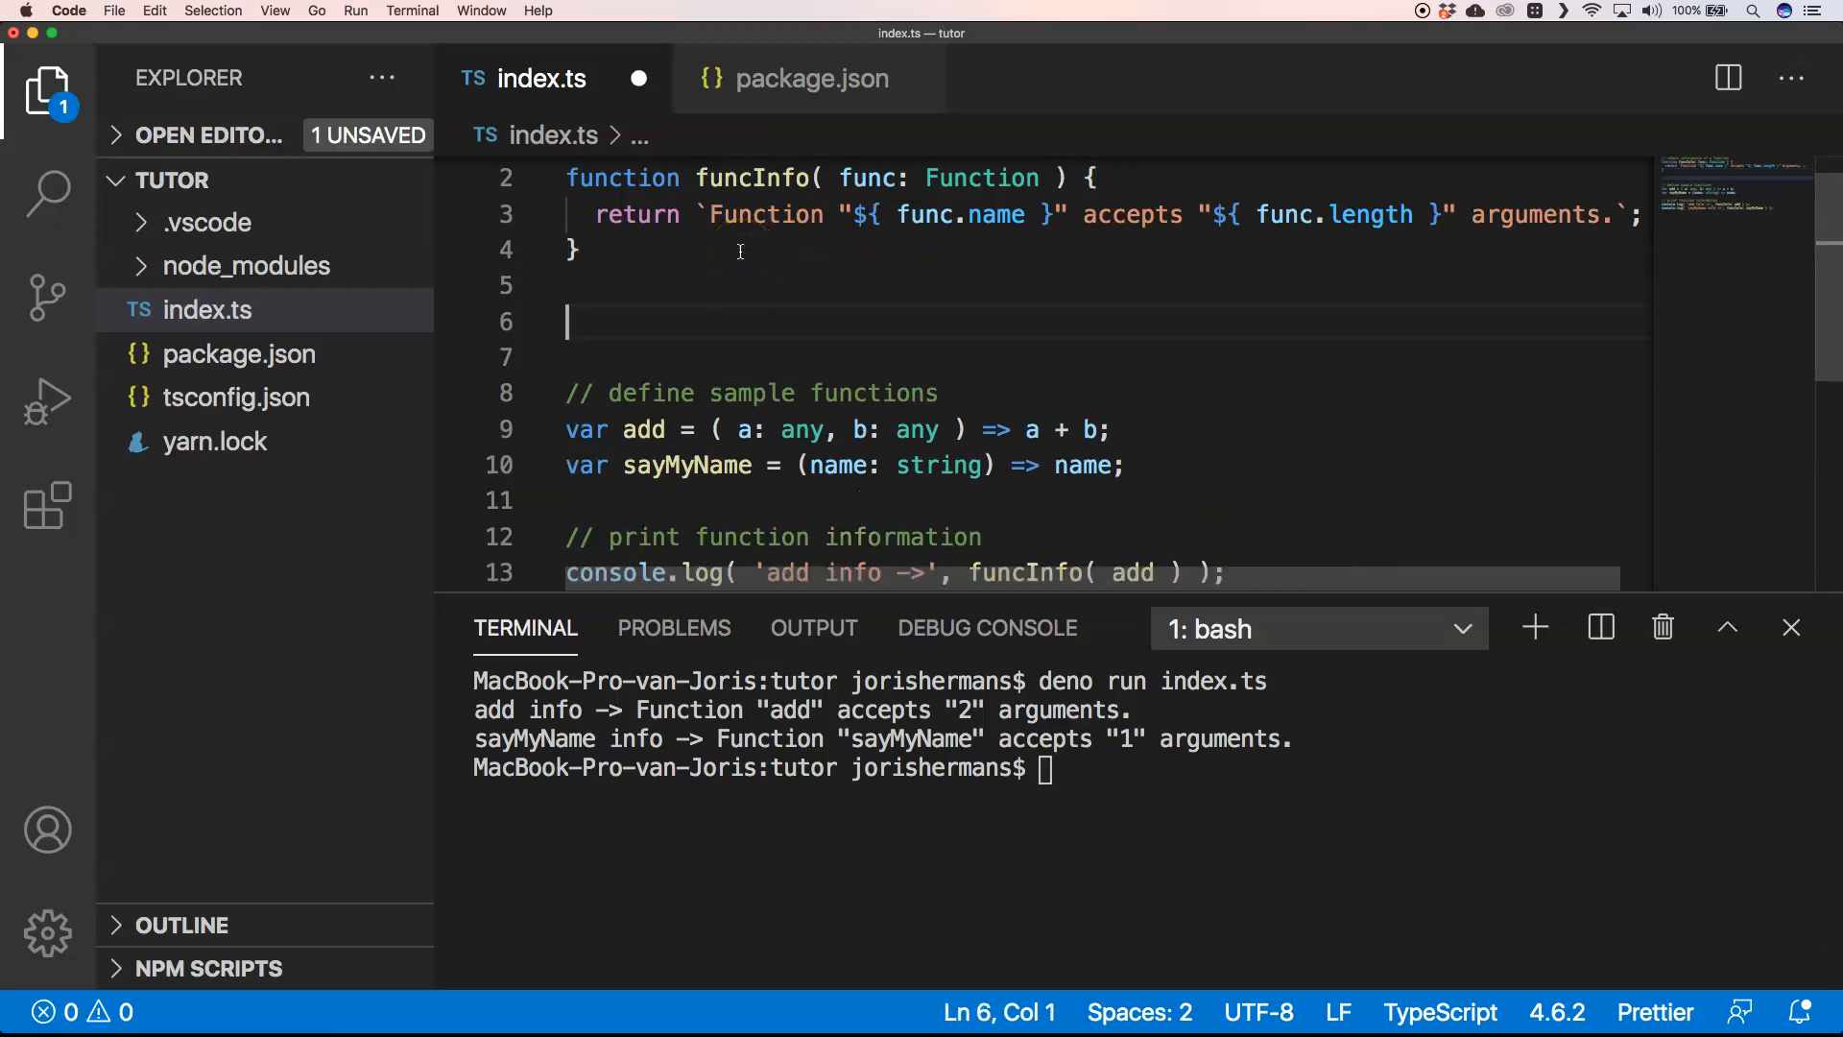
text(Object)
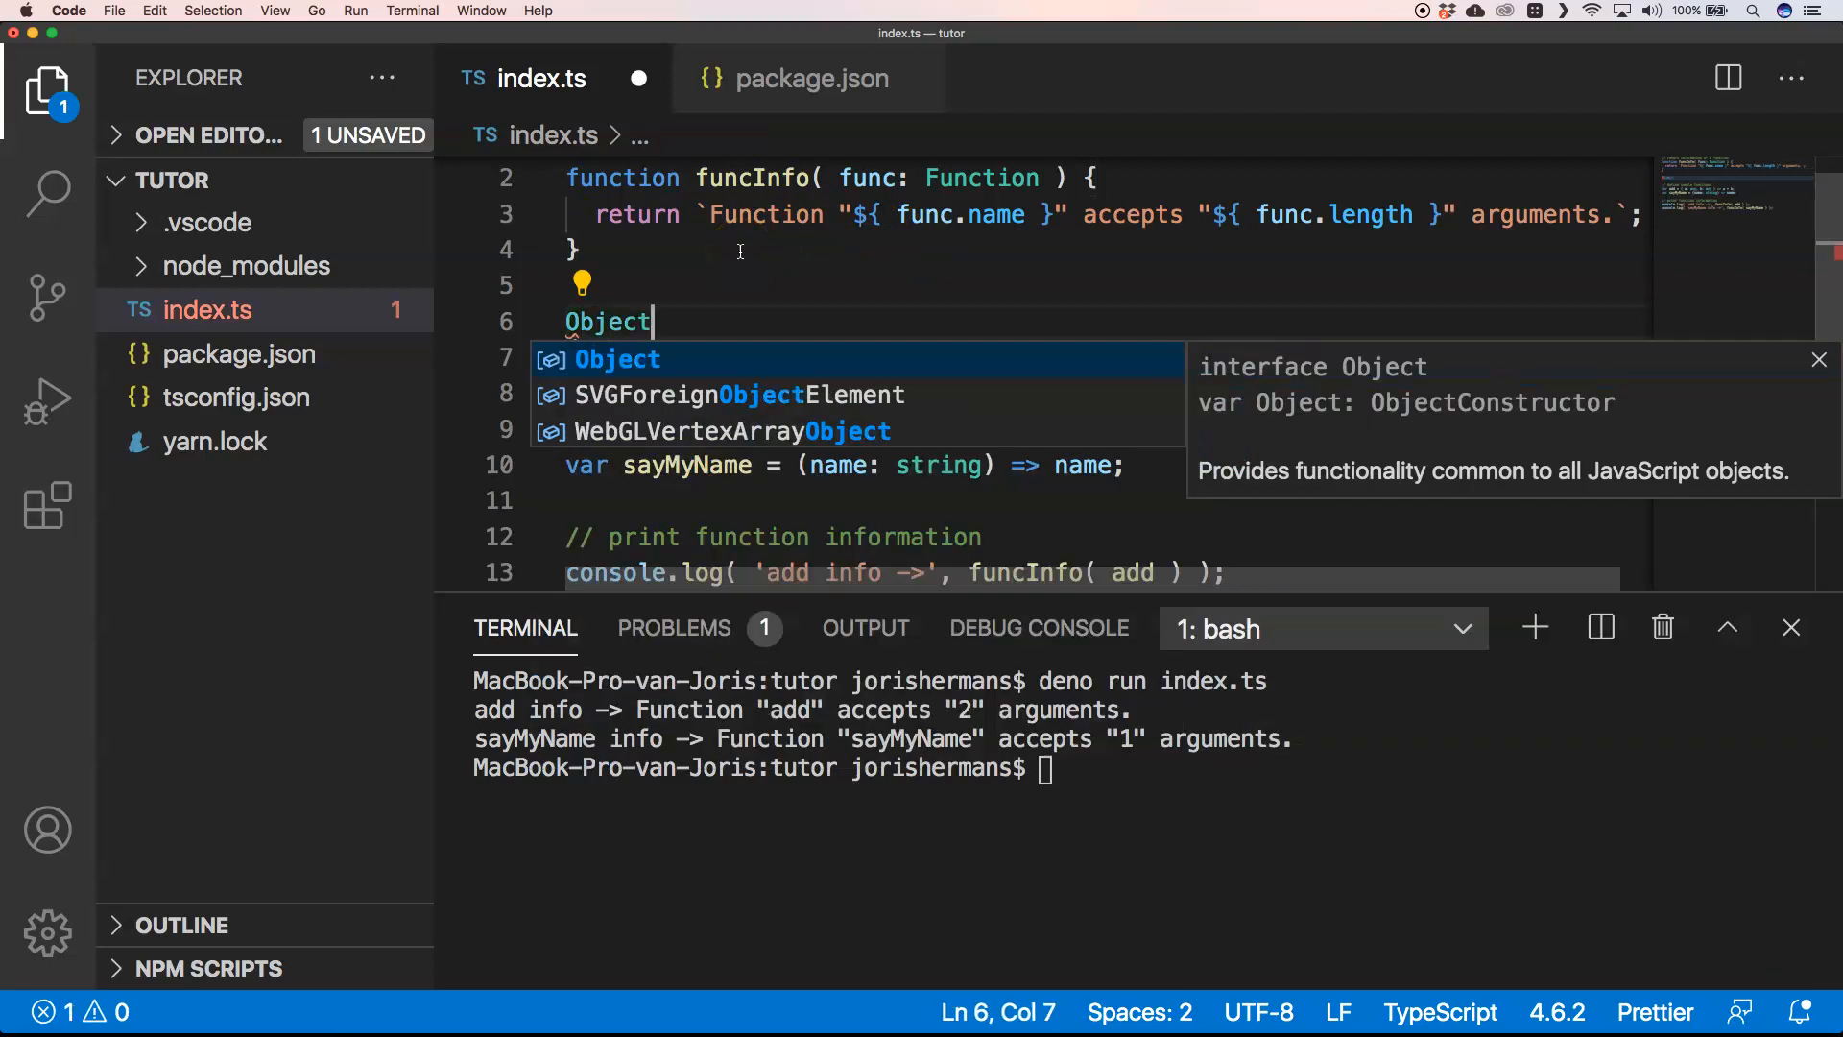
text(.)
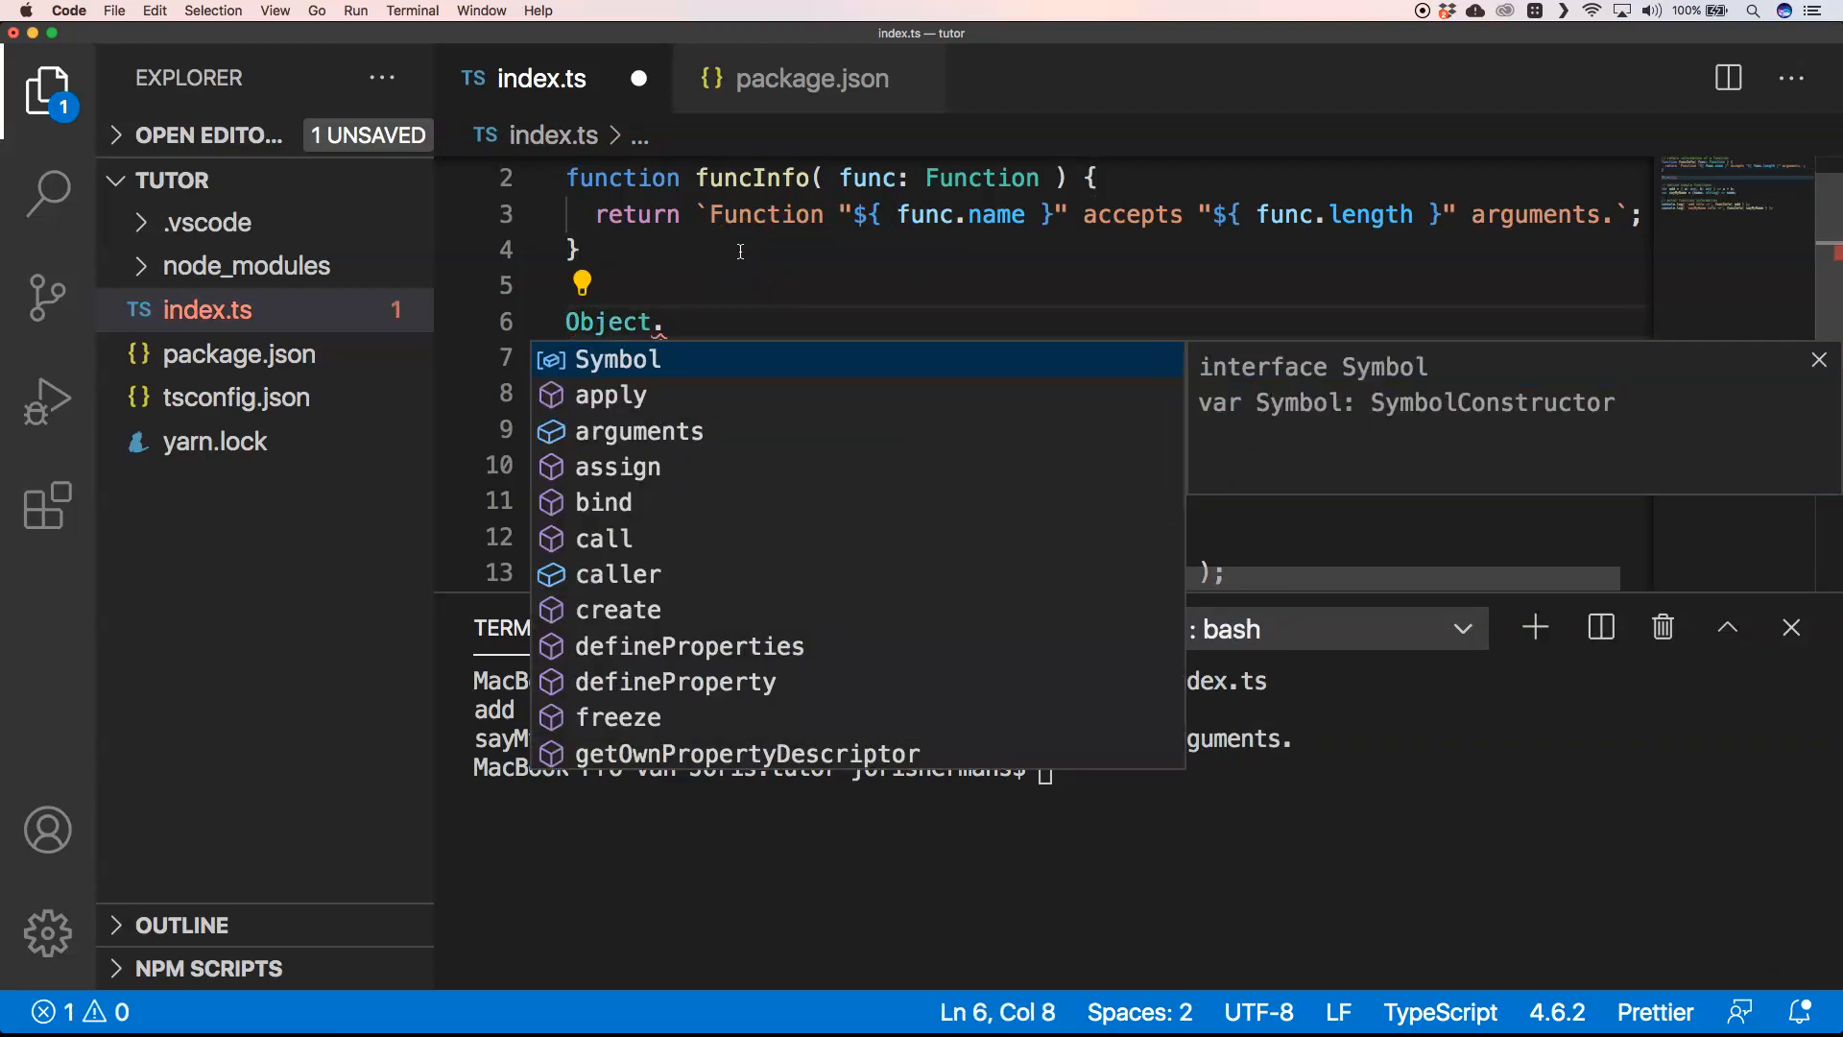
text(get)
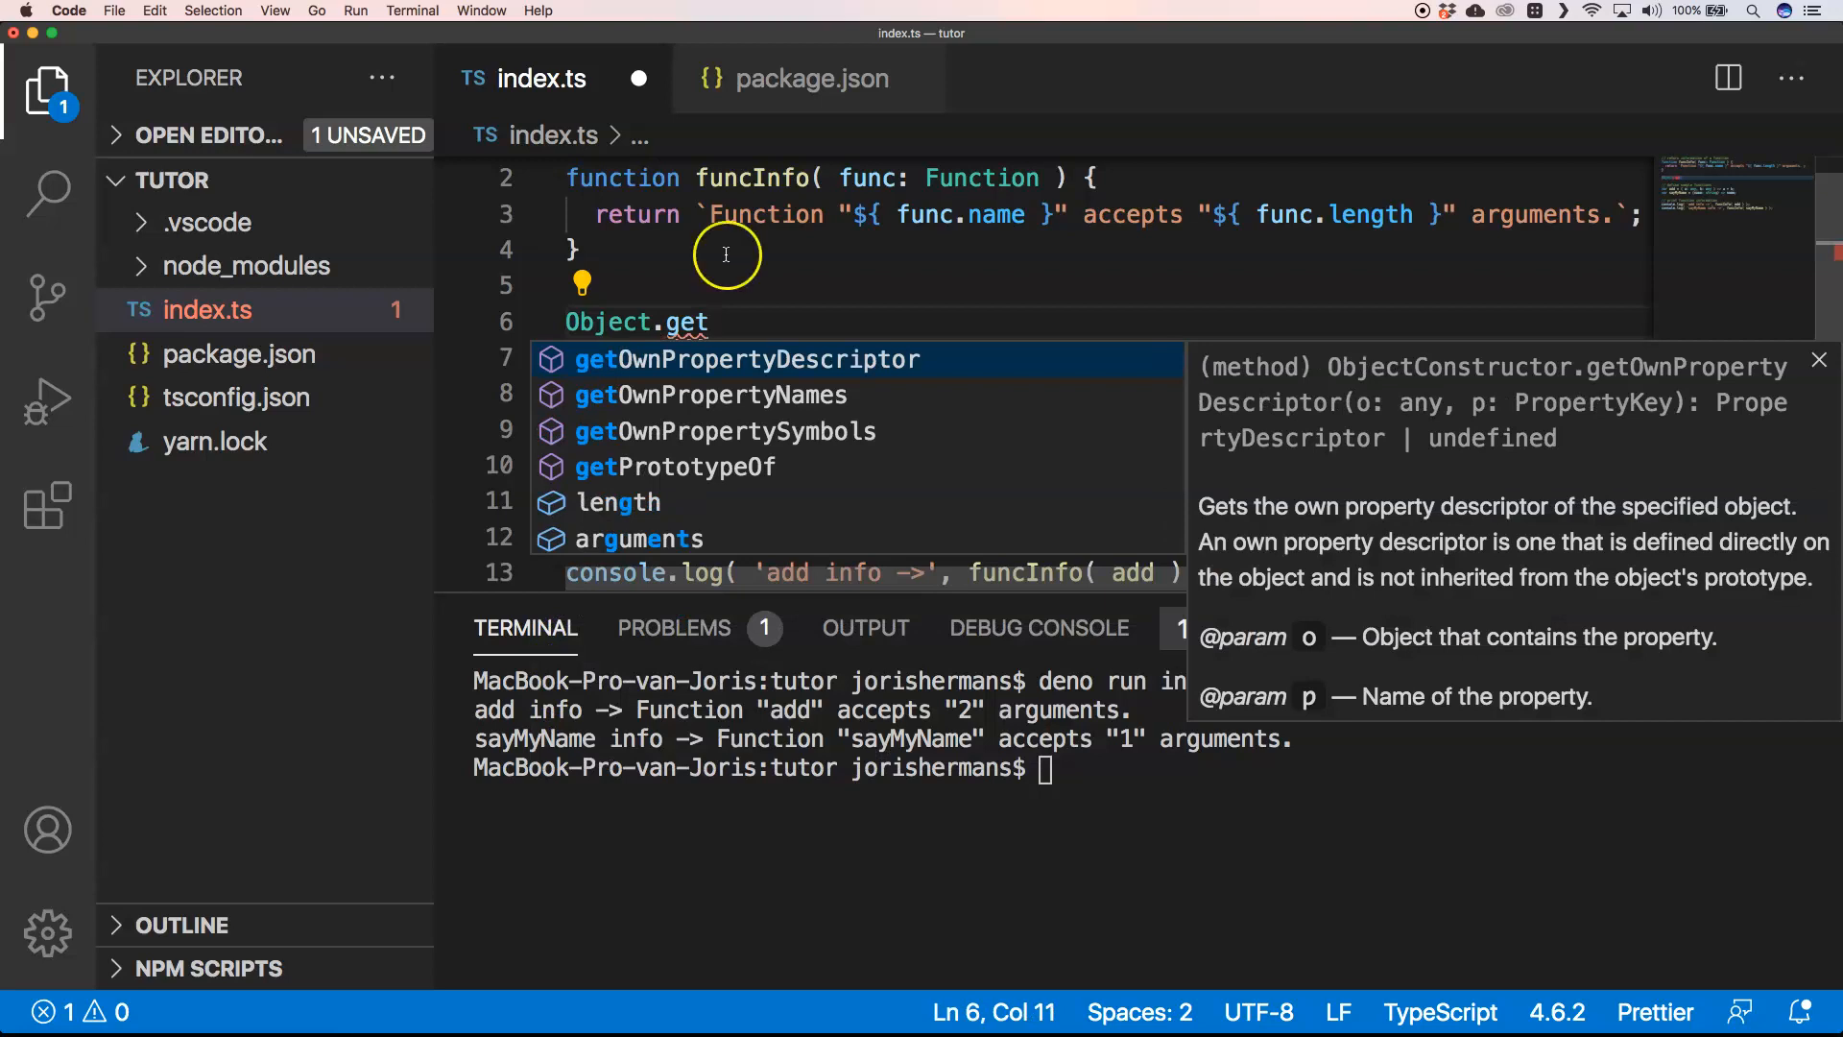
mouse_move(849, 361)
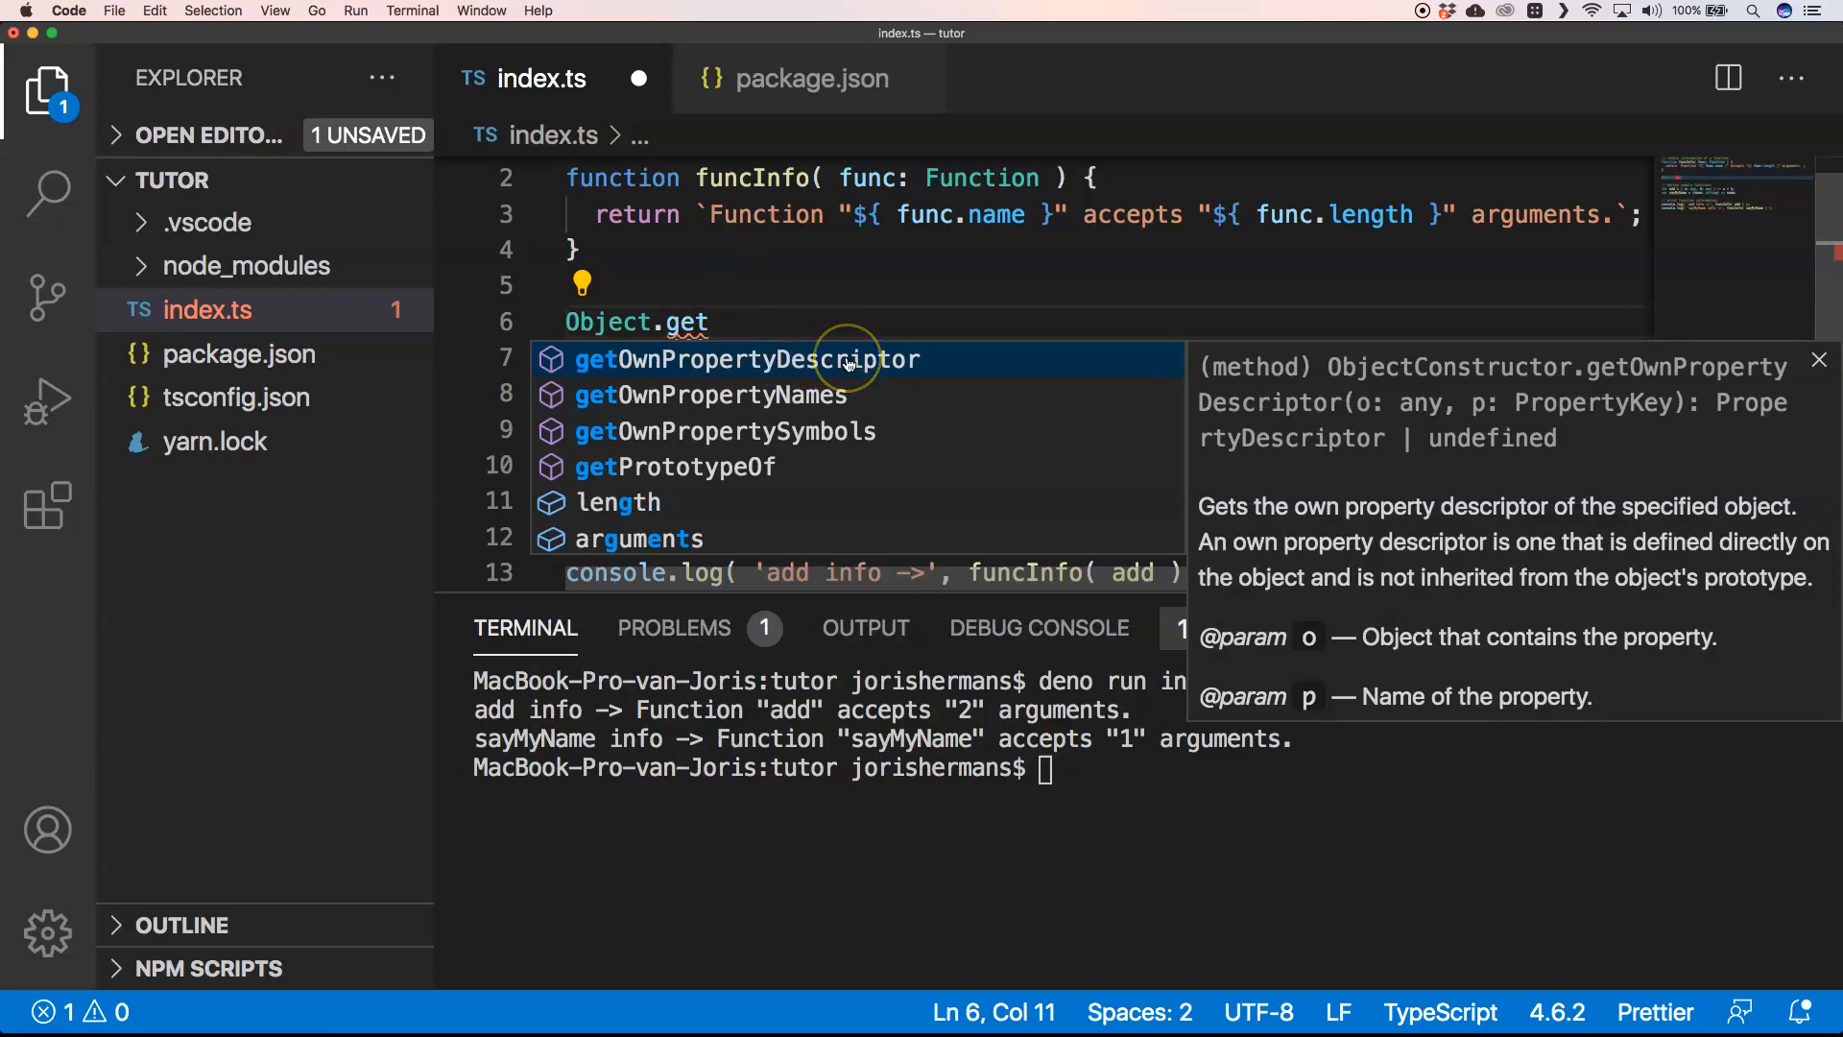
mouse_move(847, 359)
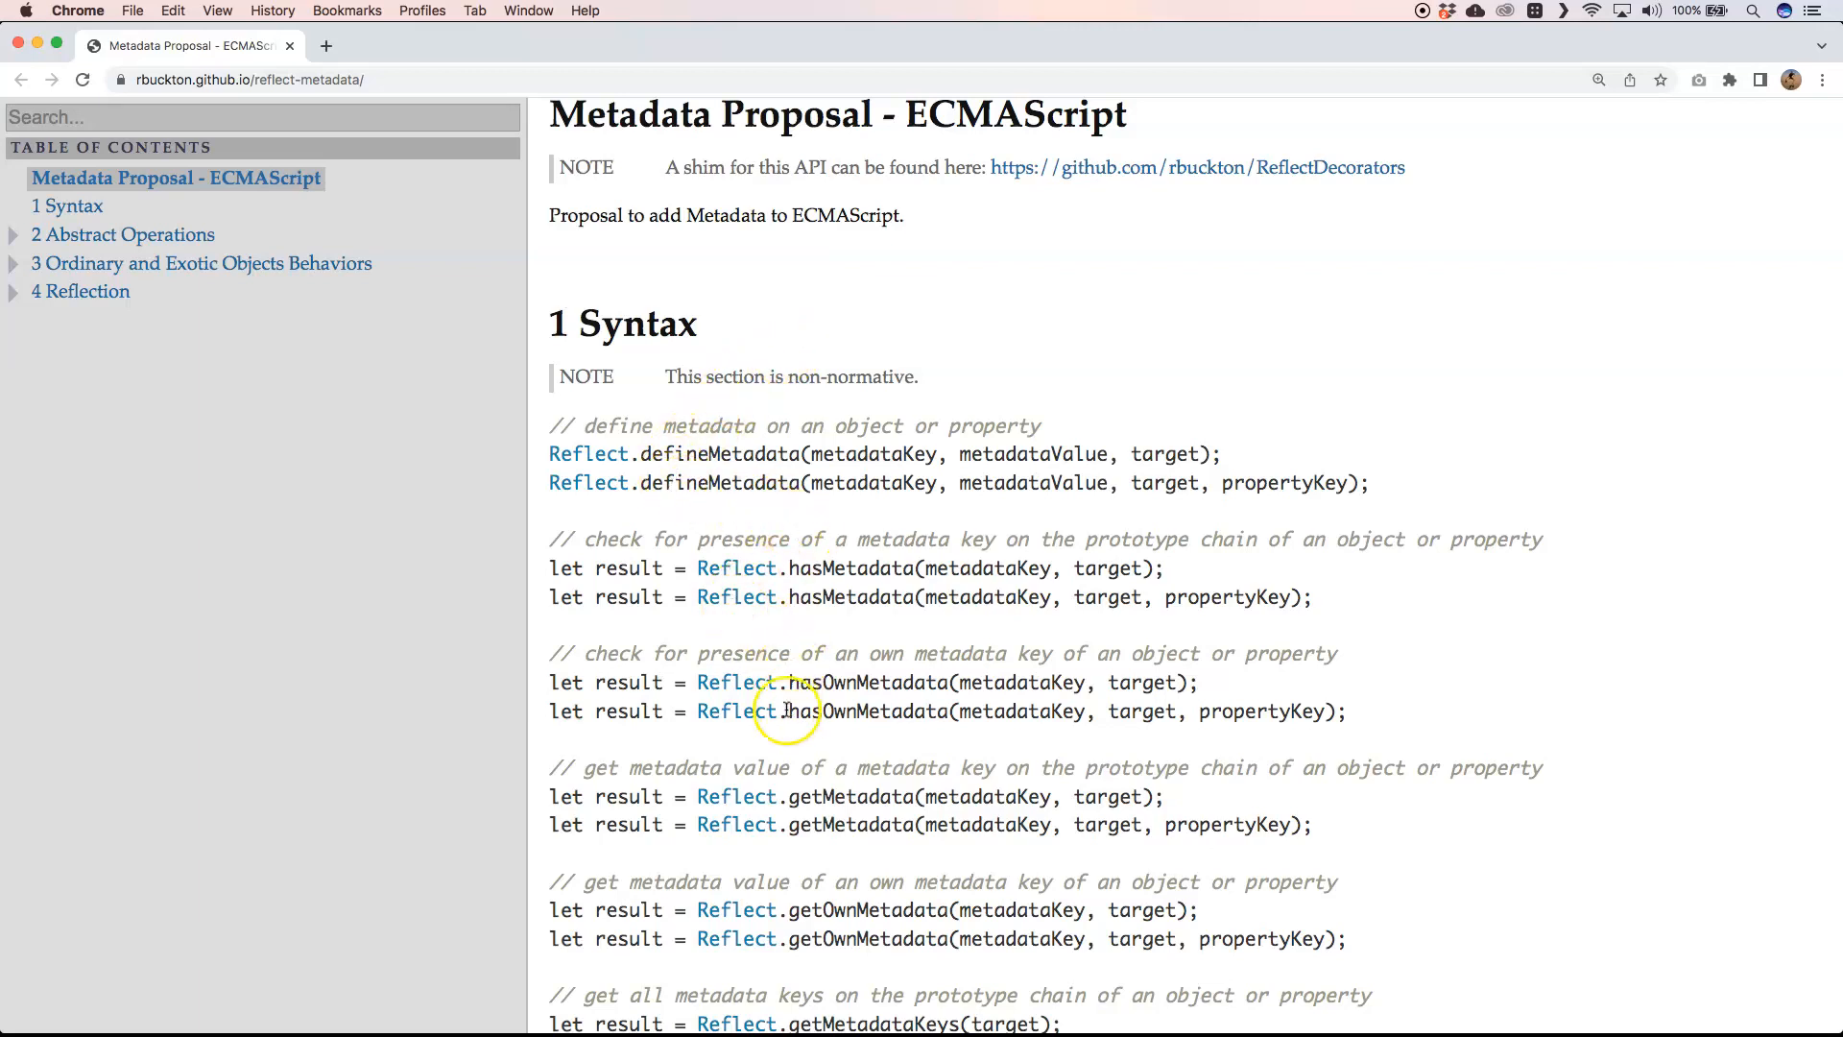
Scroll through the reflect-metadata proposal's Syntax examples in Chrome.
scroll(down, 3)
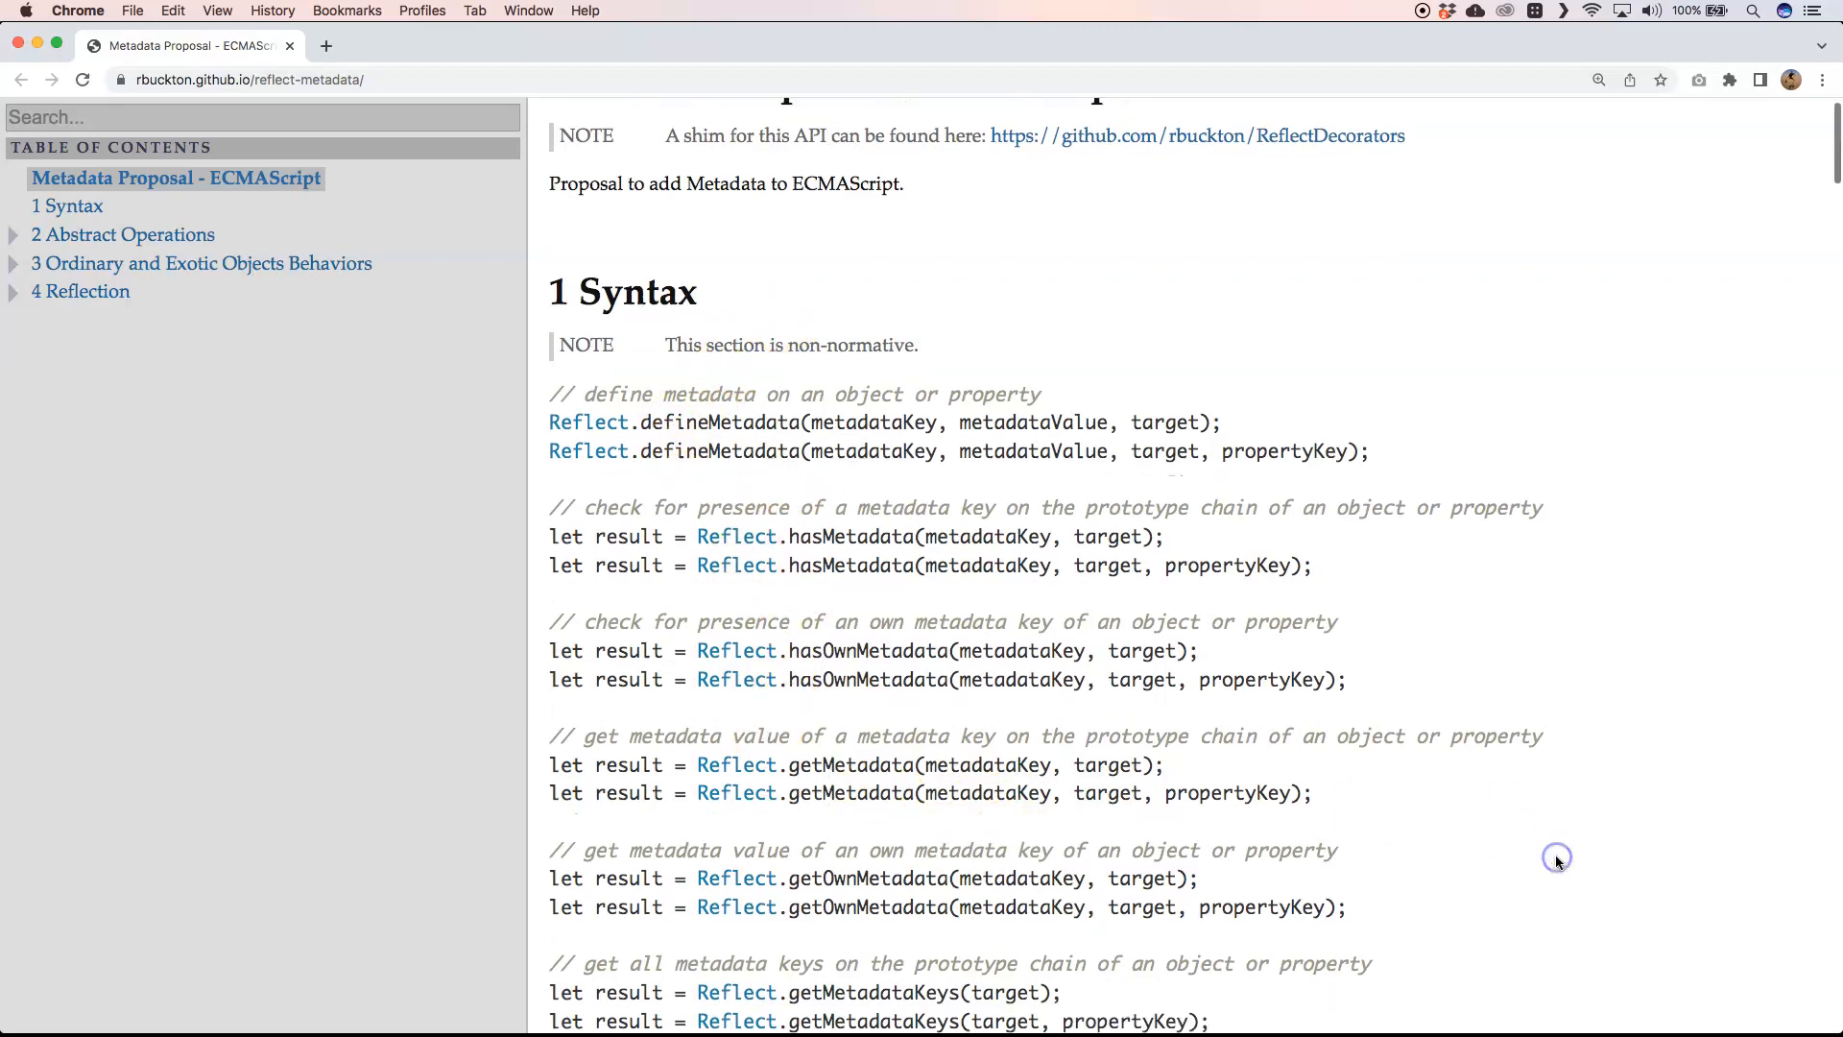
scroll(down, 3)
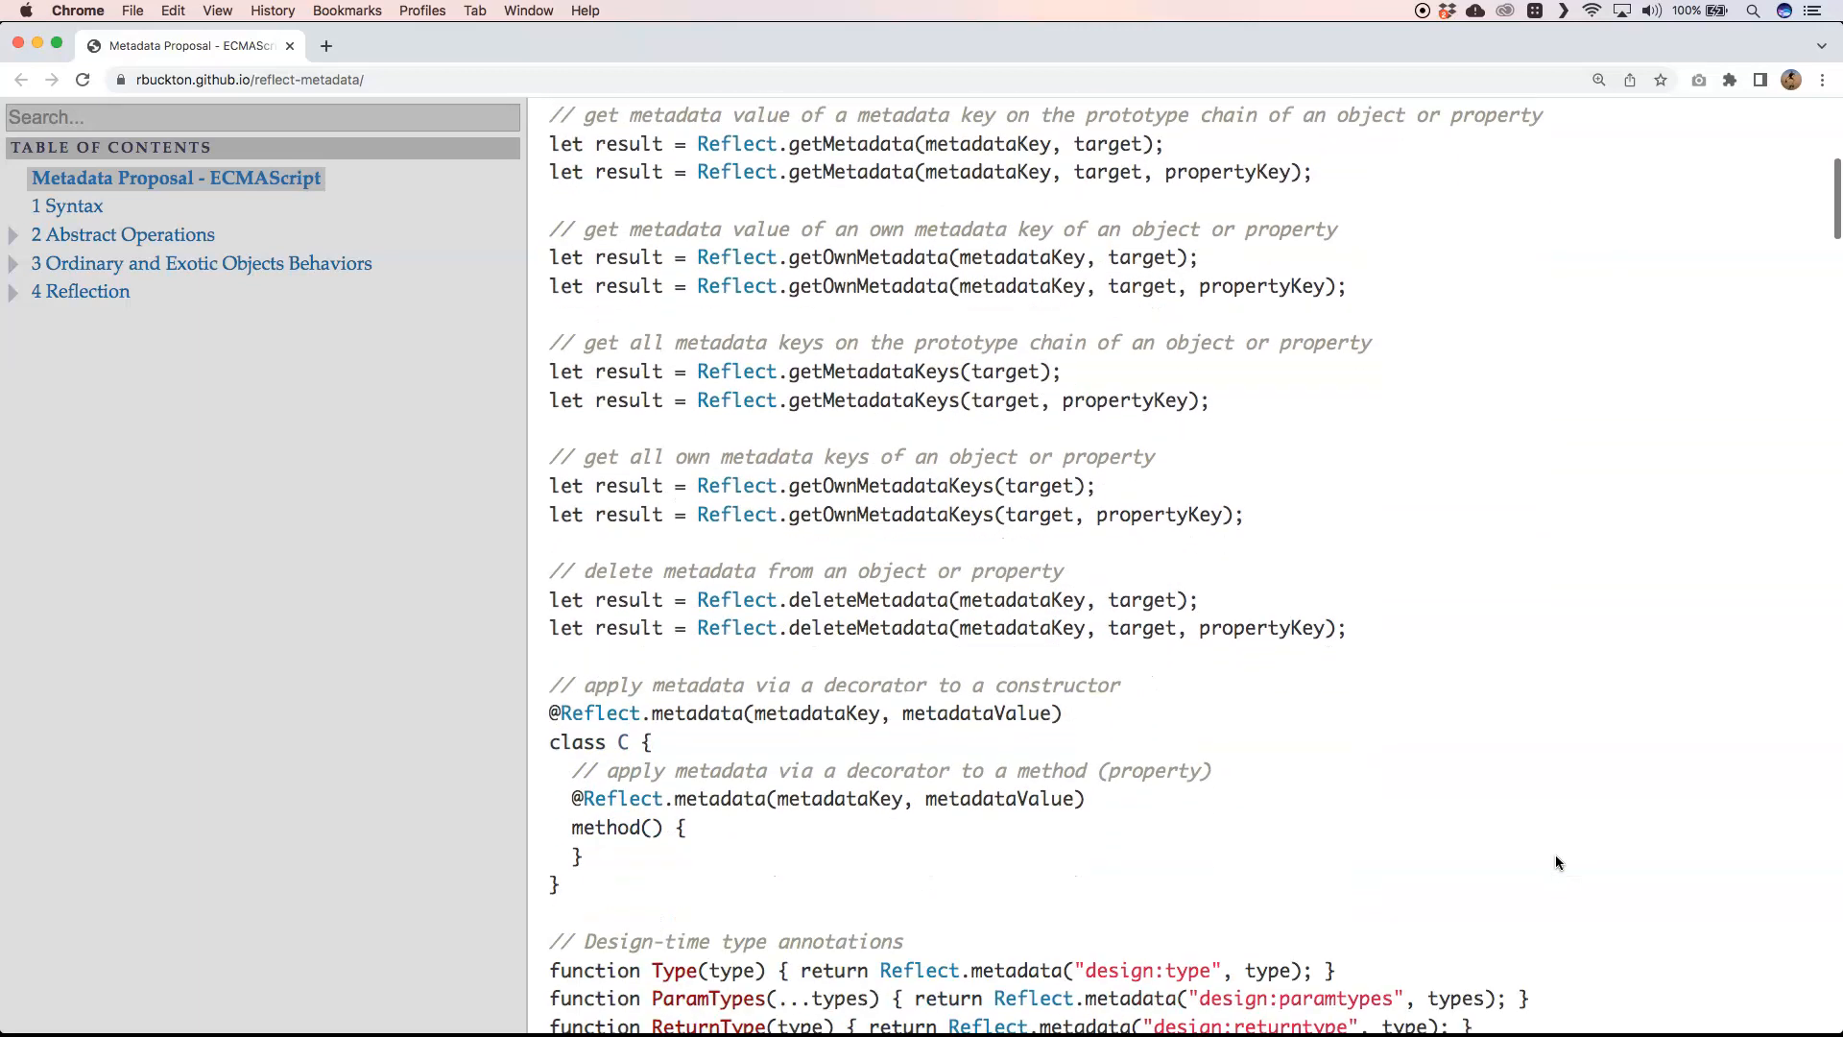
scroll(down, 3)
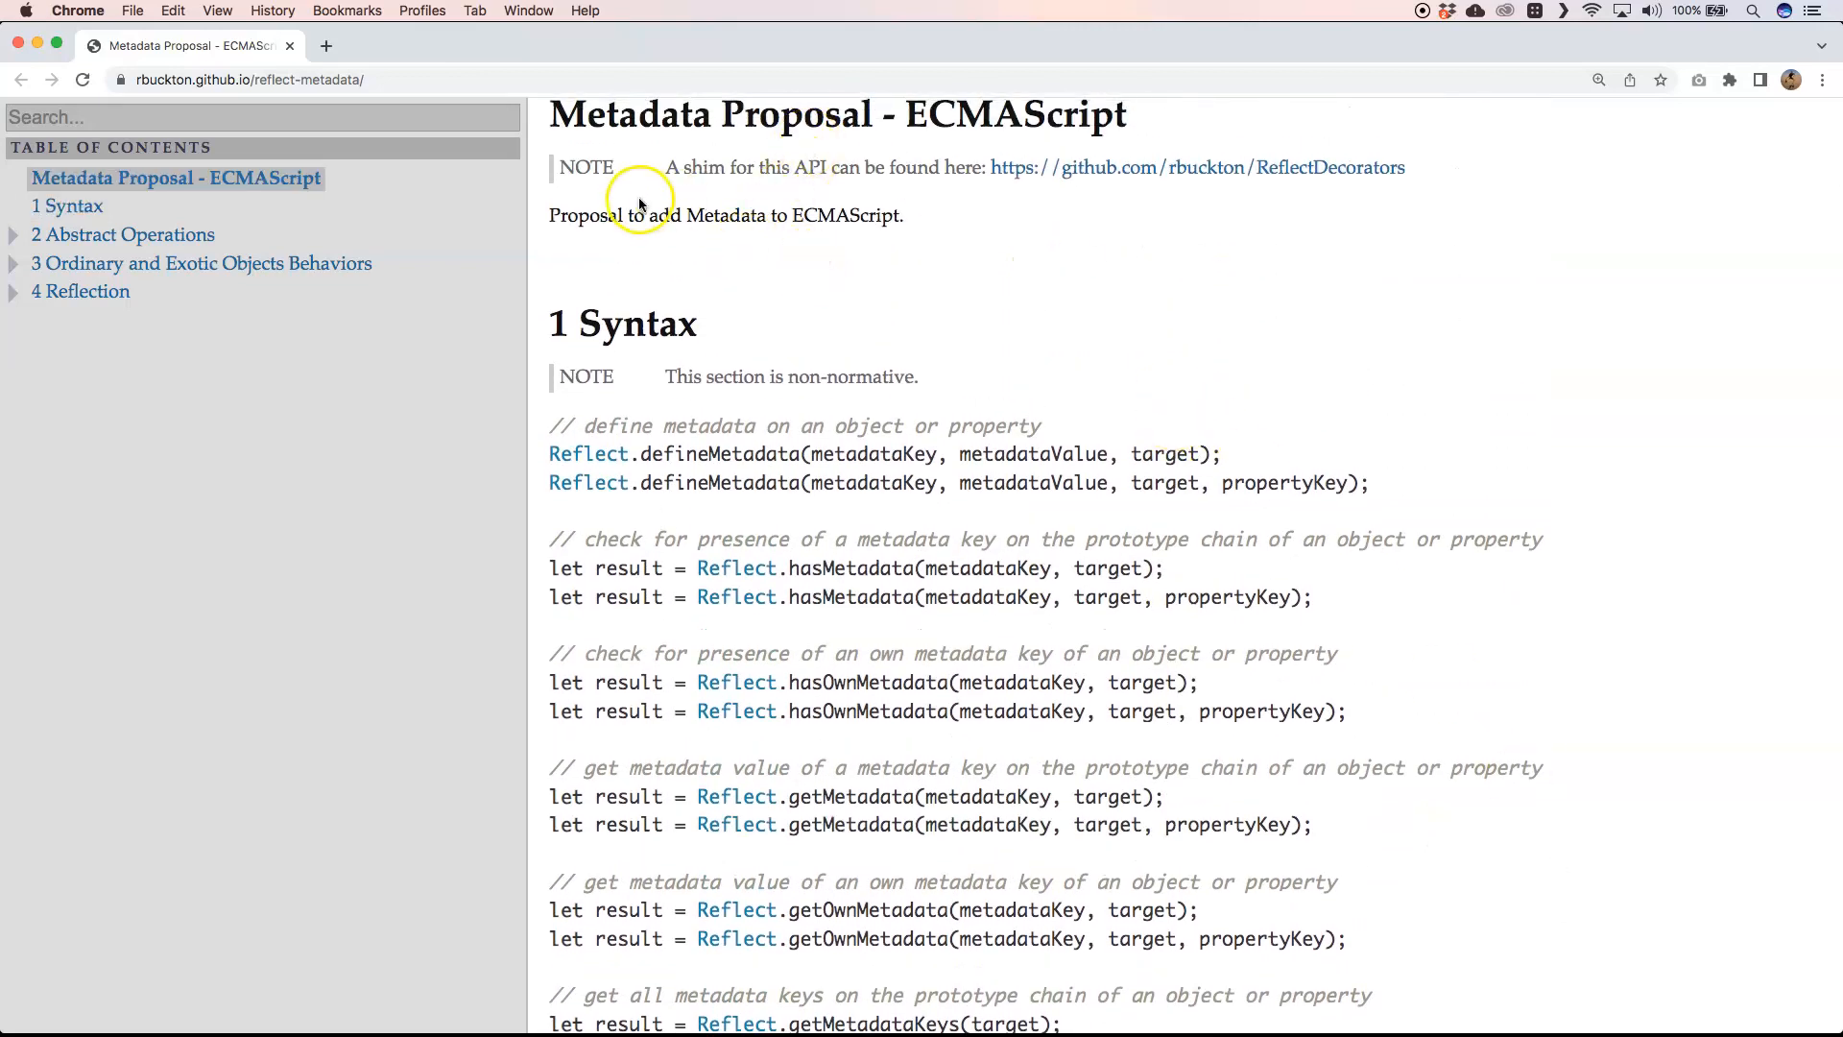
mouse_move(703, 290)
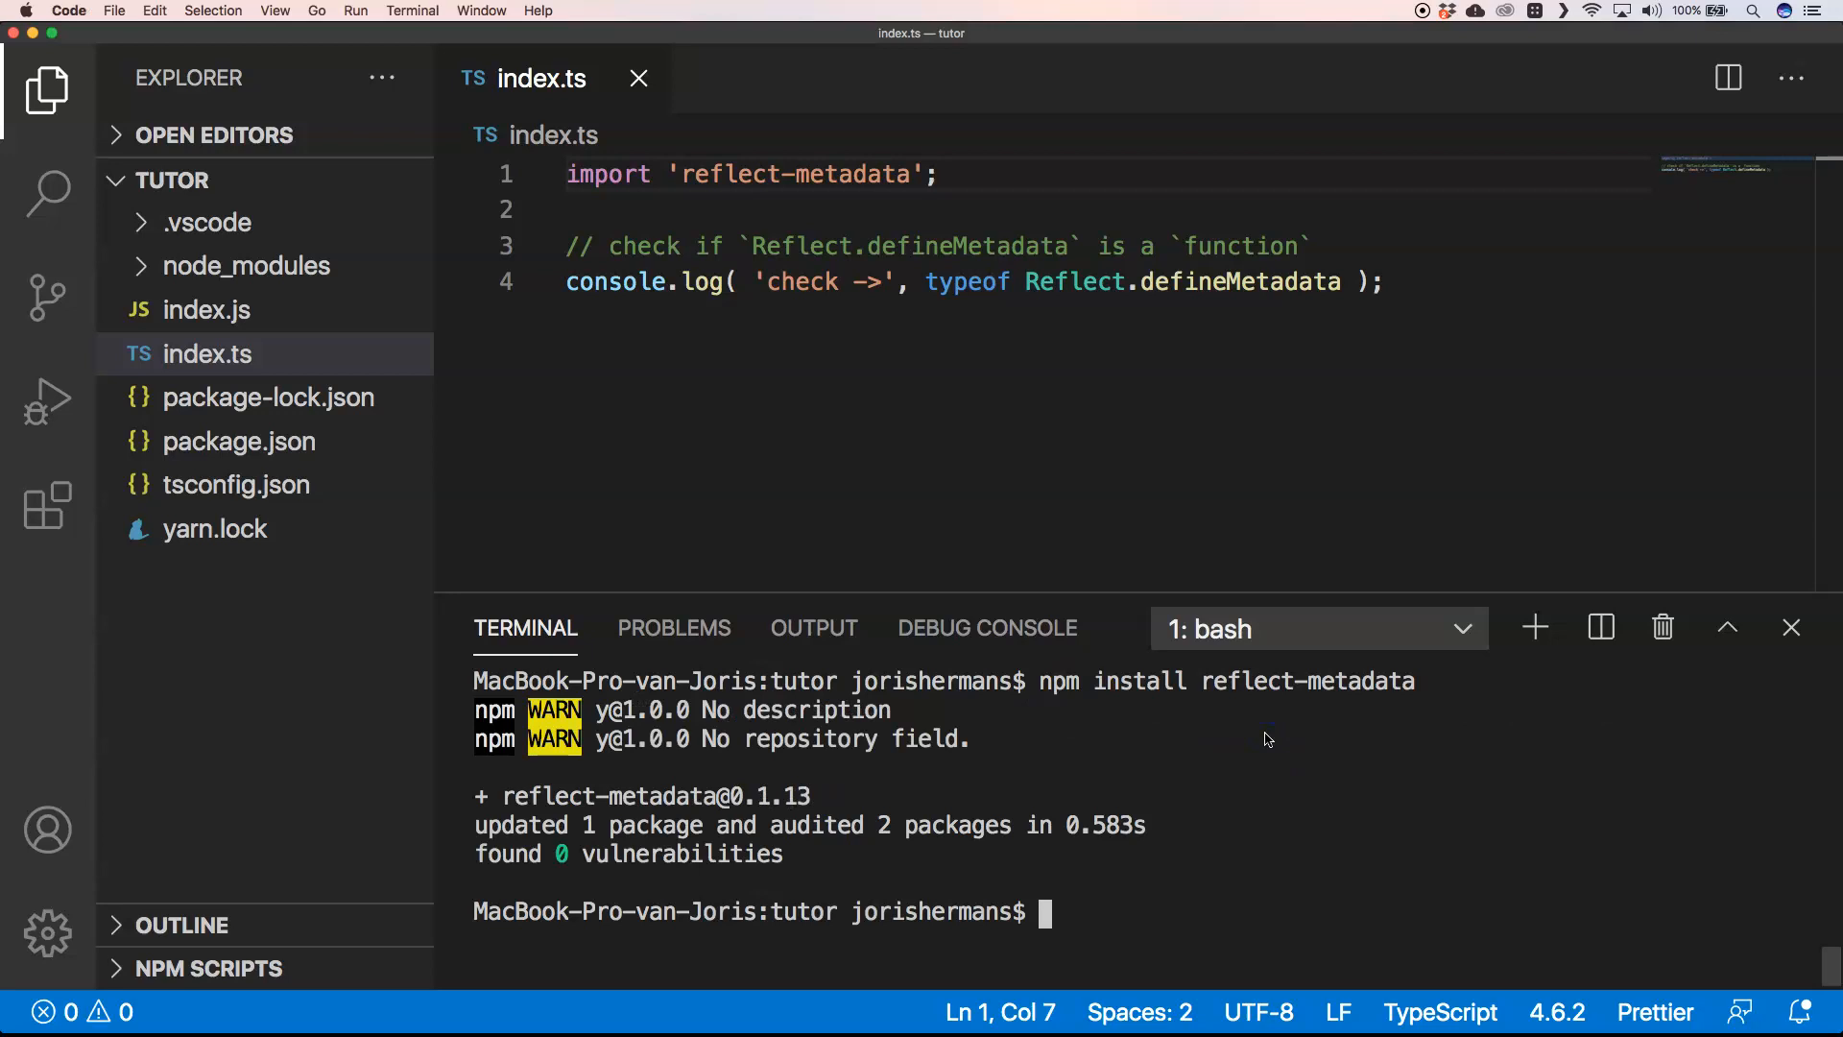
Compile with 'npm run dev' and run 'node .' to print check -> function.
text(npm run dev)
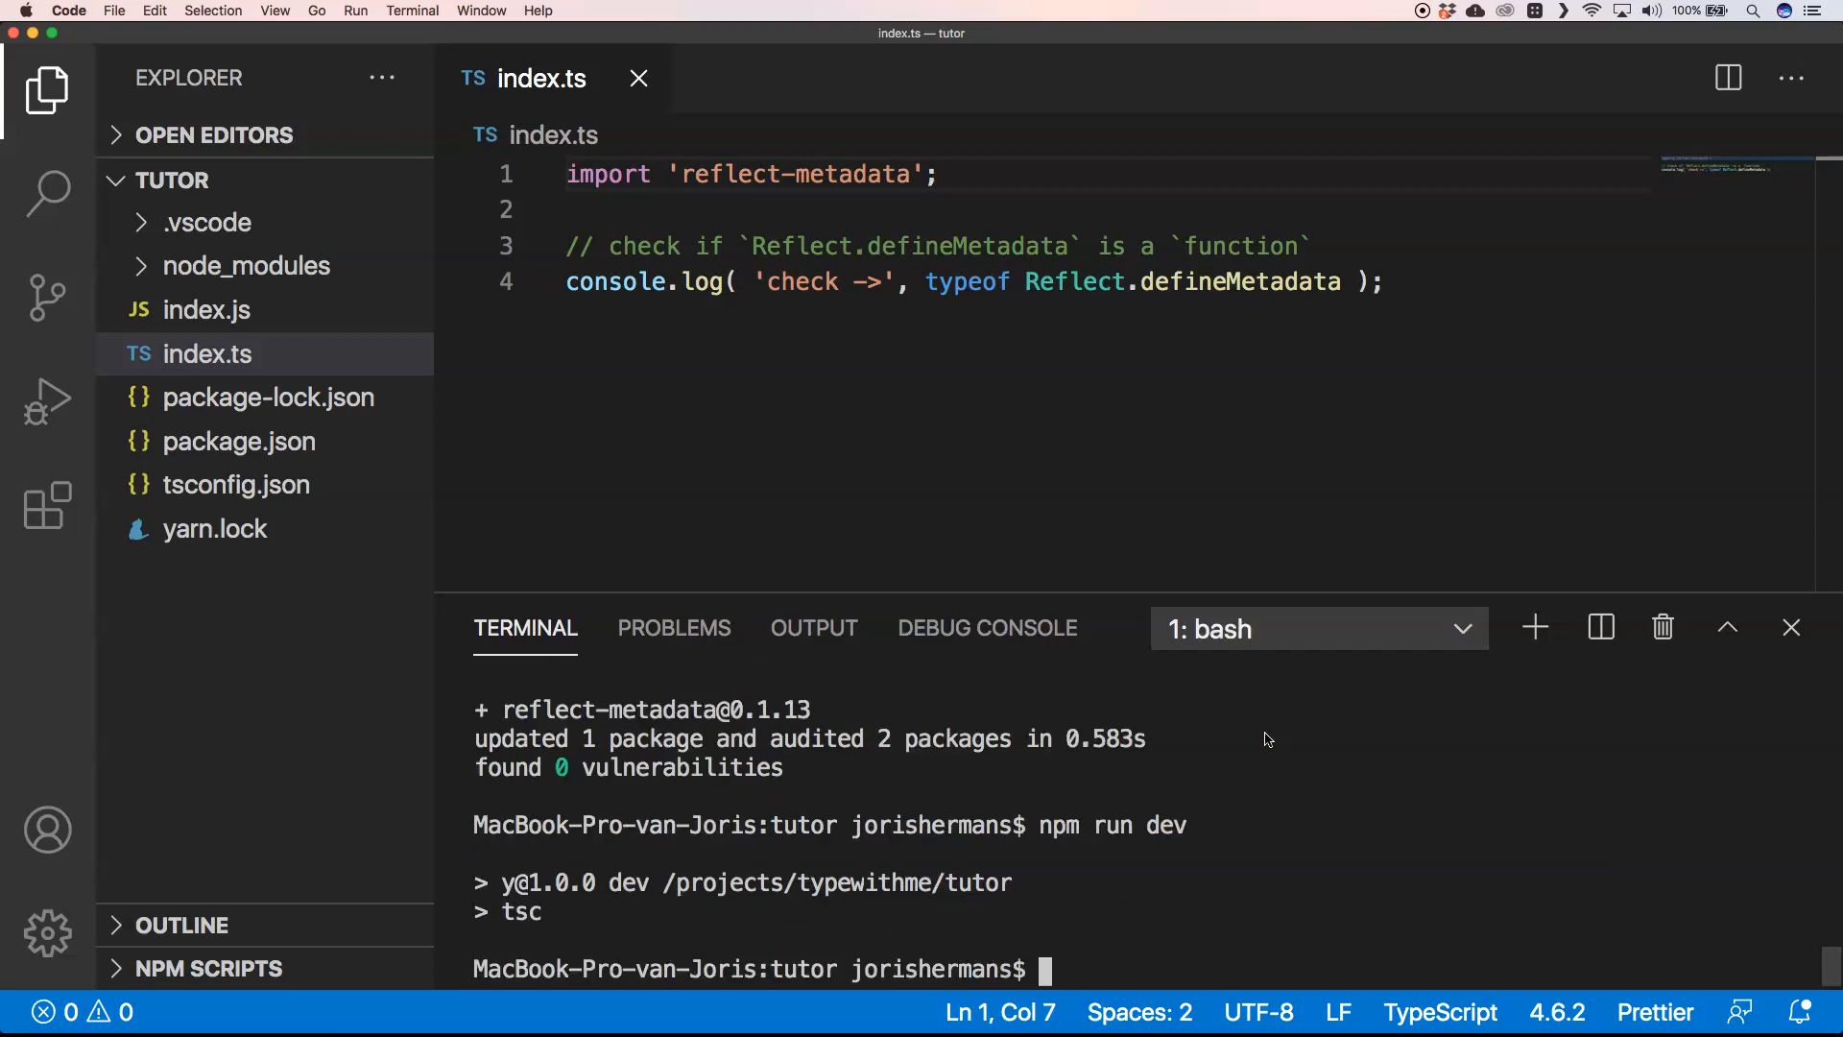
text(node)
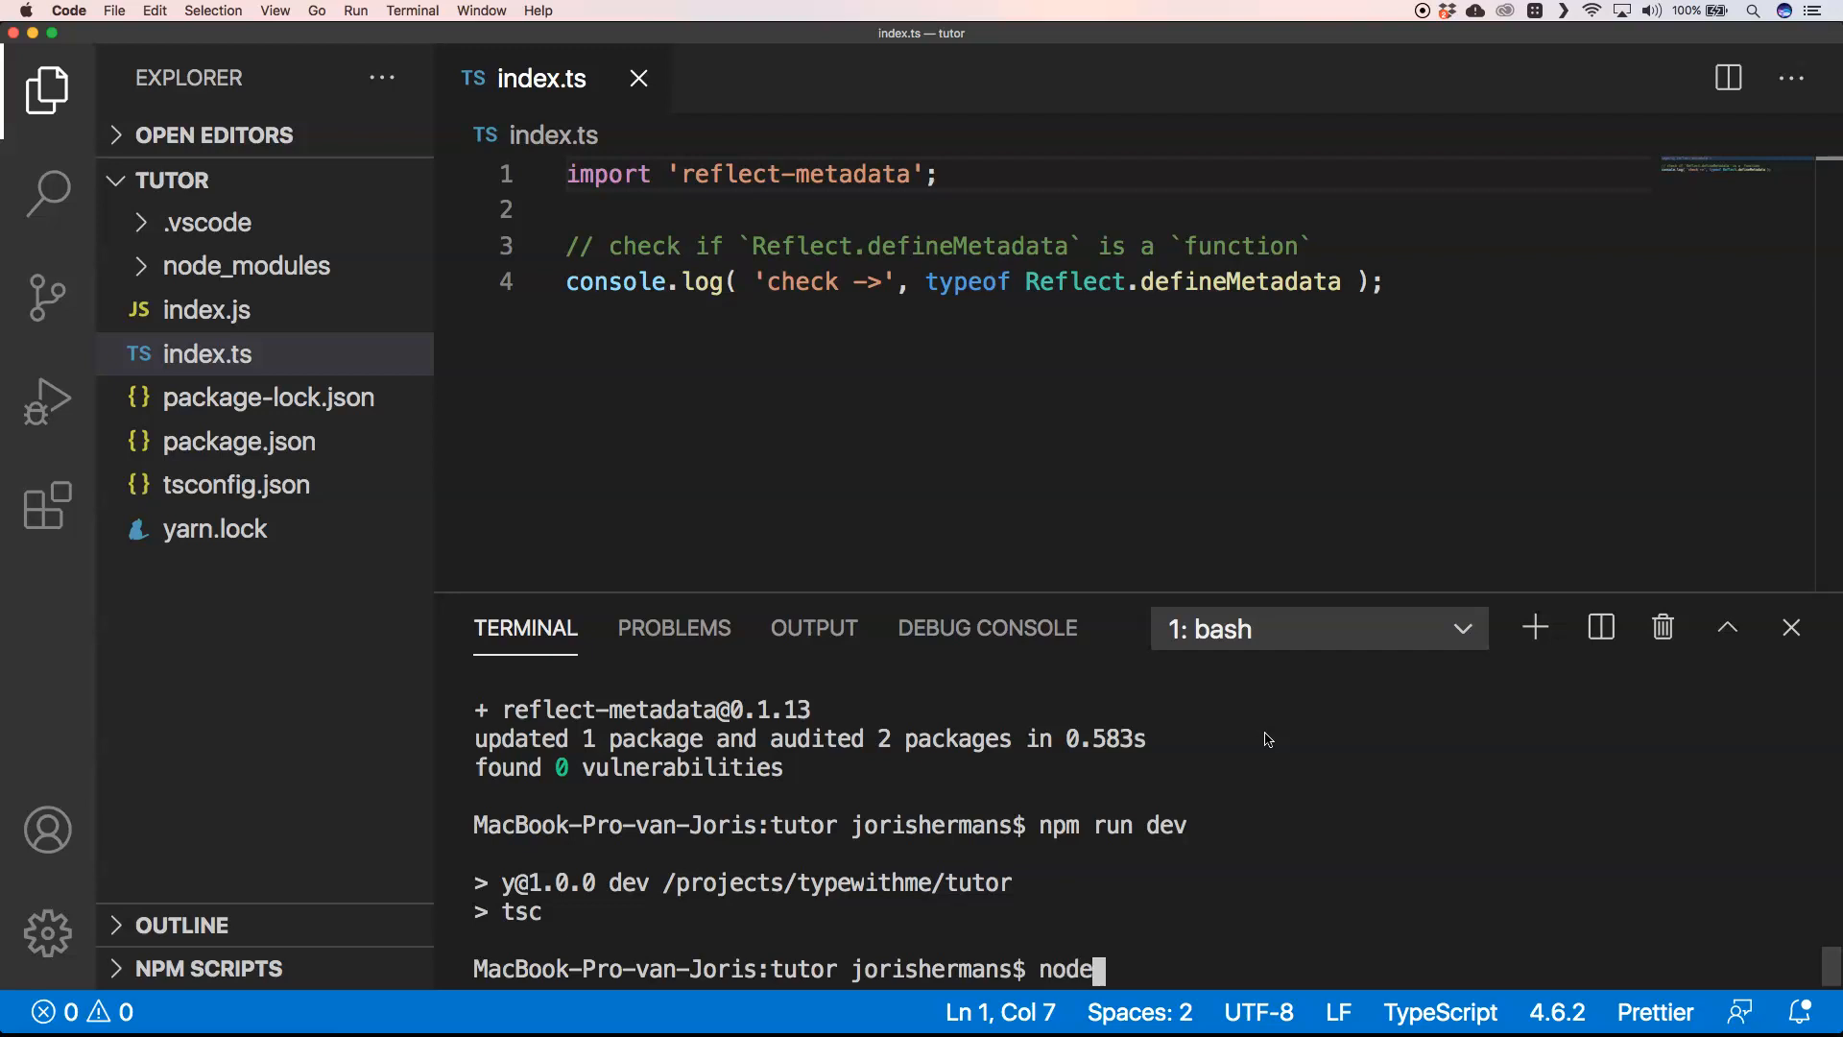
text(.)
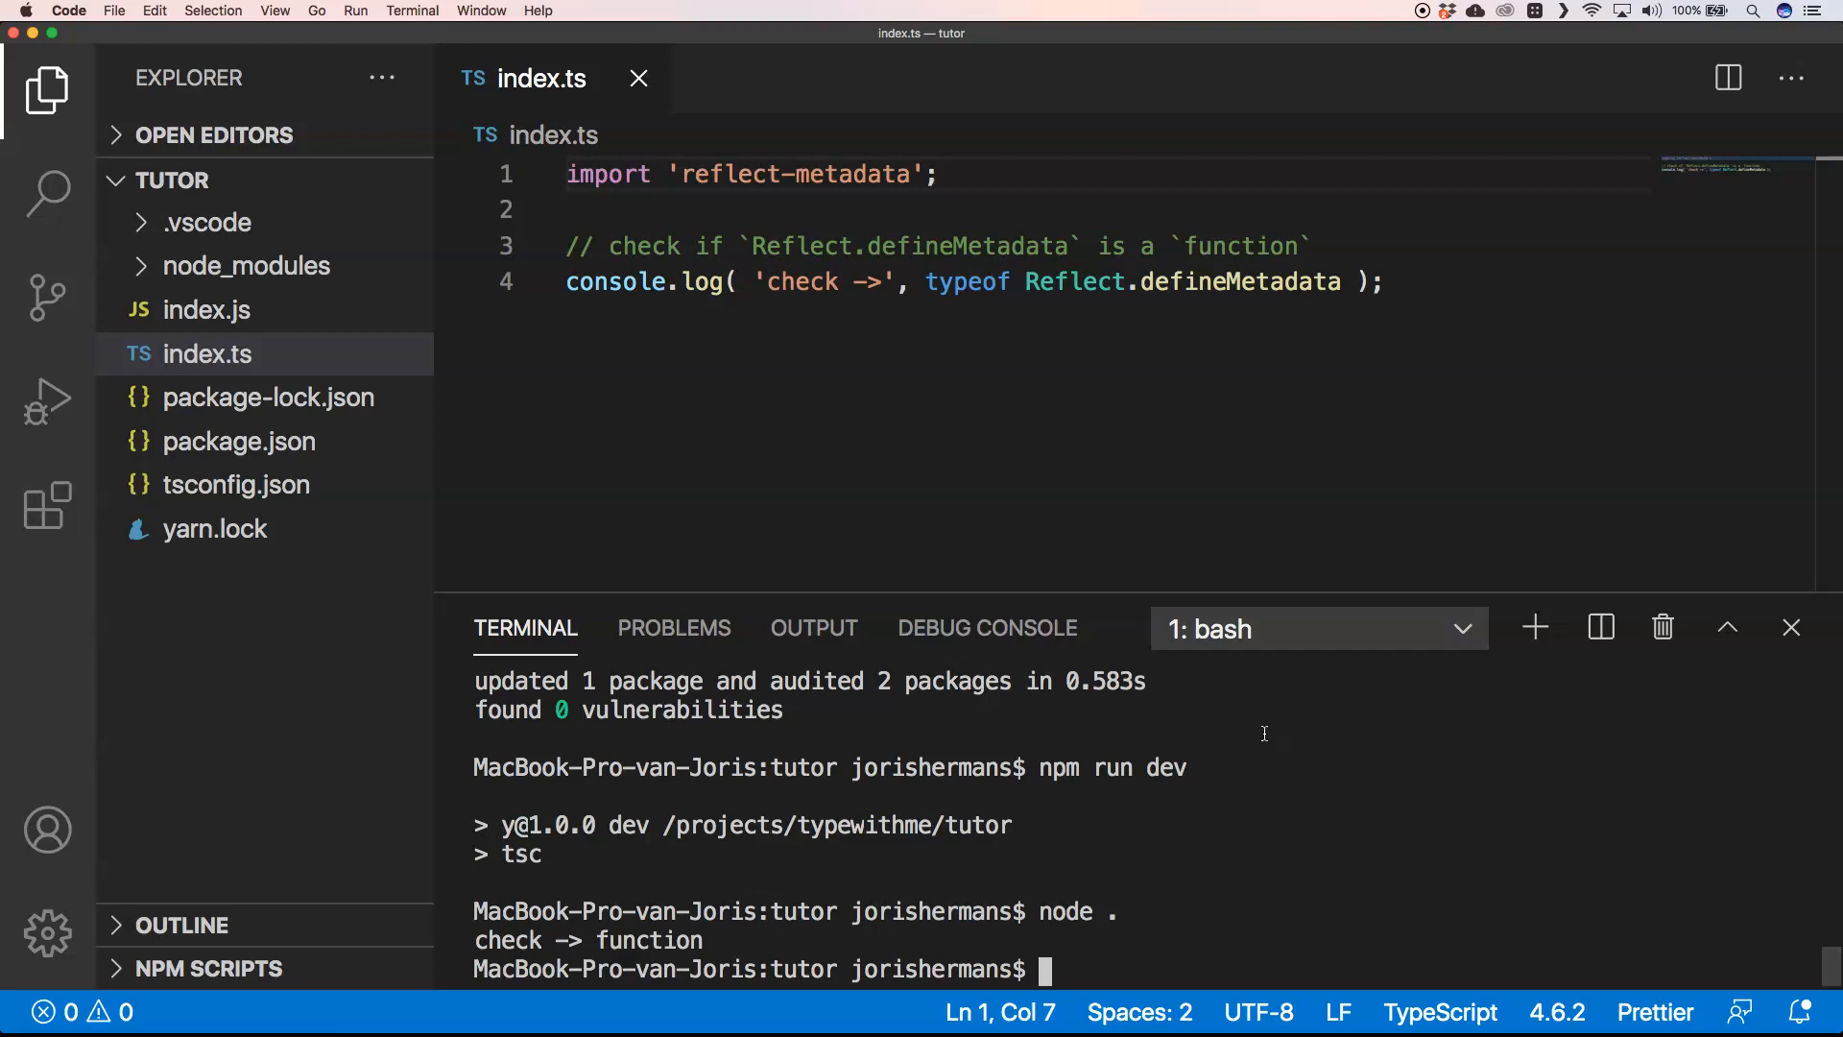
click(1394, 282)
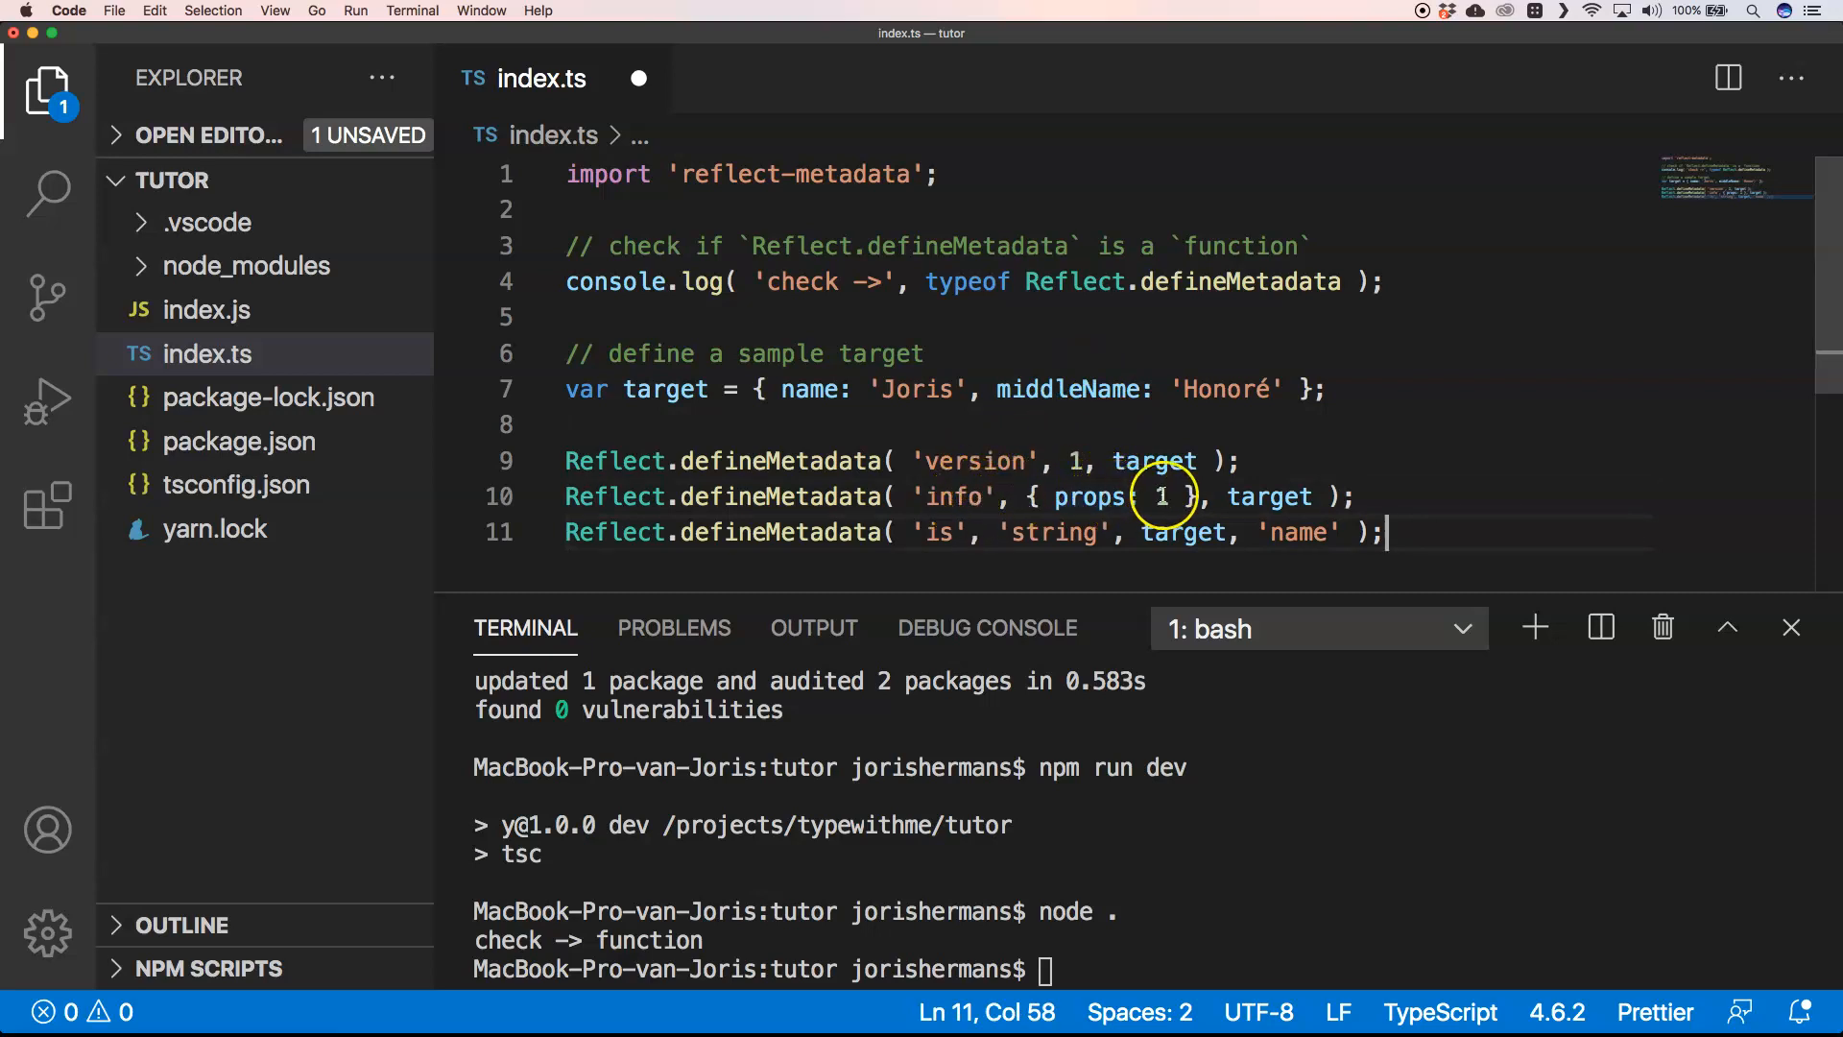
mouse_move(1269, 495)
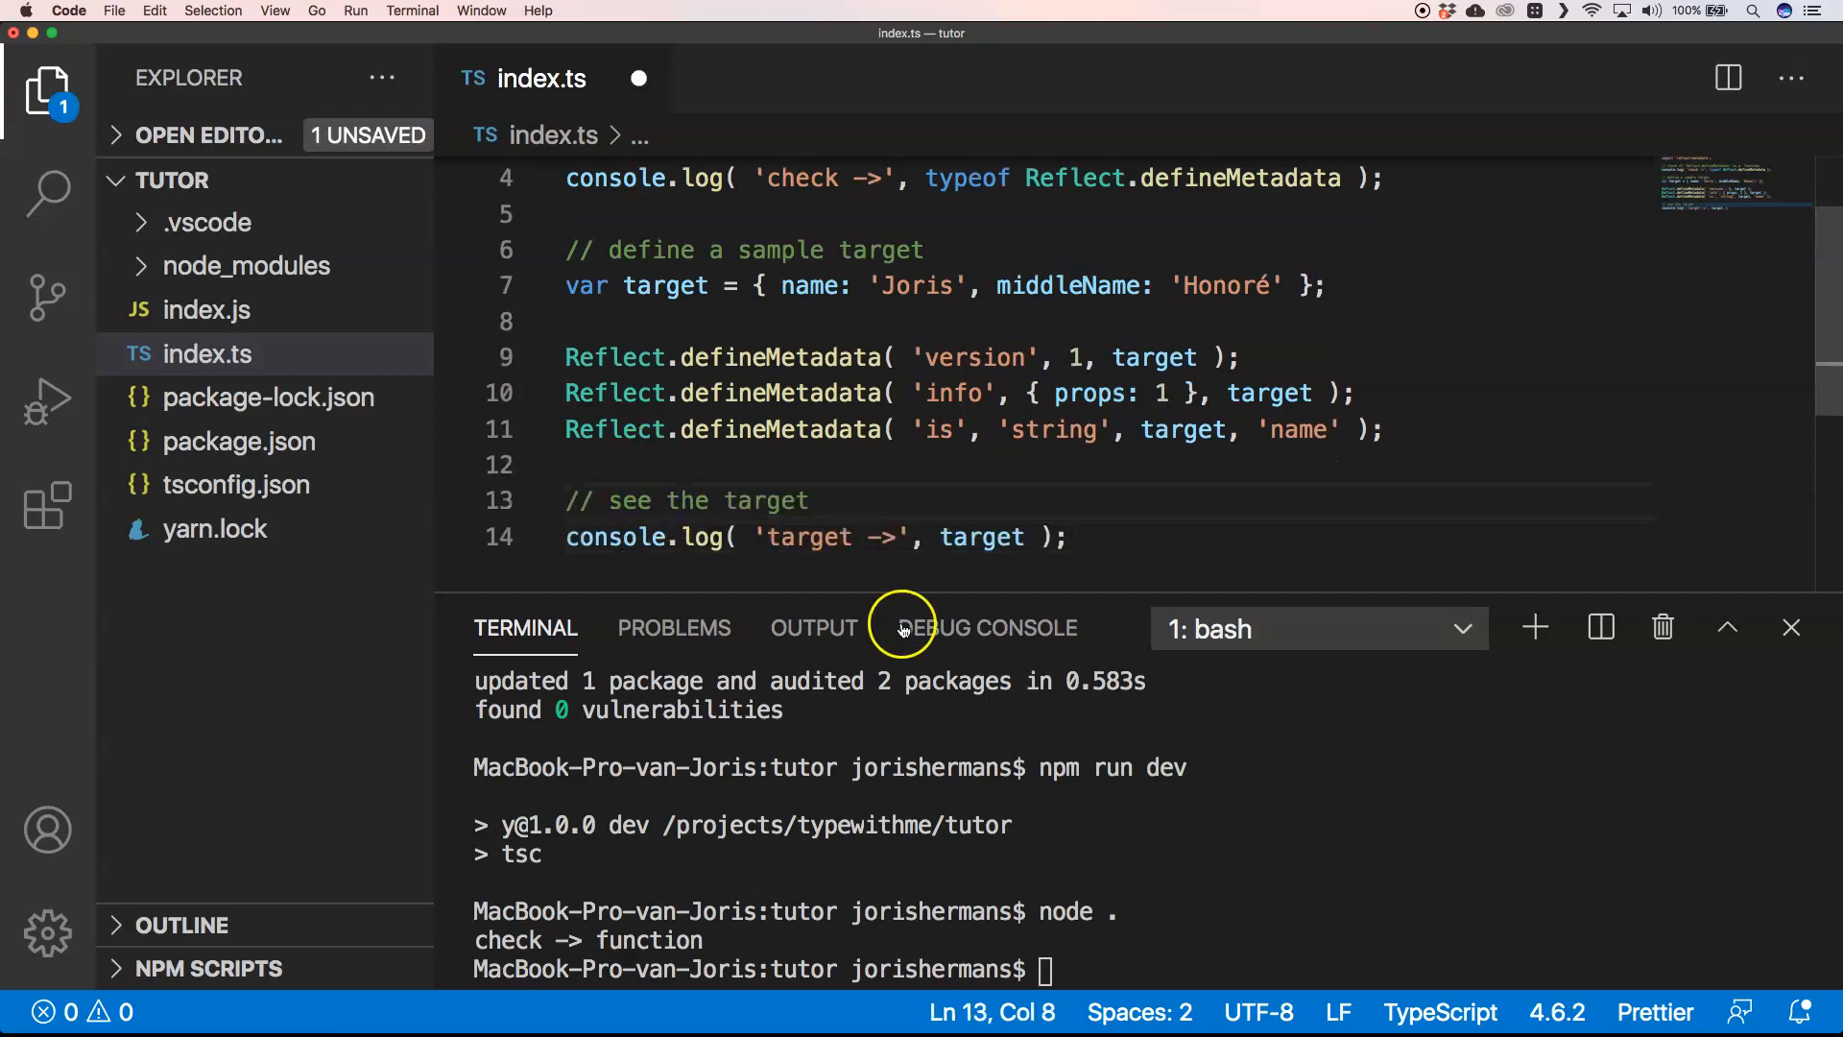
Recompile with 'npm run dev' and run 'node .' to log the target object.
text(npm run dev)
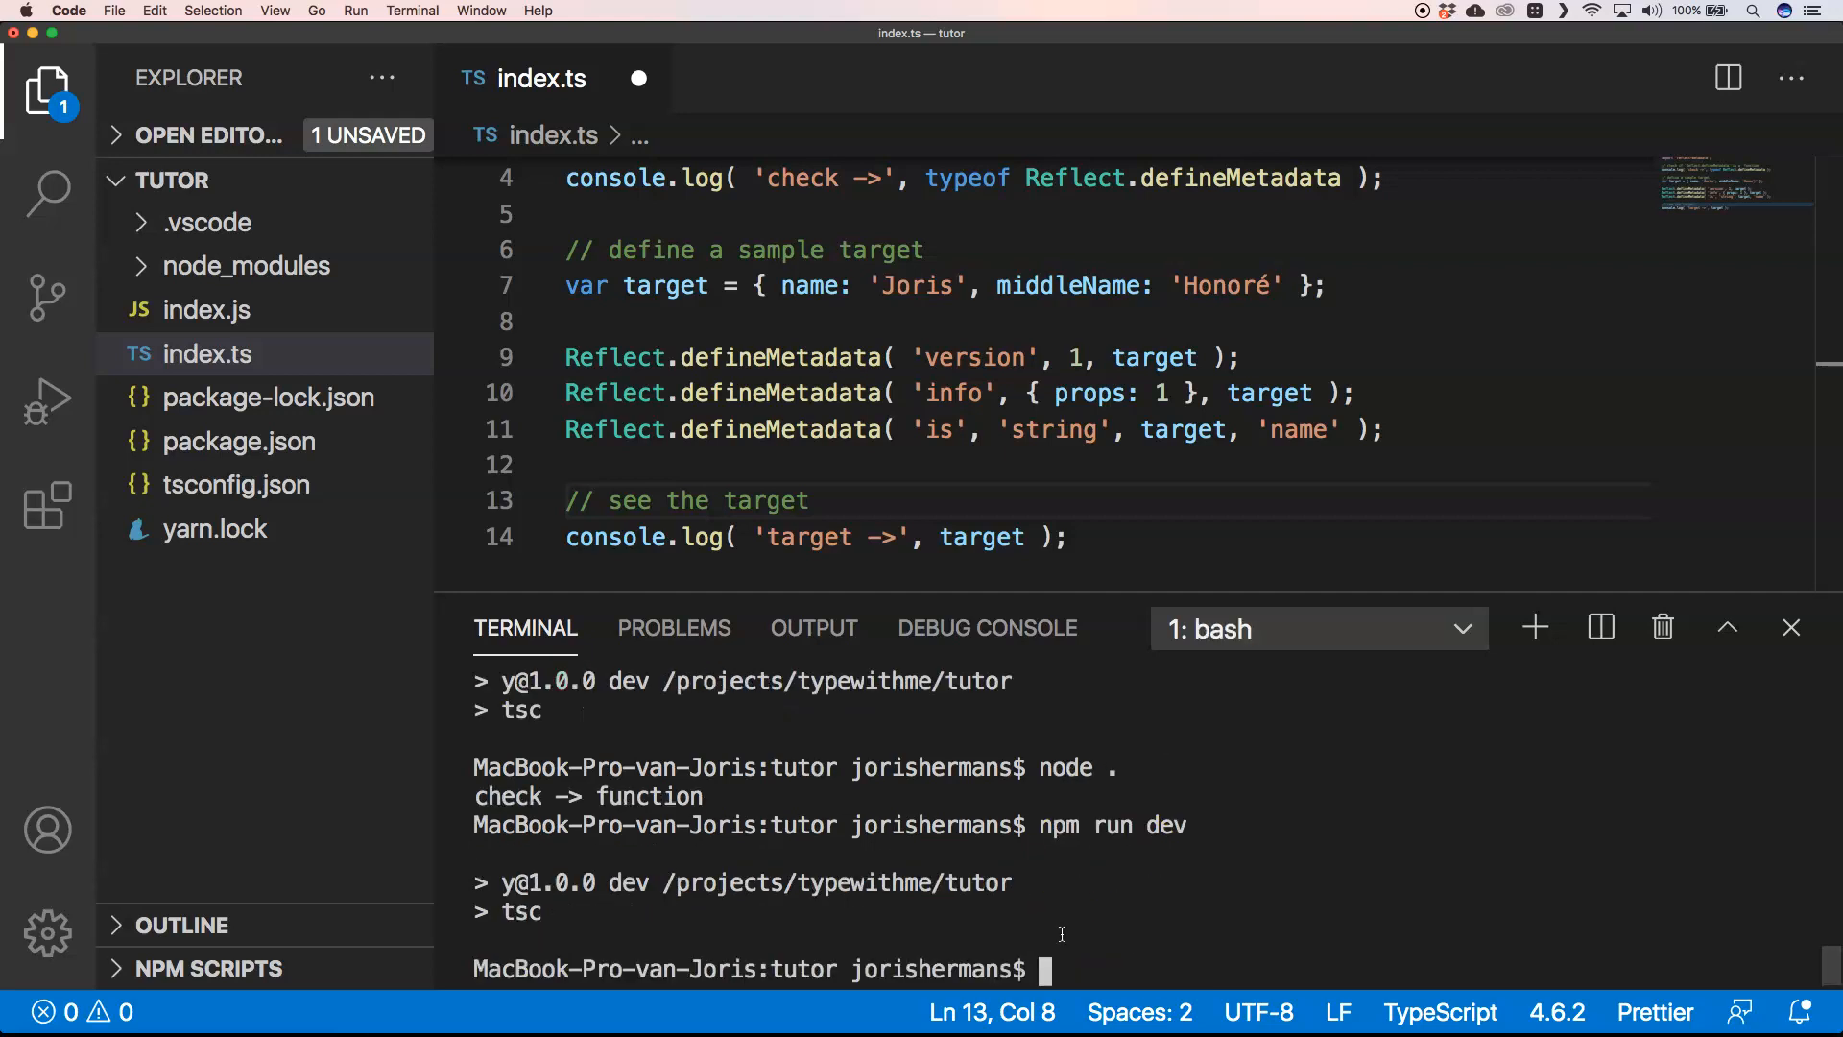
text(node .)
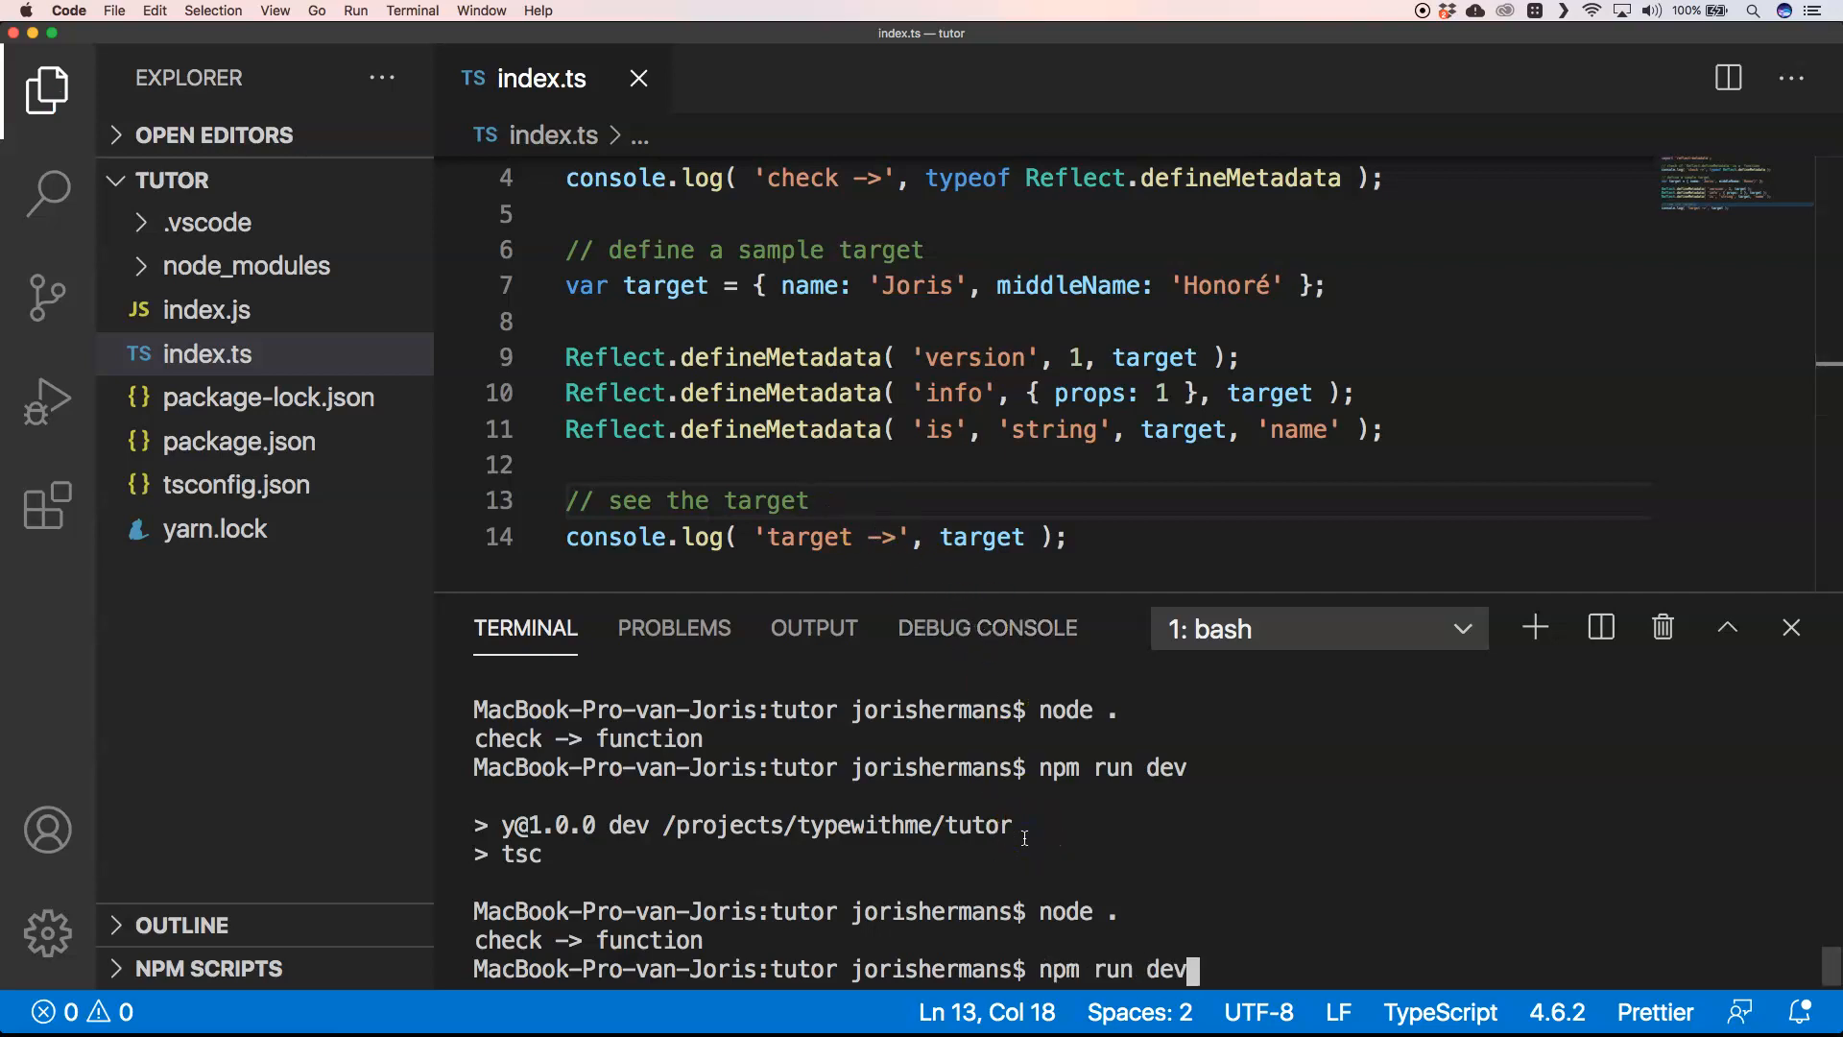
key(enter)
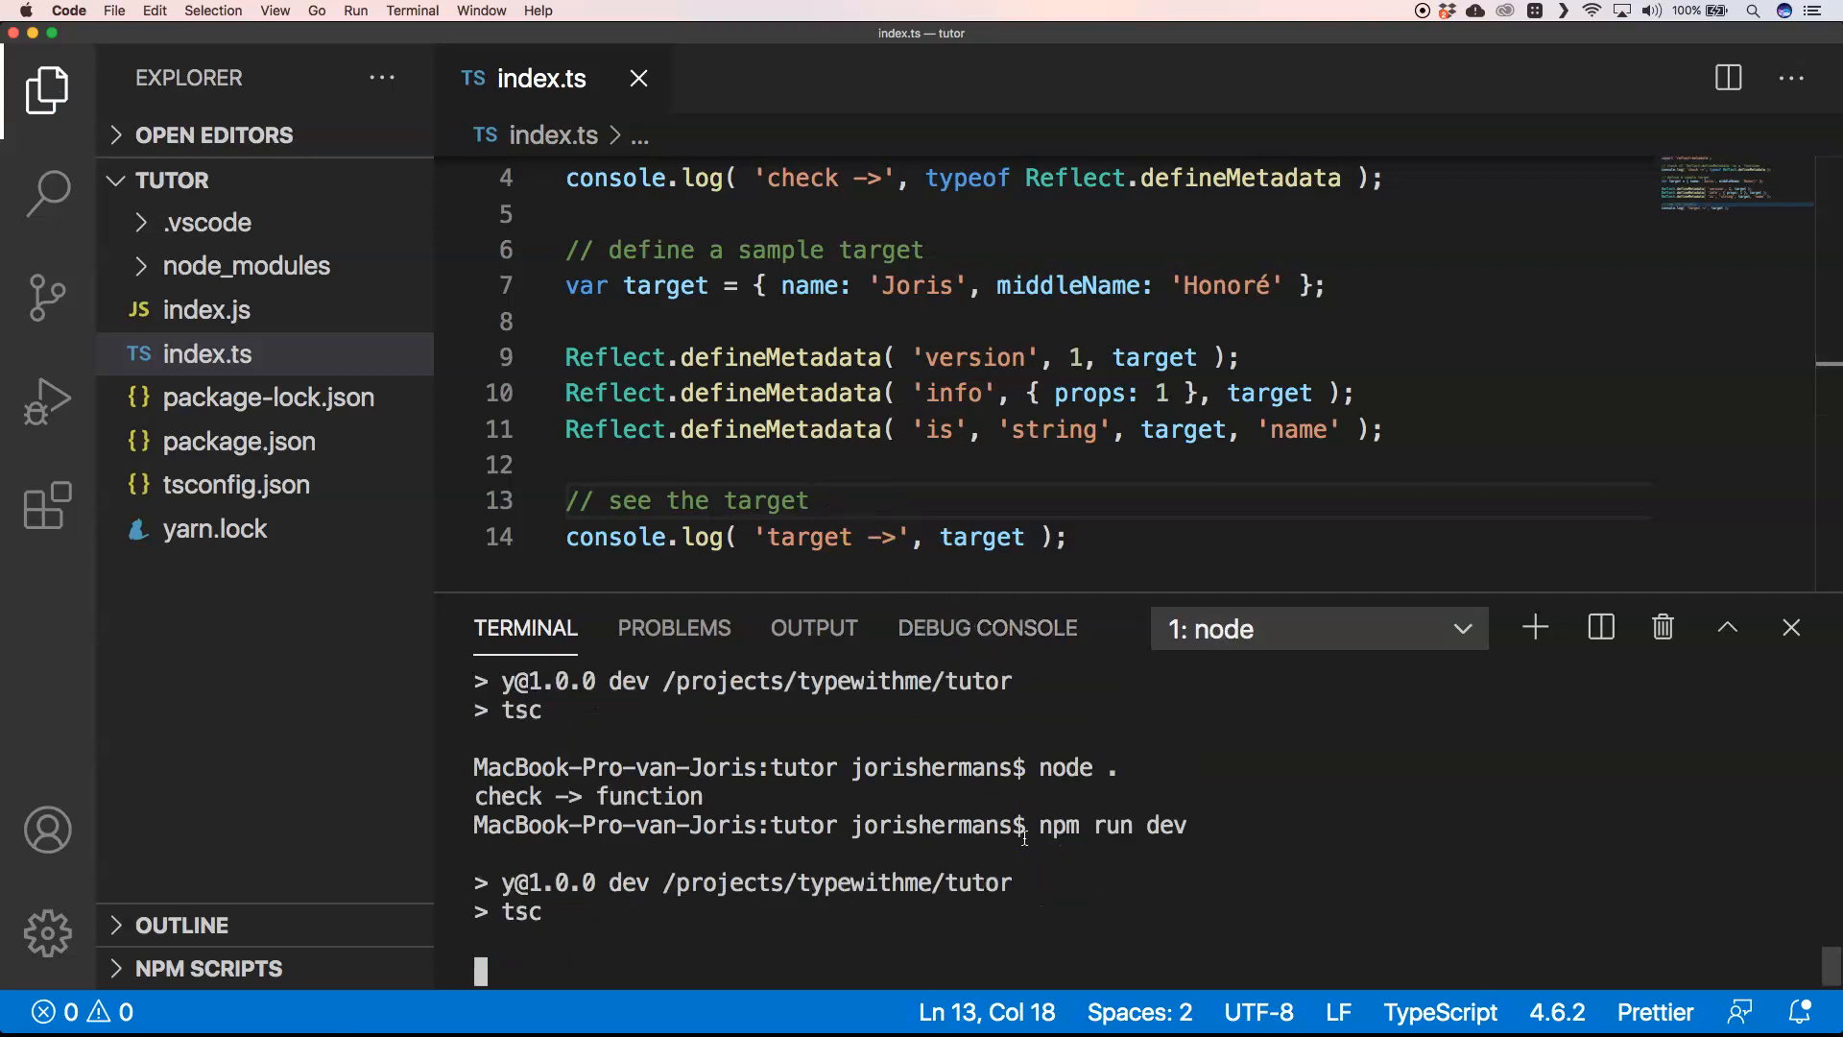
text(node .)
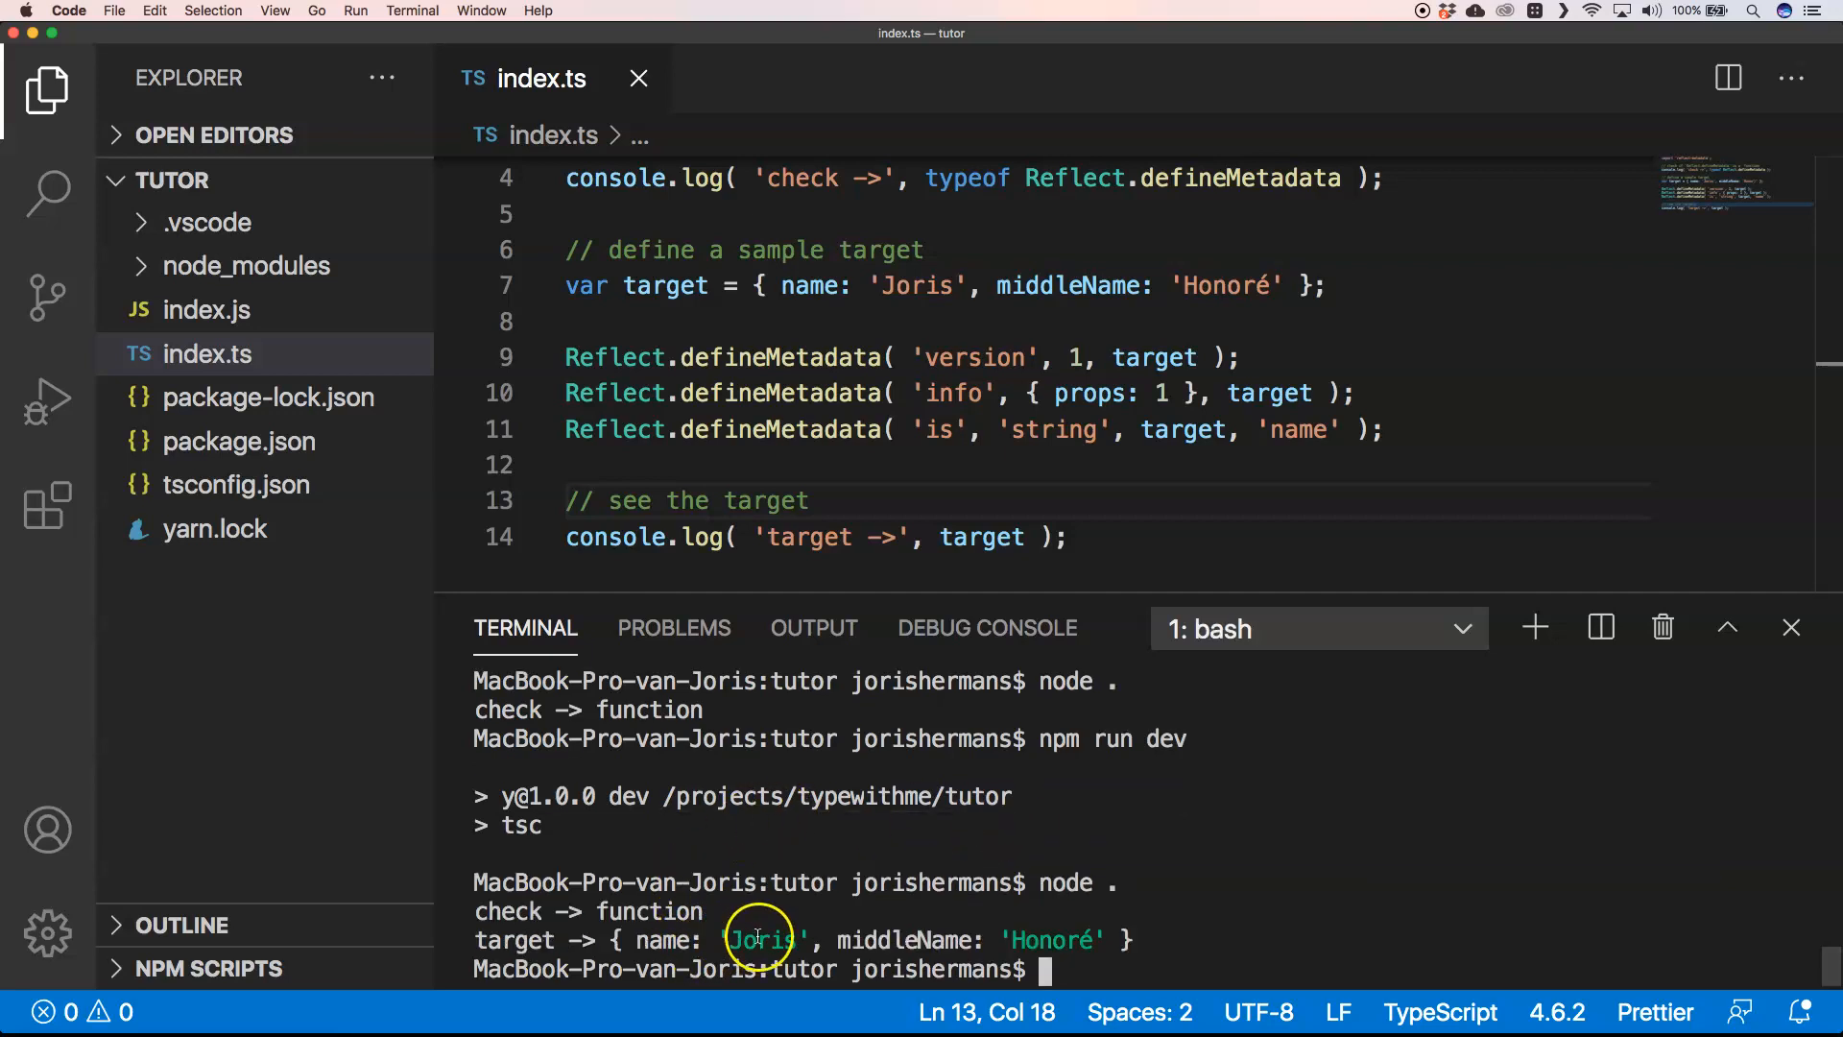
mouse_move(1074, 919)
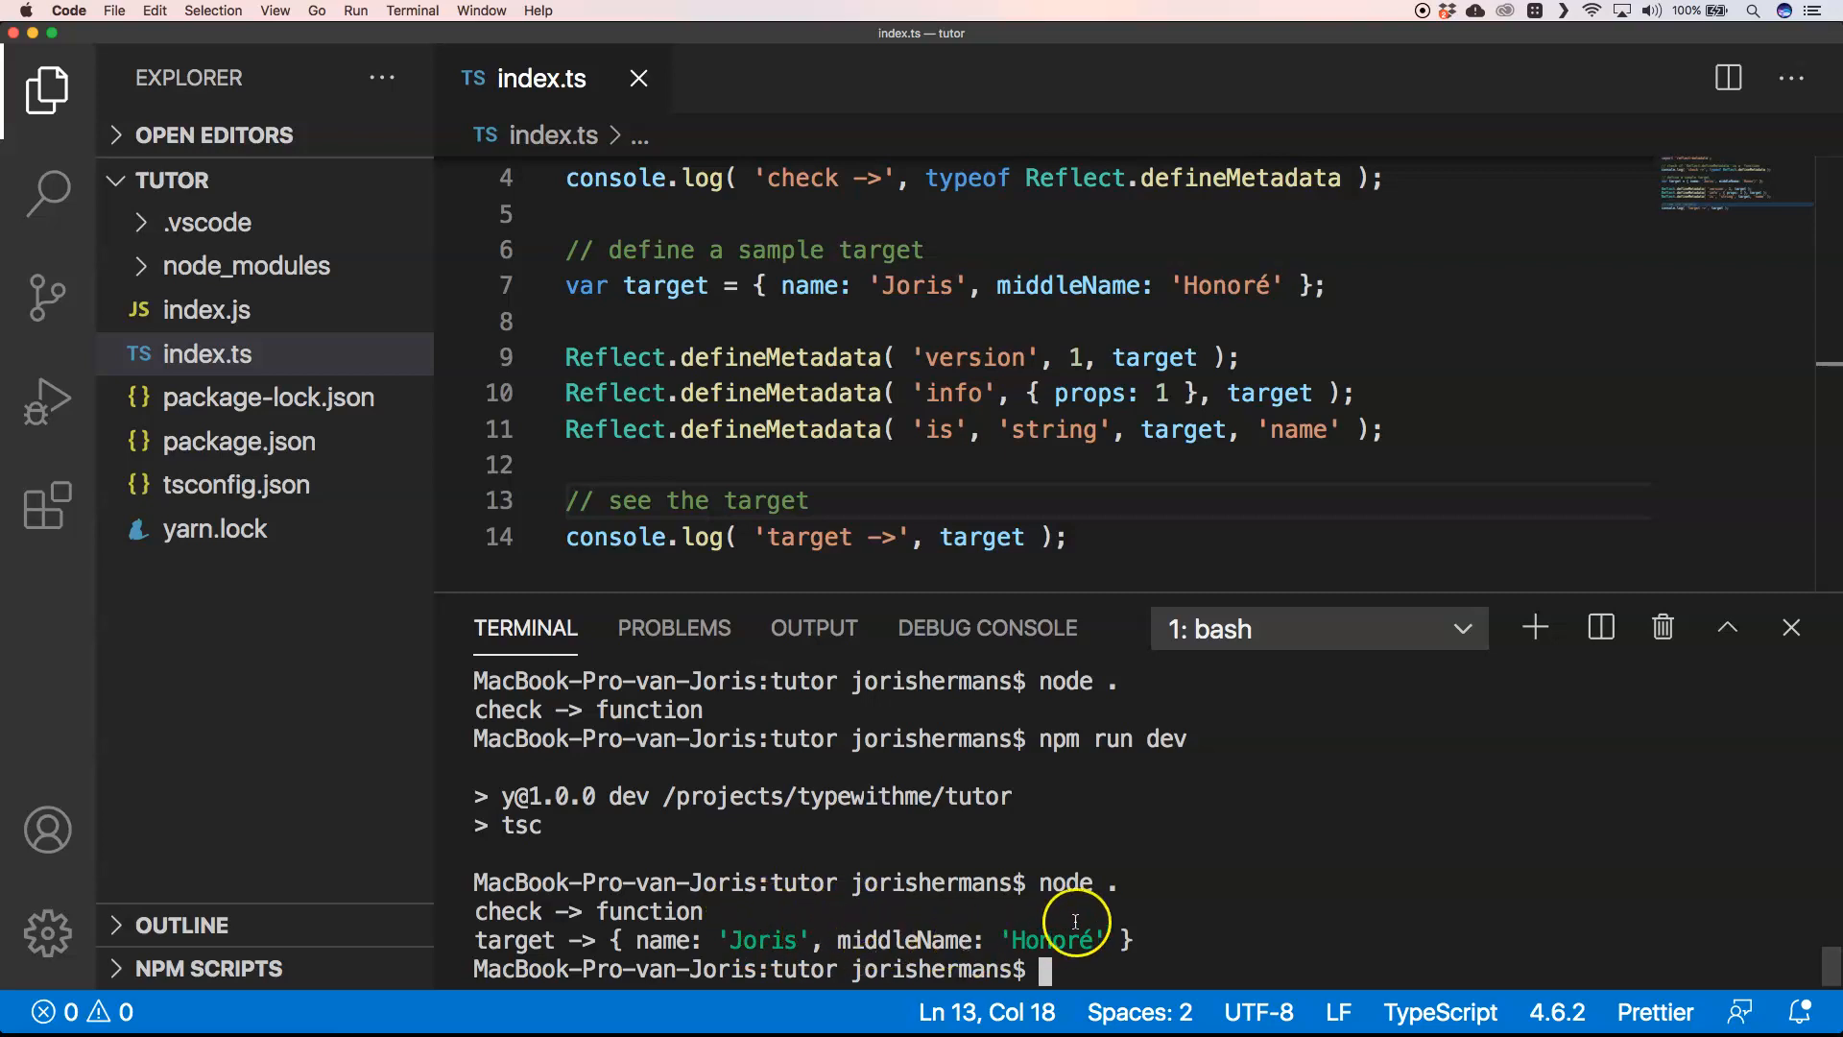
mouse_move(1064, 538)
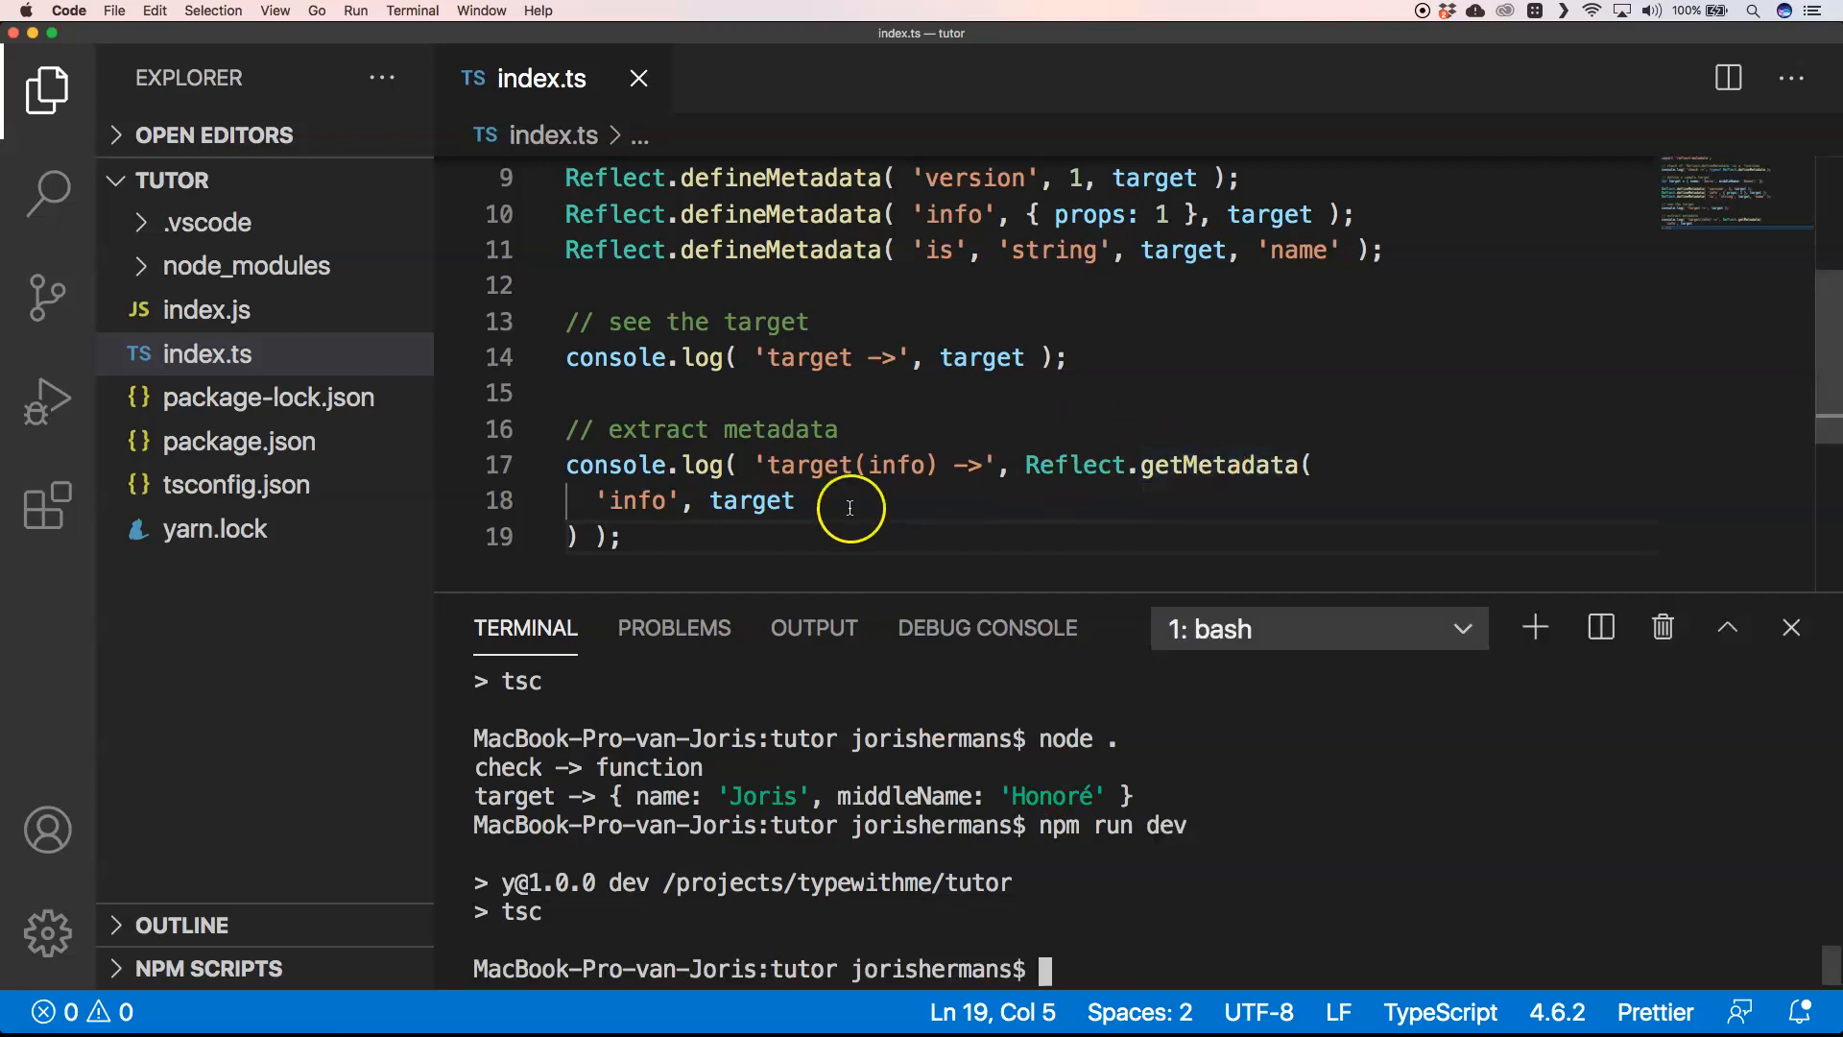
mouse_move(751, 501)
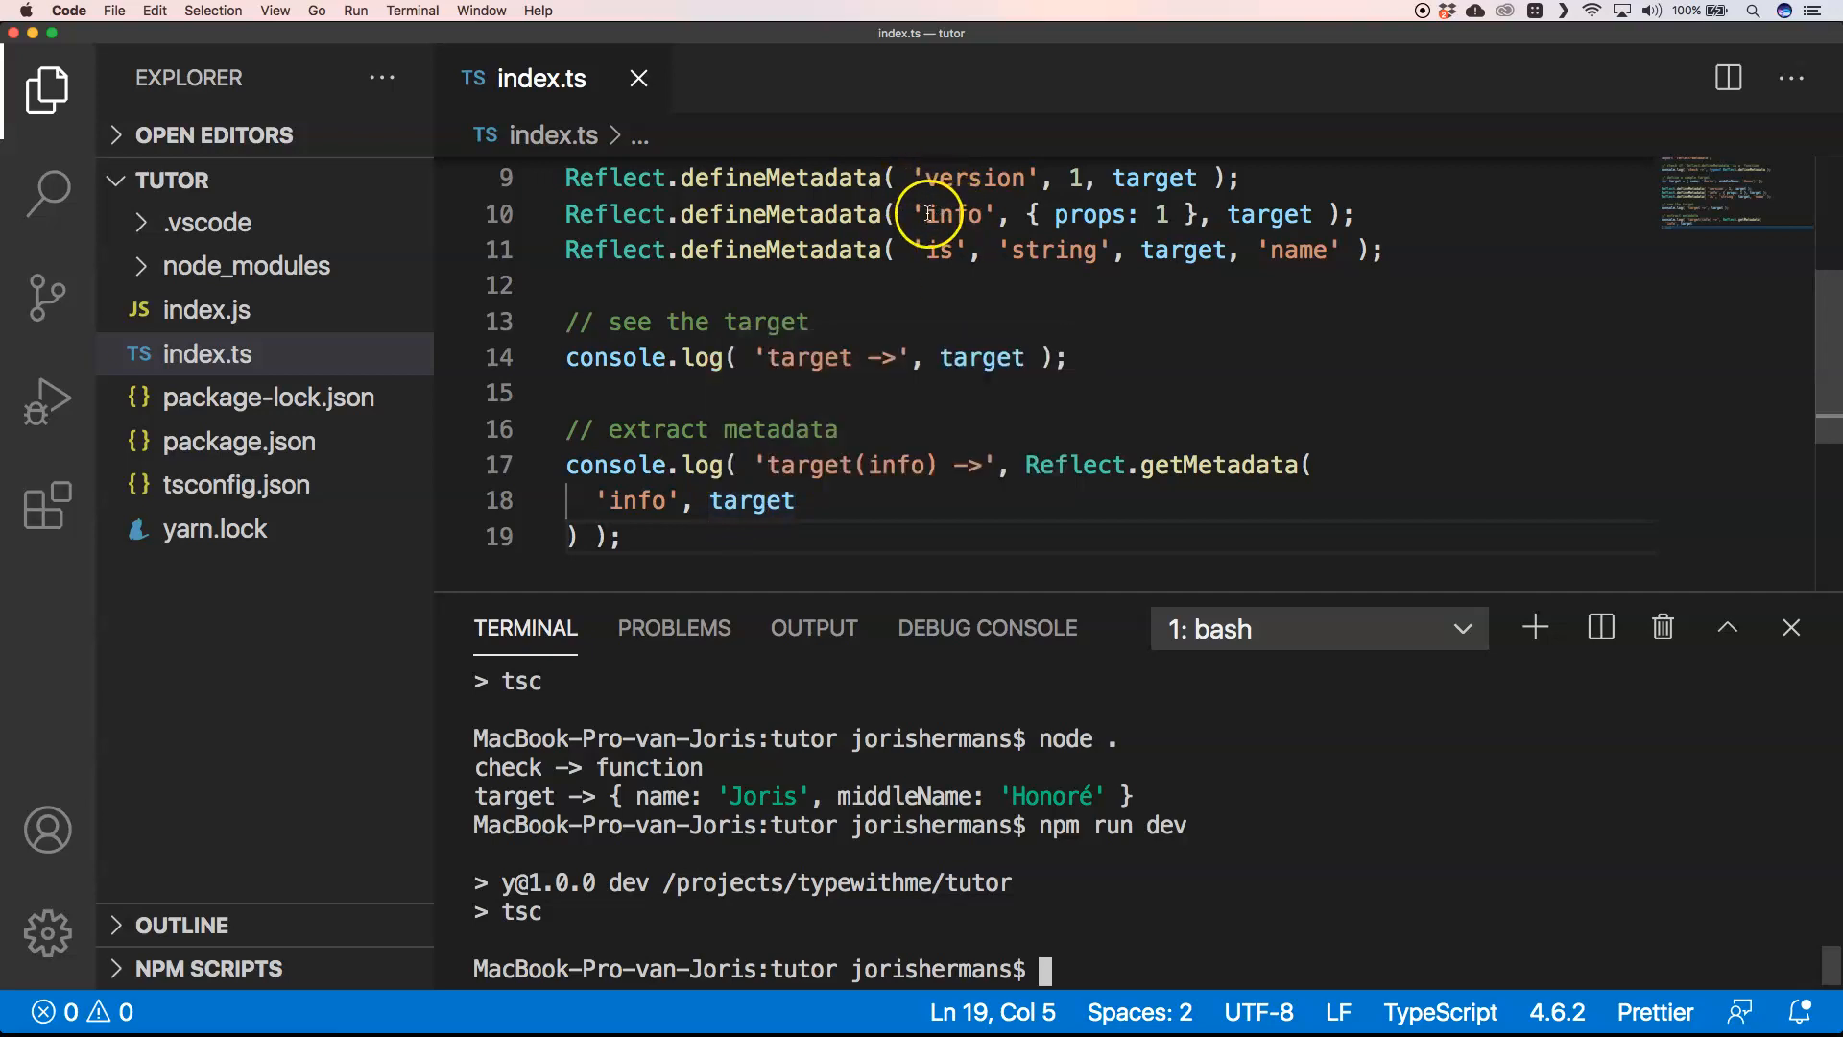
mouse_move(1046, 213)
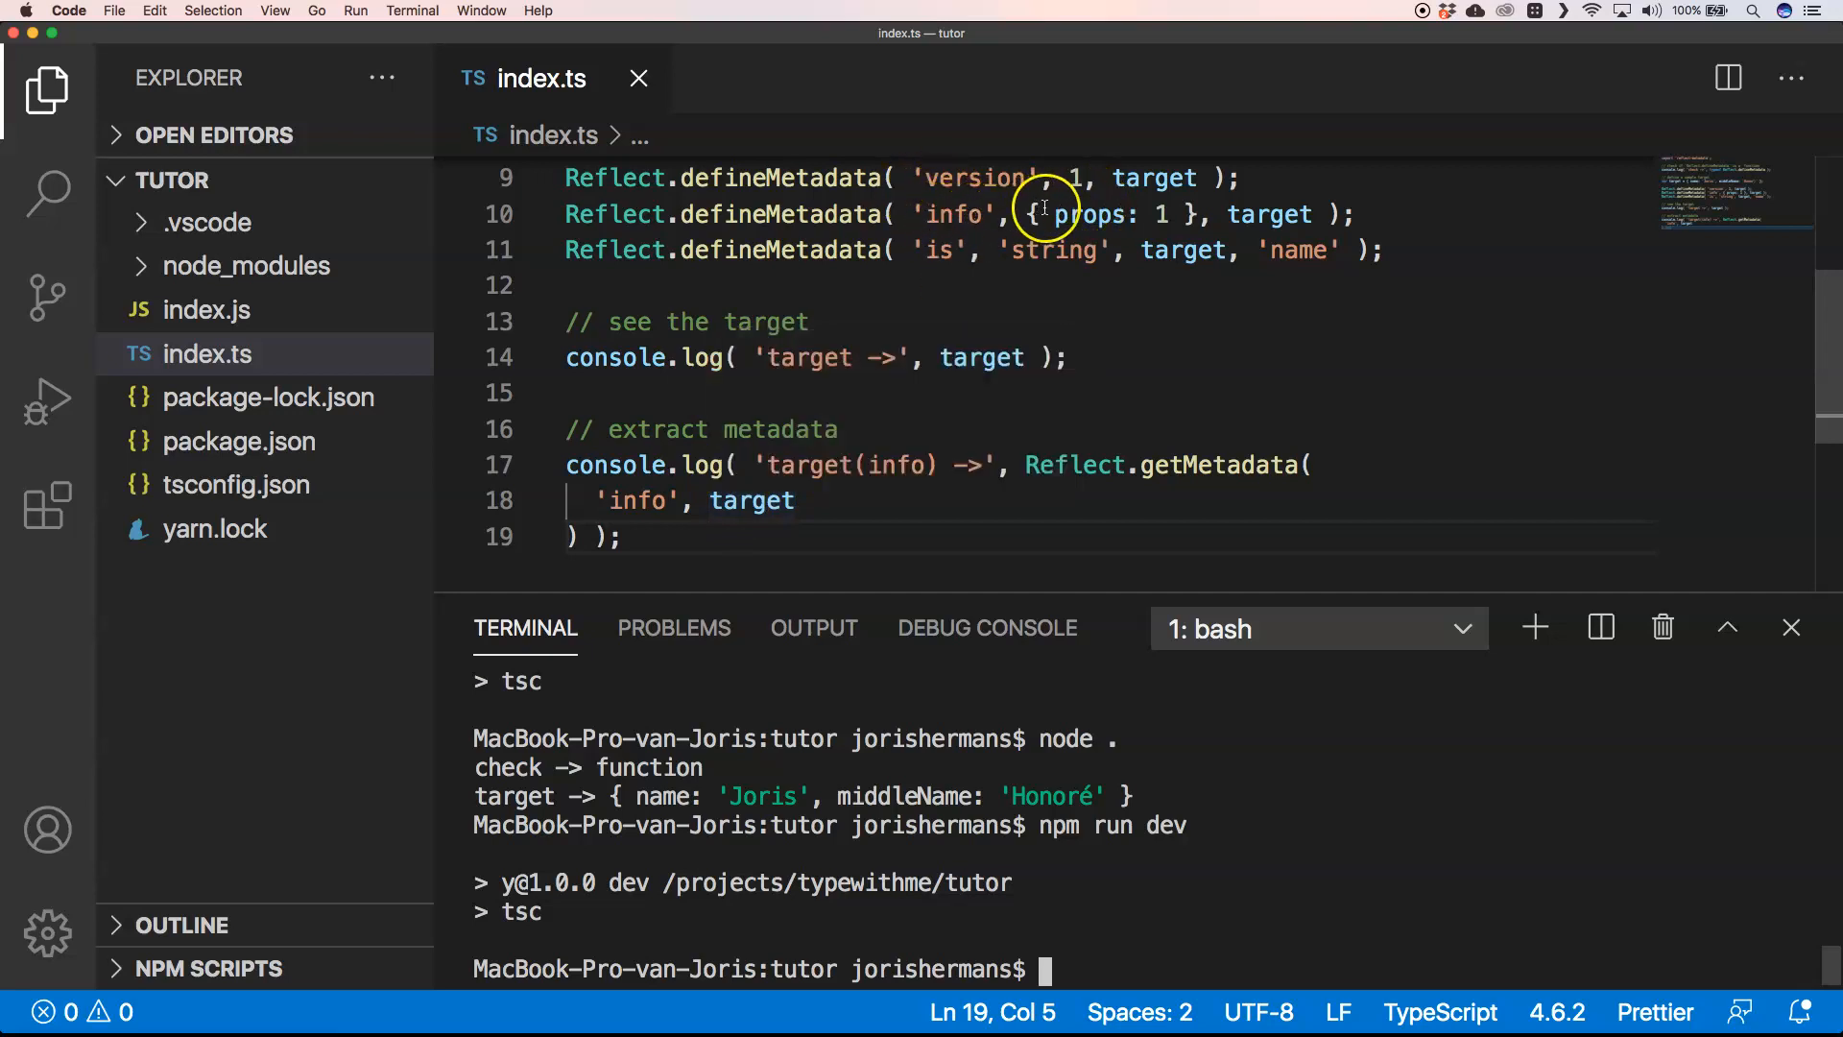
mouse_move(1065, 280)
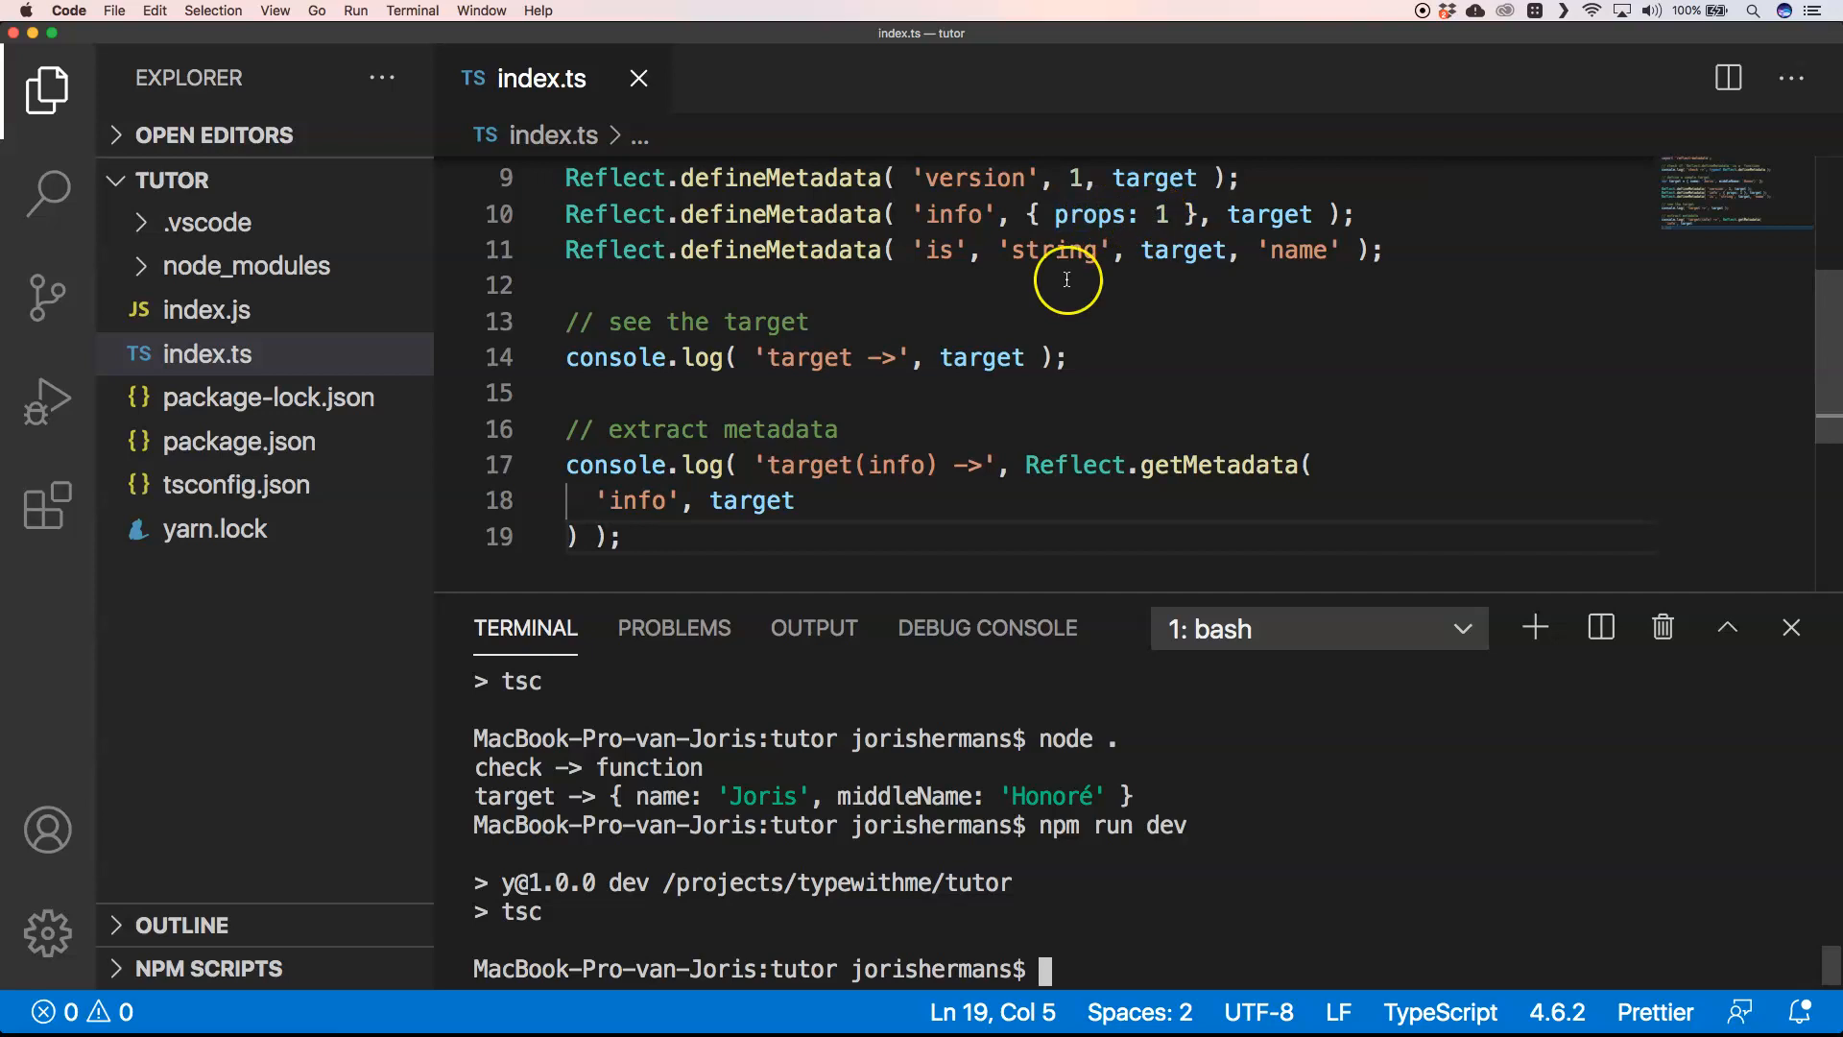
mouse_move(1008, 851)
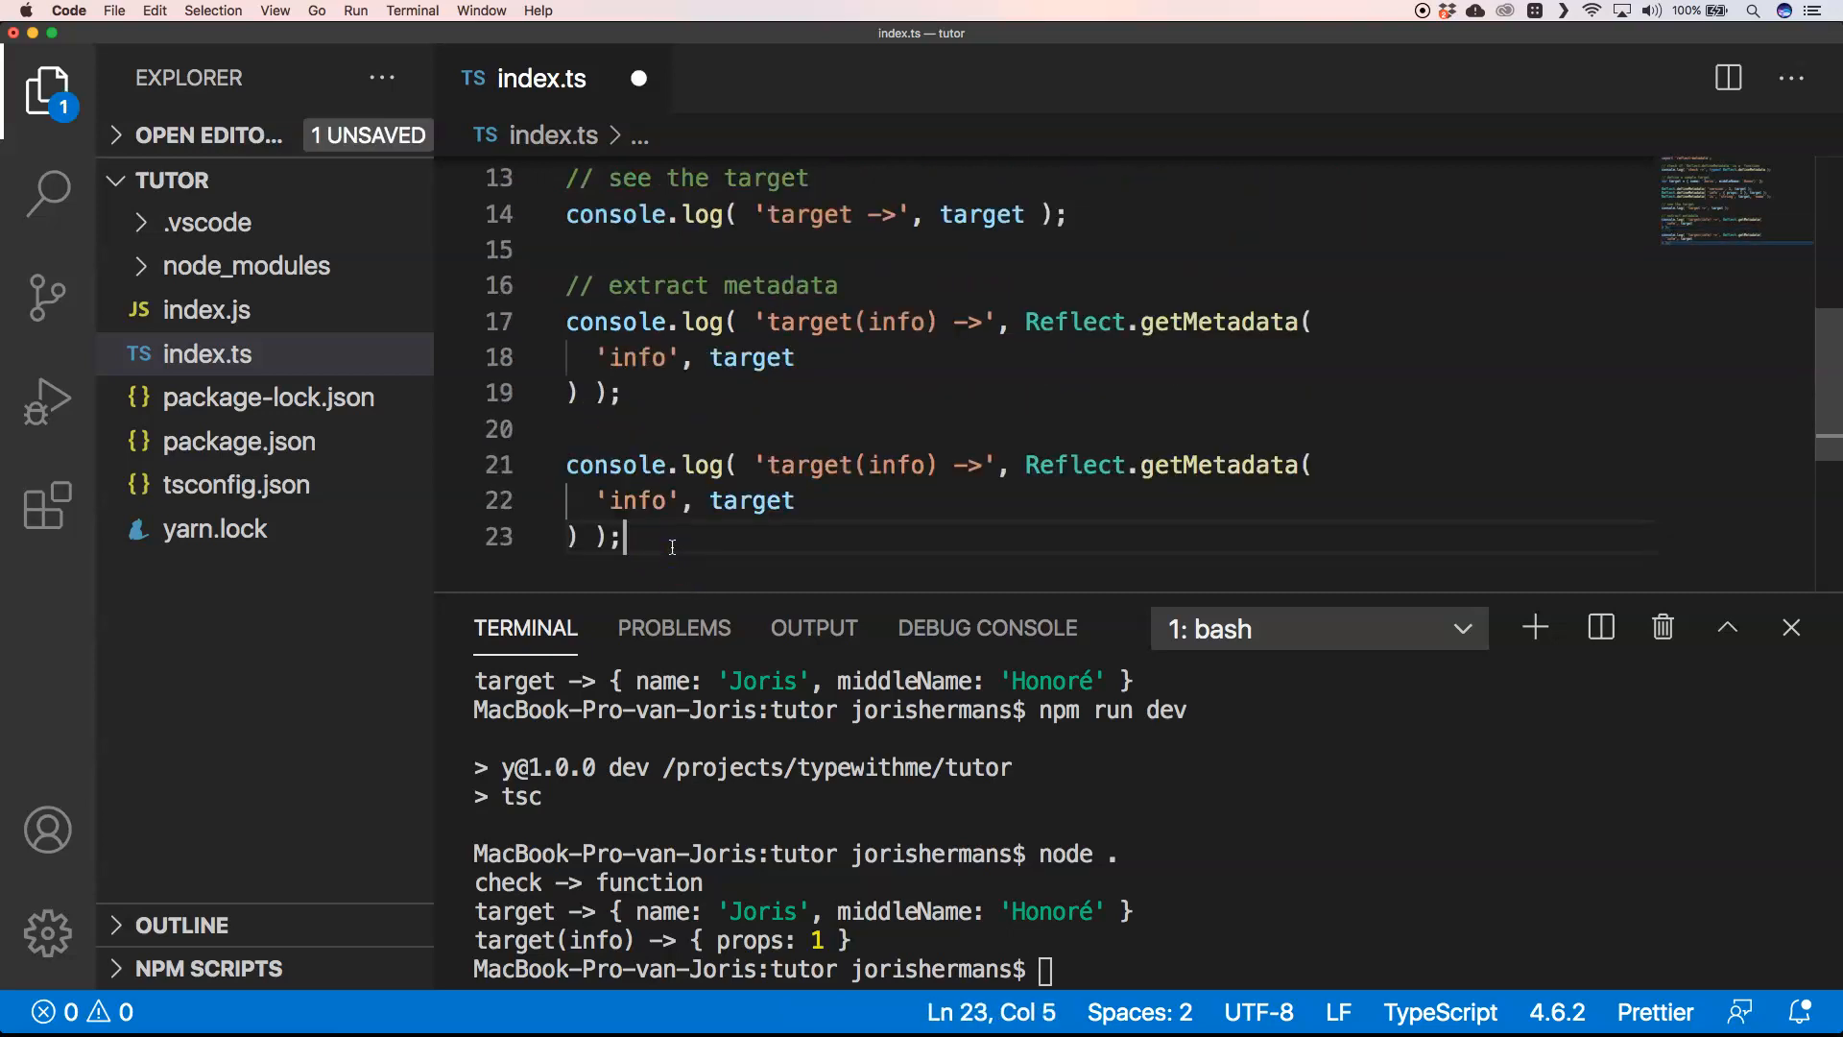
Change the copied block to read 'version' metadata, then recompile and run it.
double_click(904, 465)
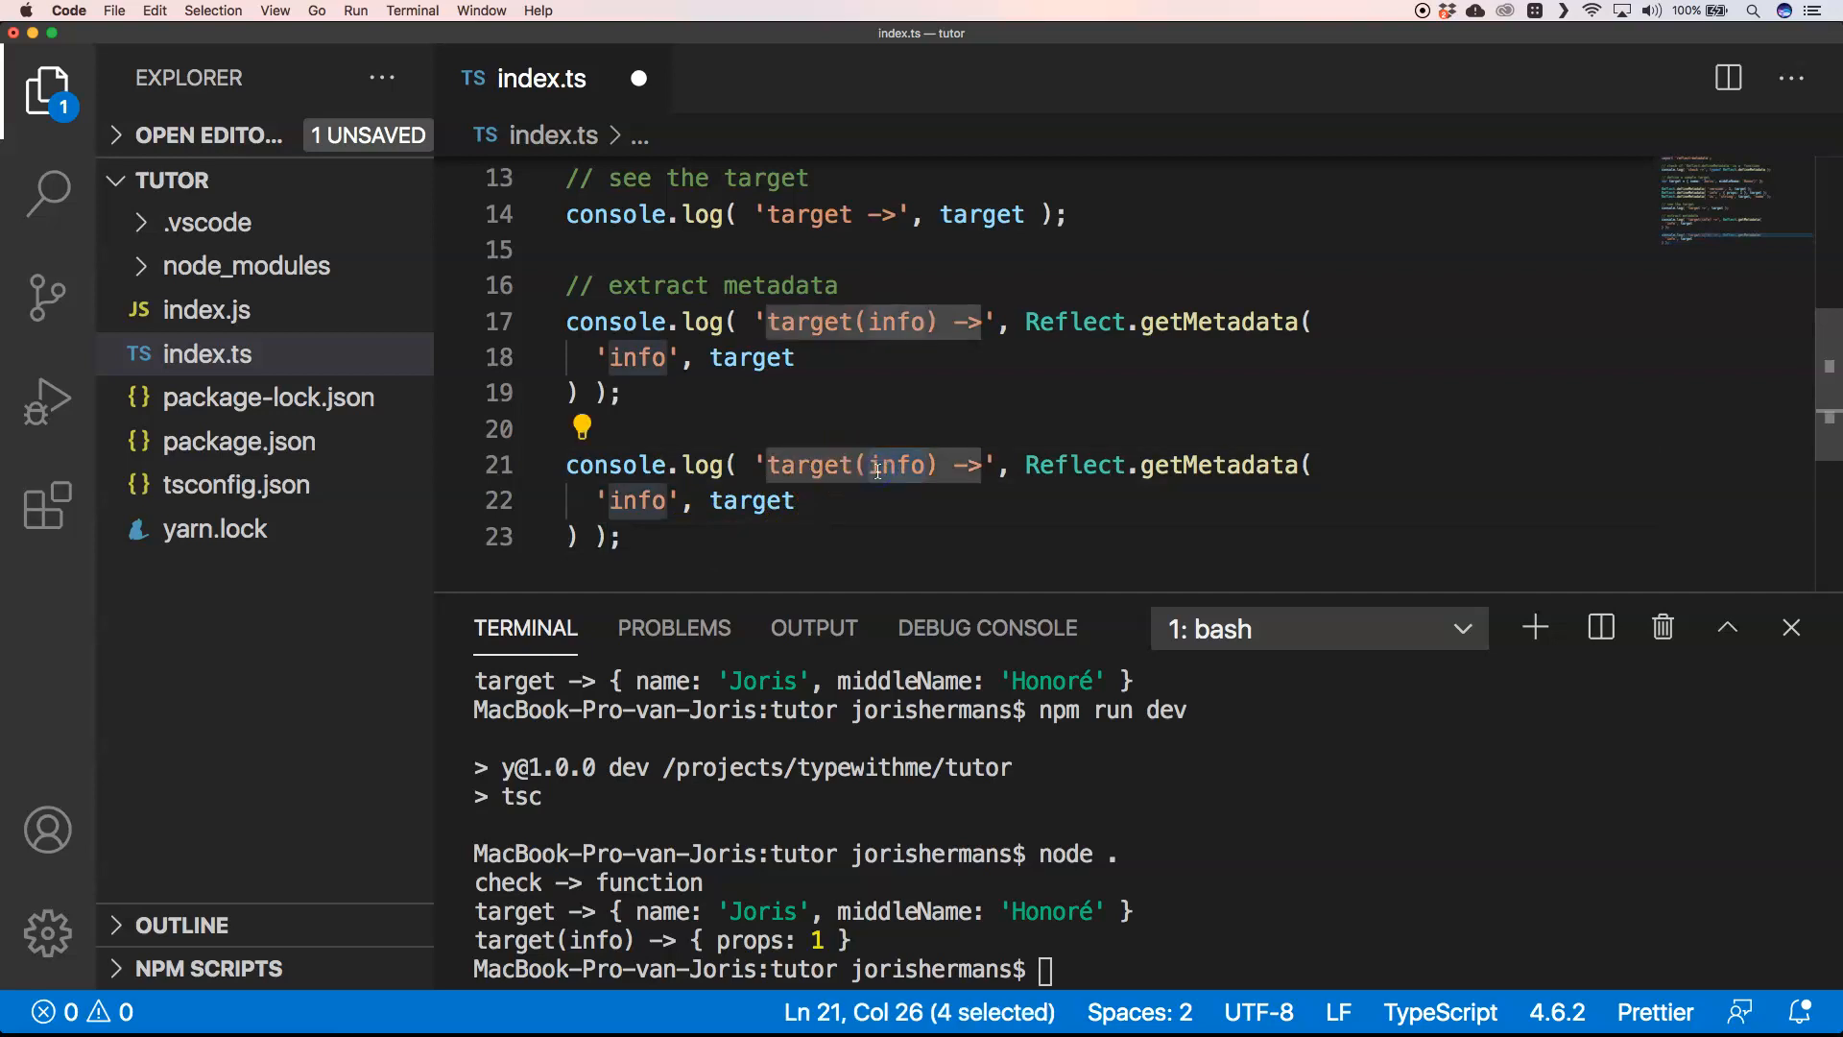
text(version)
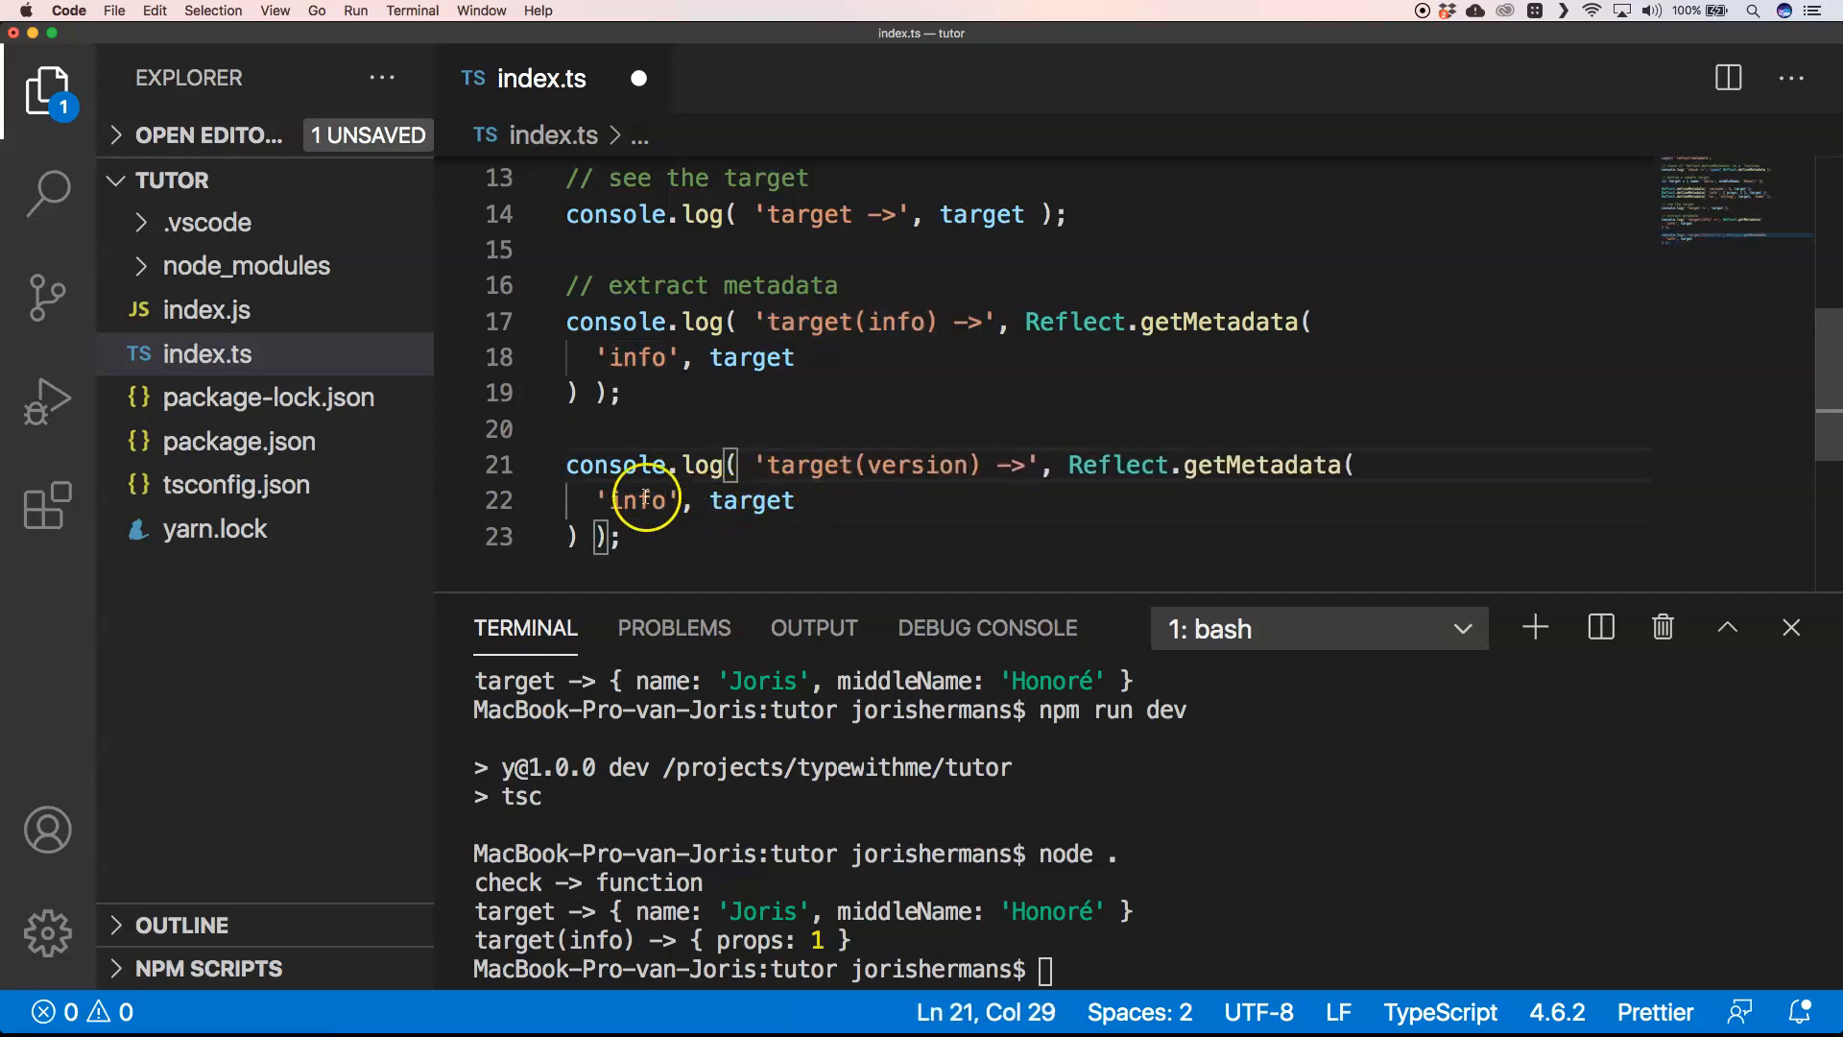
text(versi)
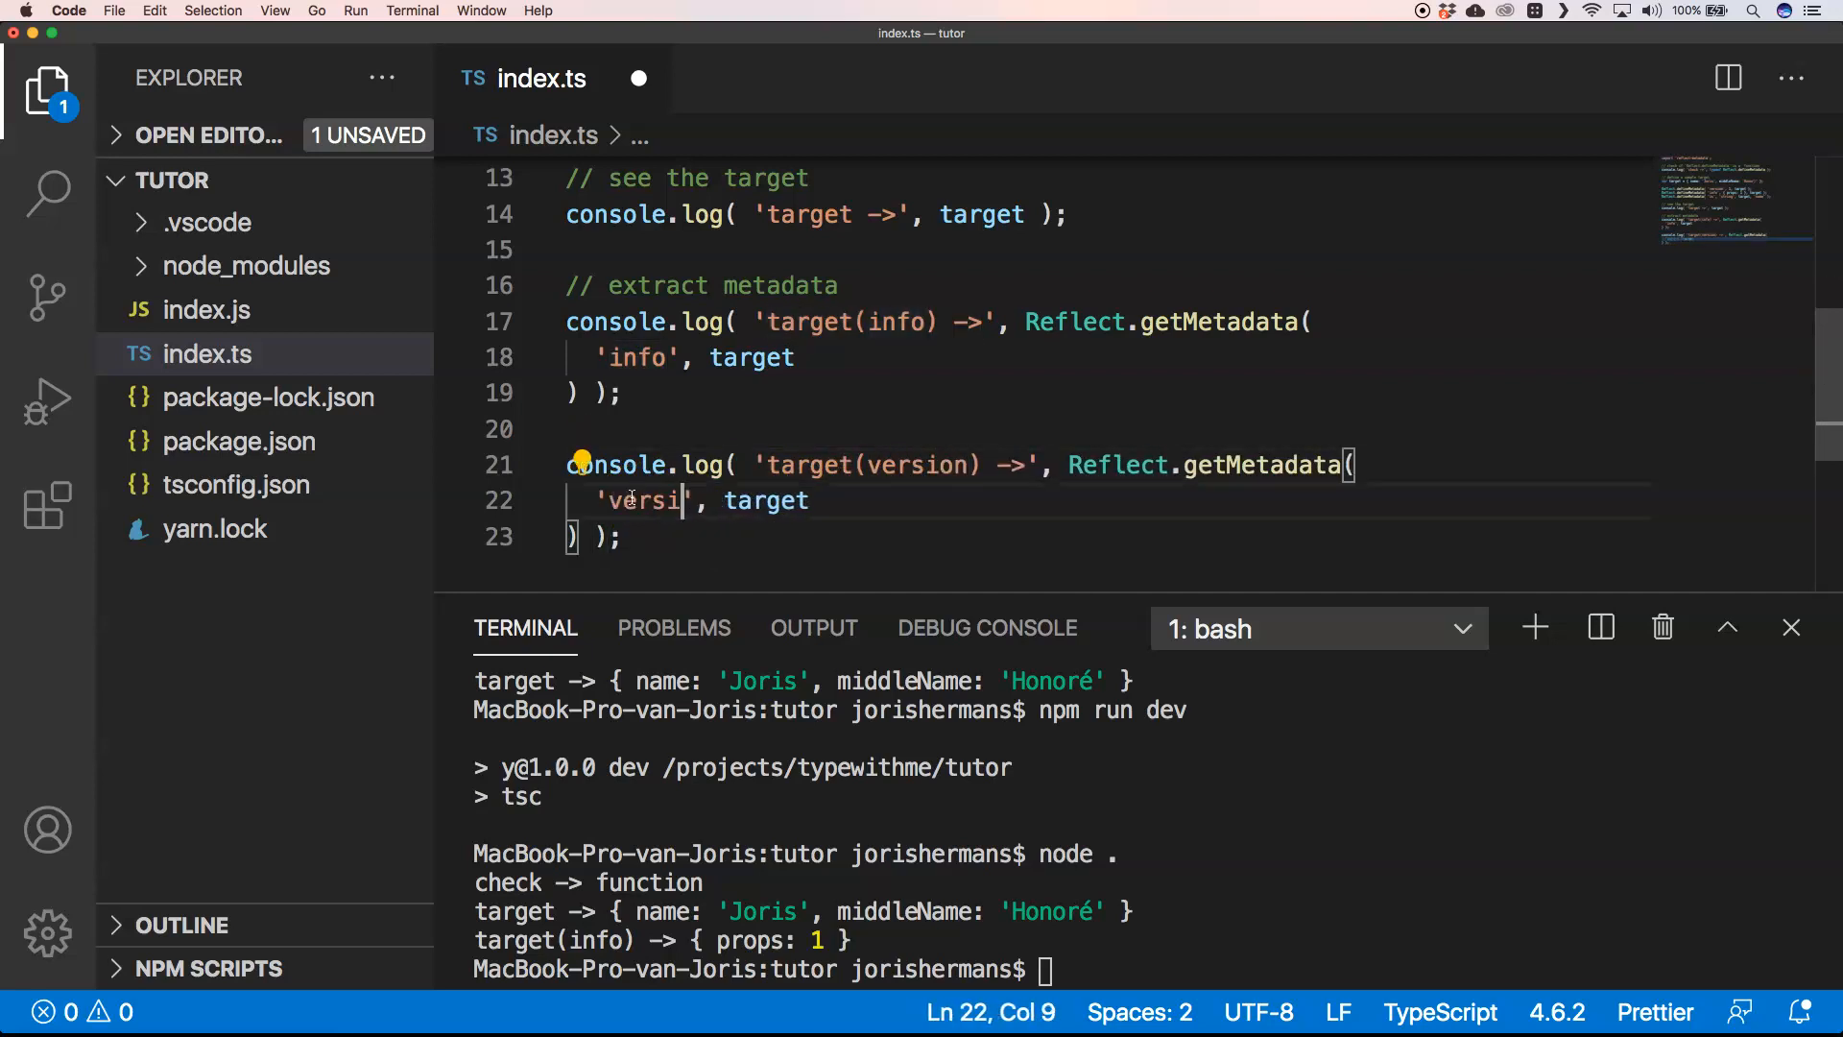
text(on)
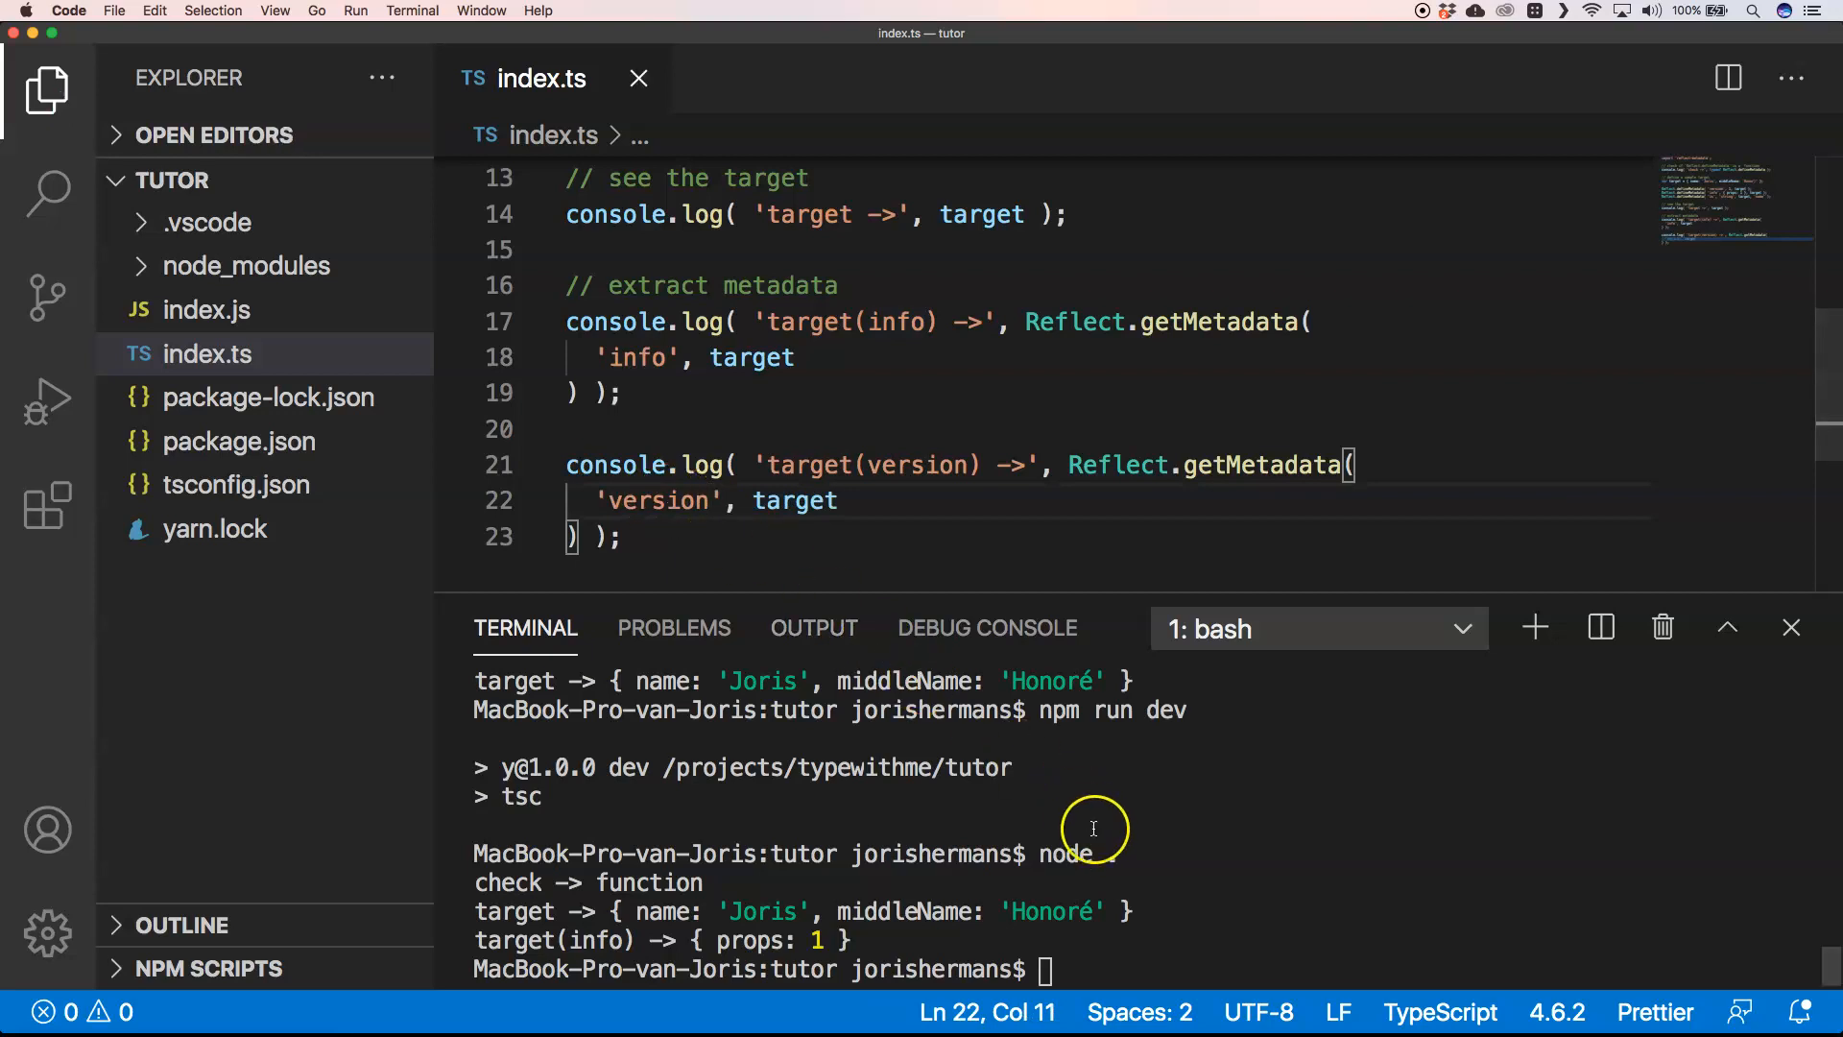
text(npm run dev)
text(node .)
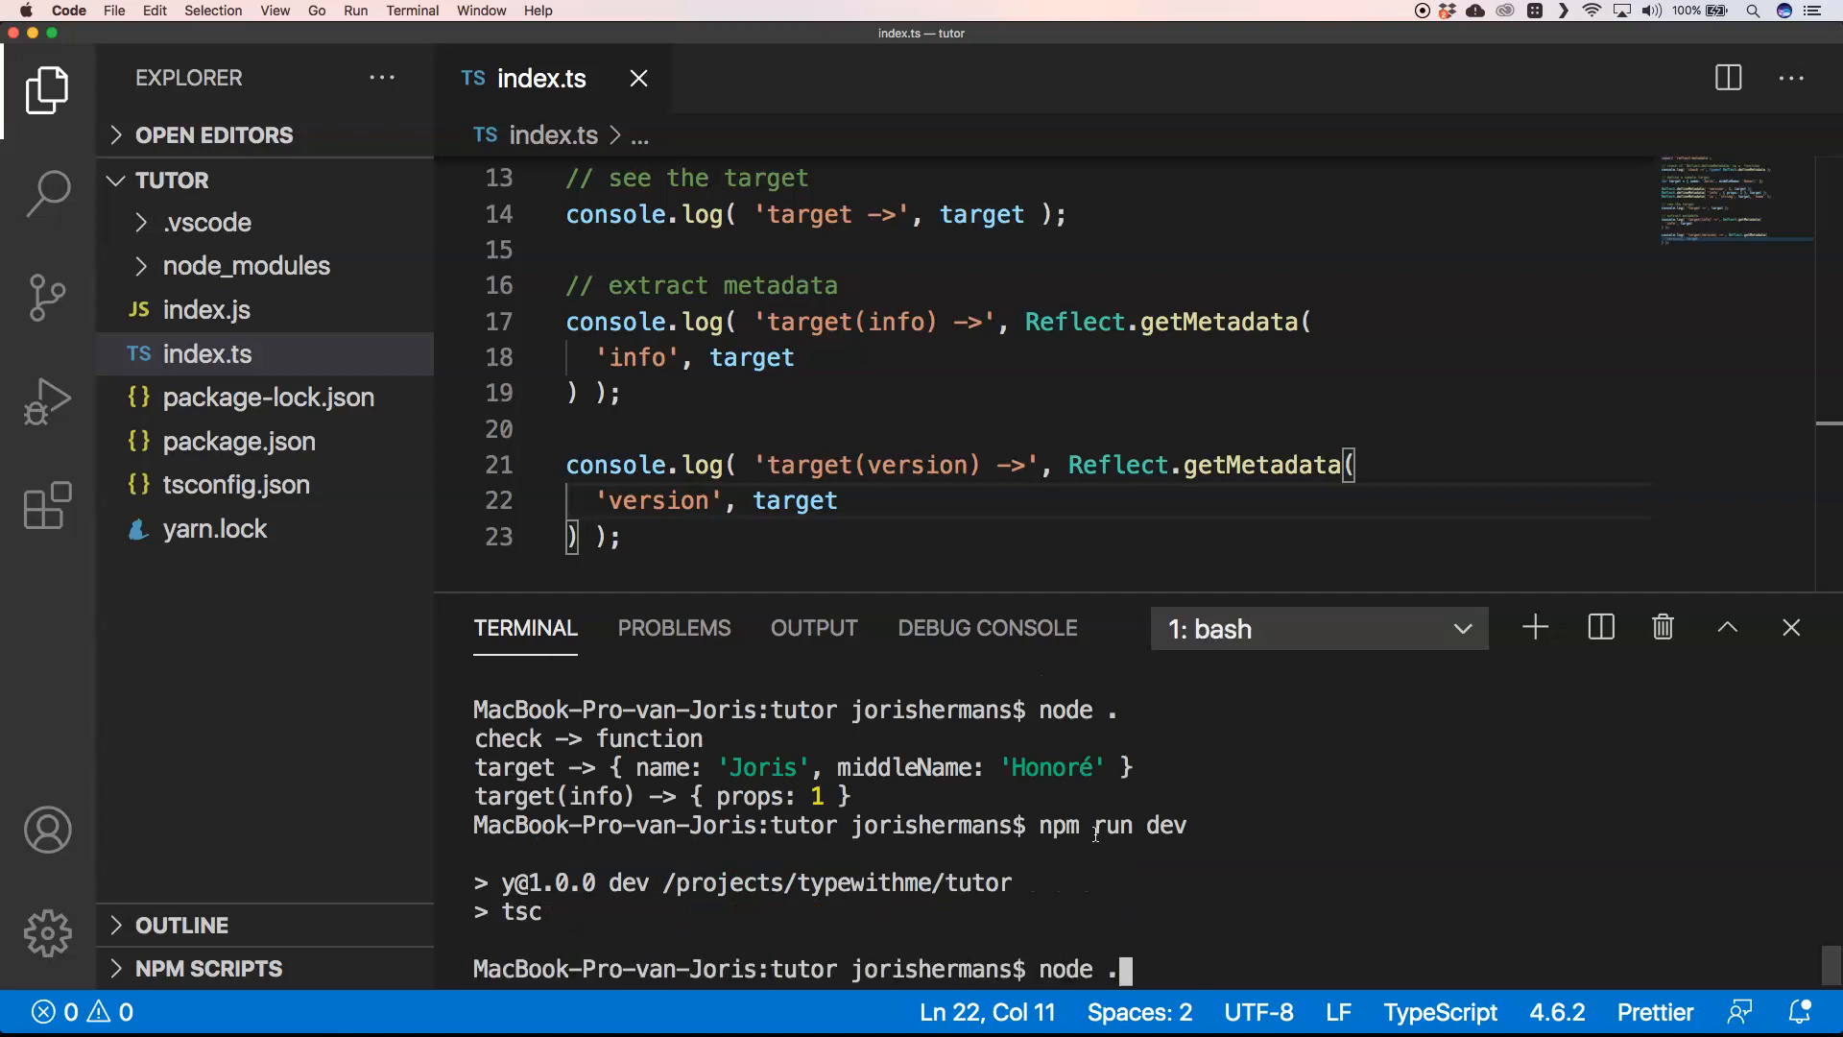
key(enter)
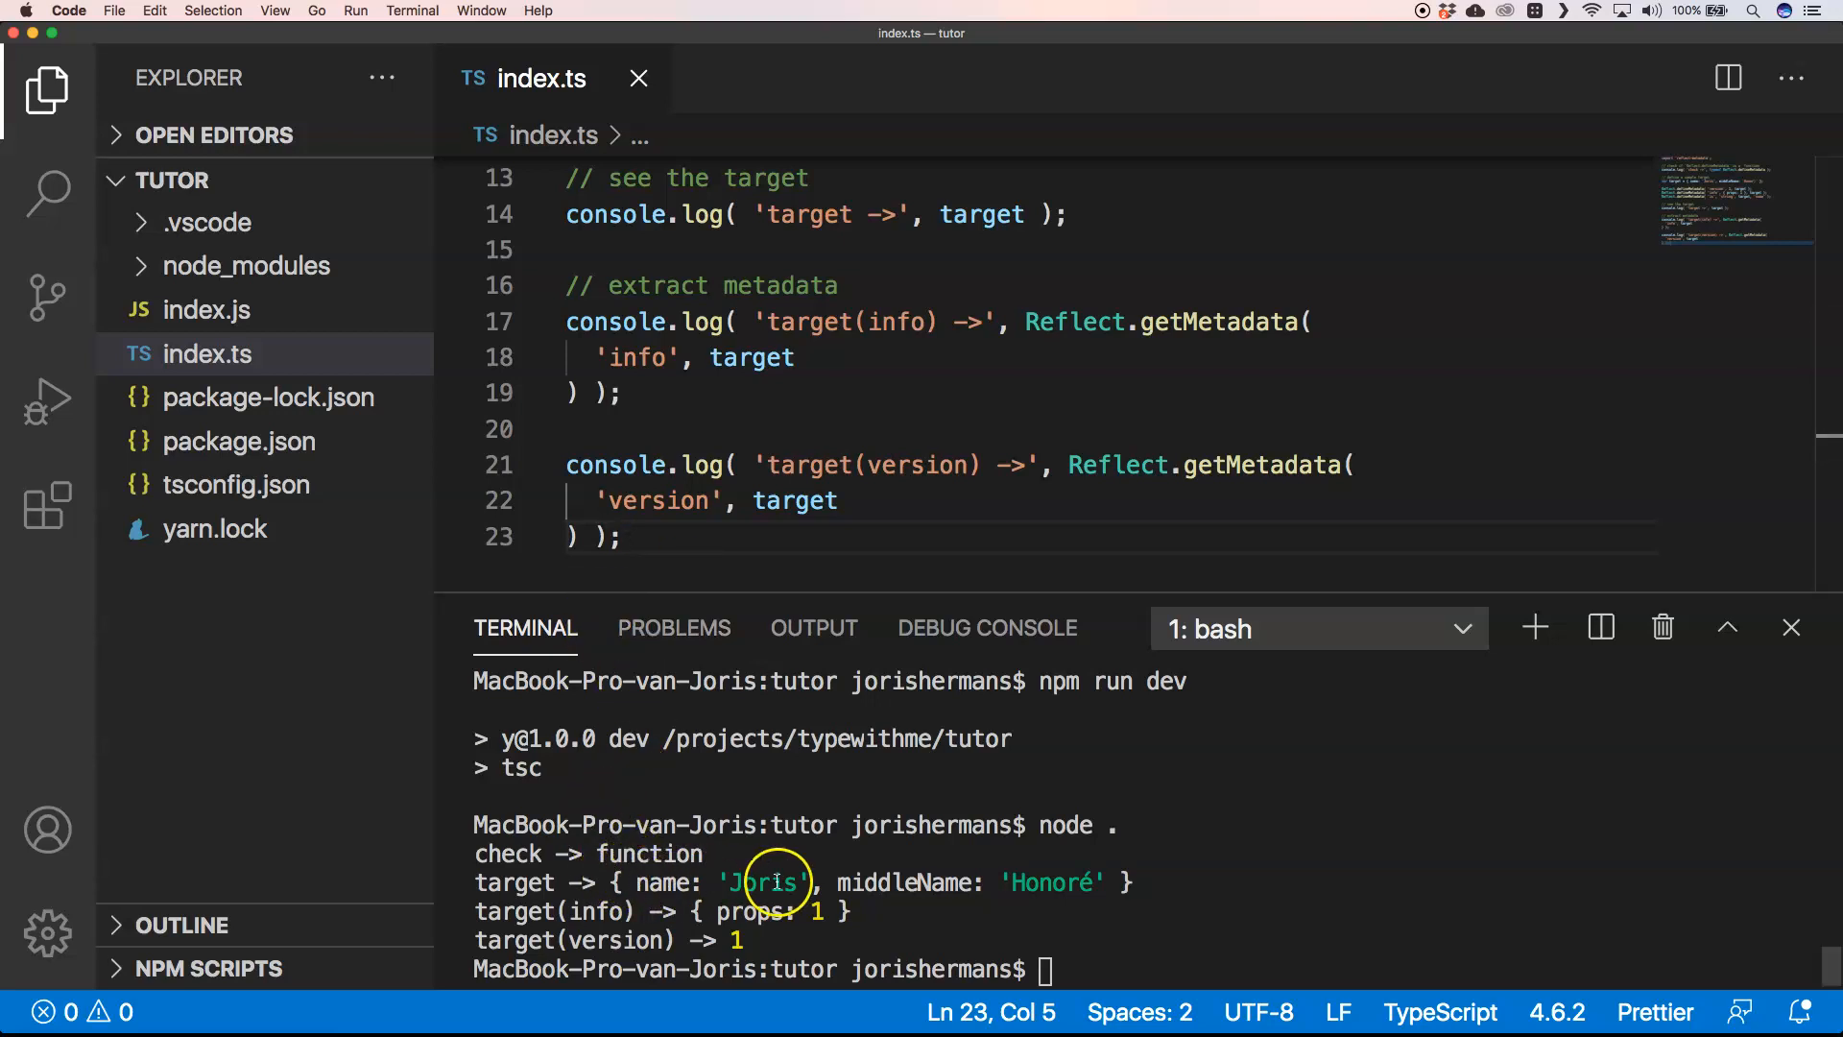
mouse_move(647, 930)
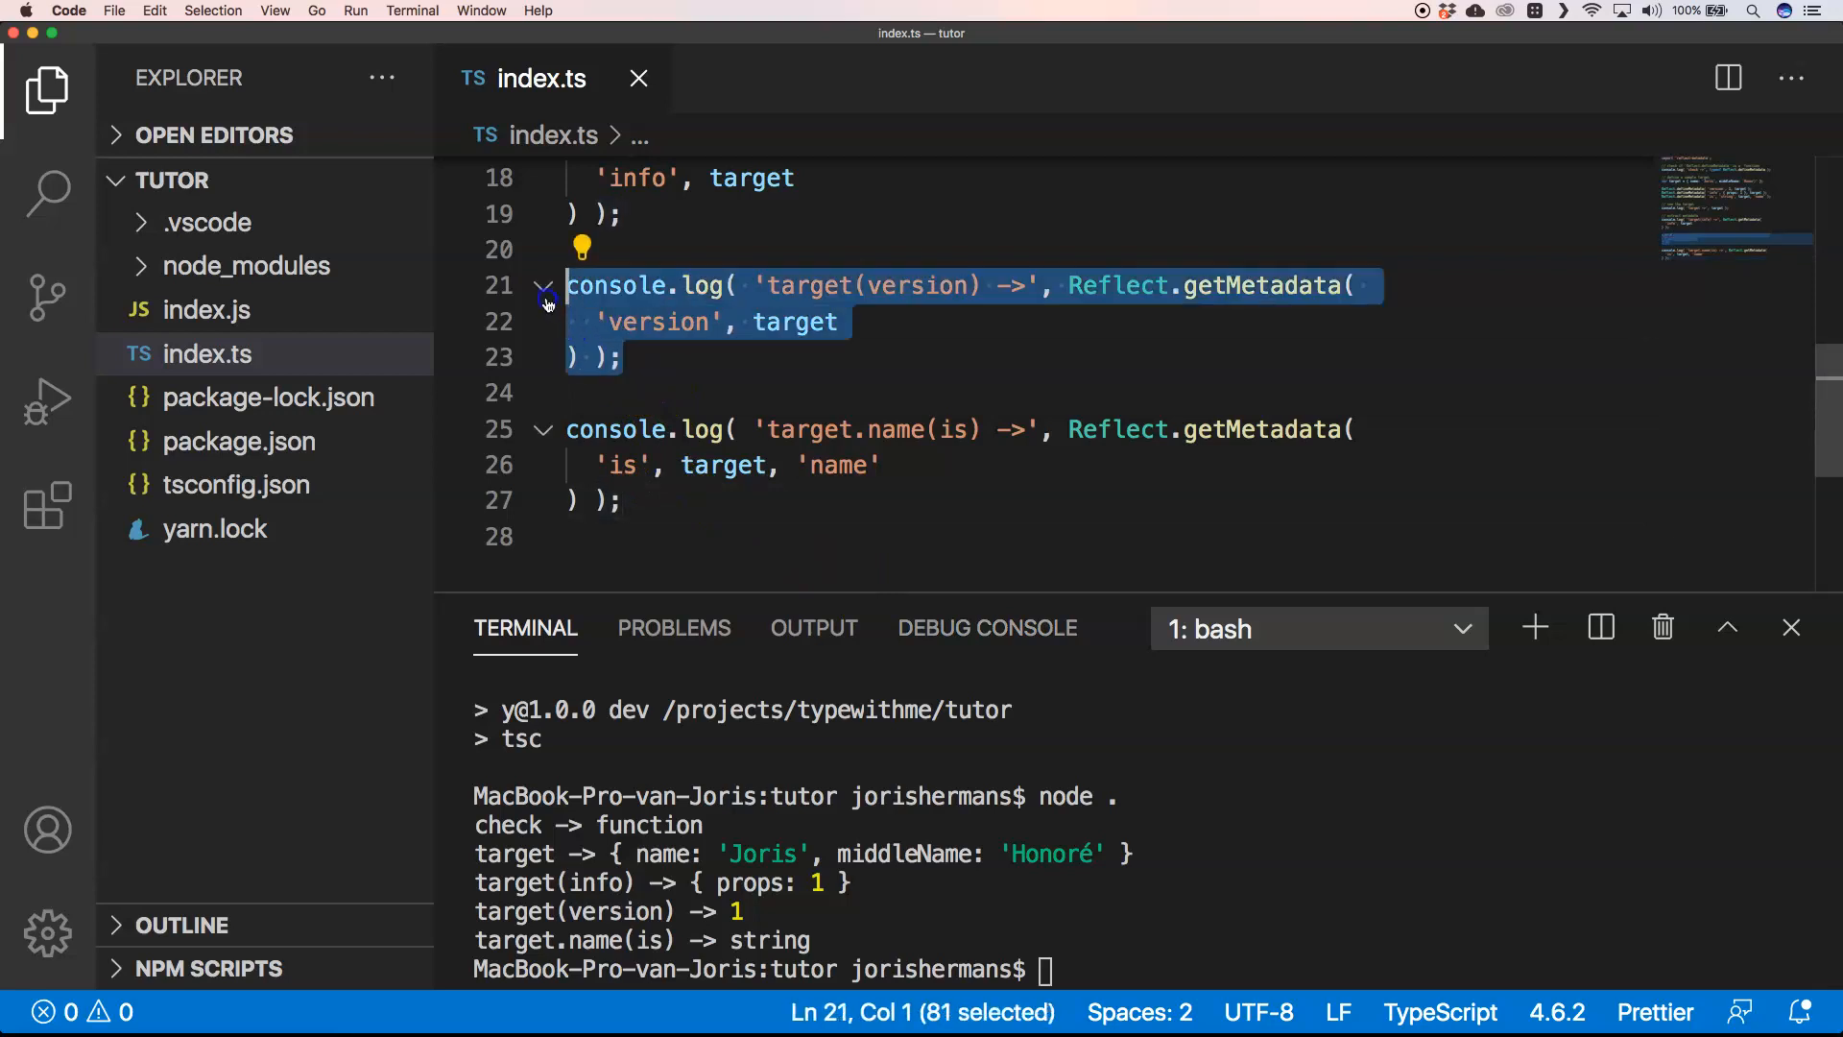
Add a block reading 'bogus' metadata that prints undefined, and begin a console.log line.
click(652, 510)
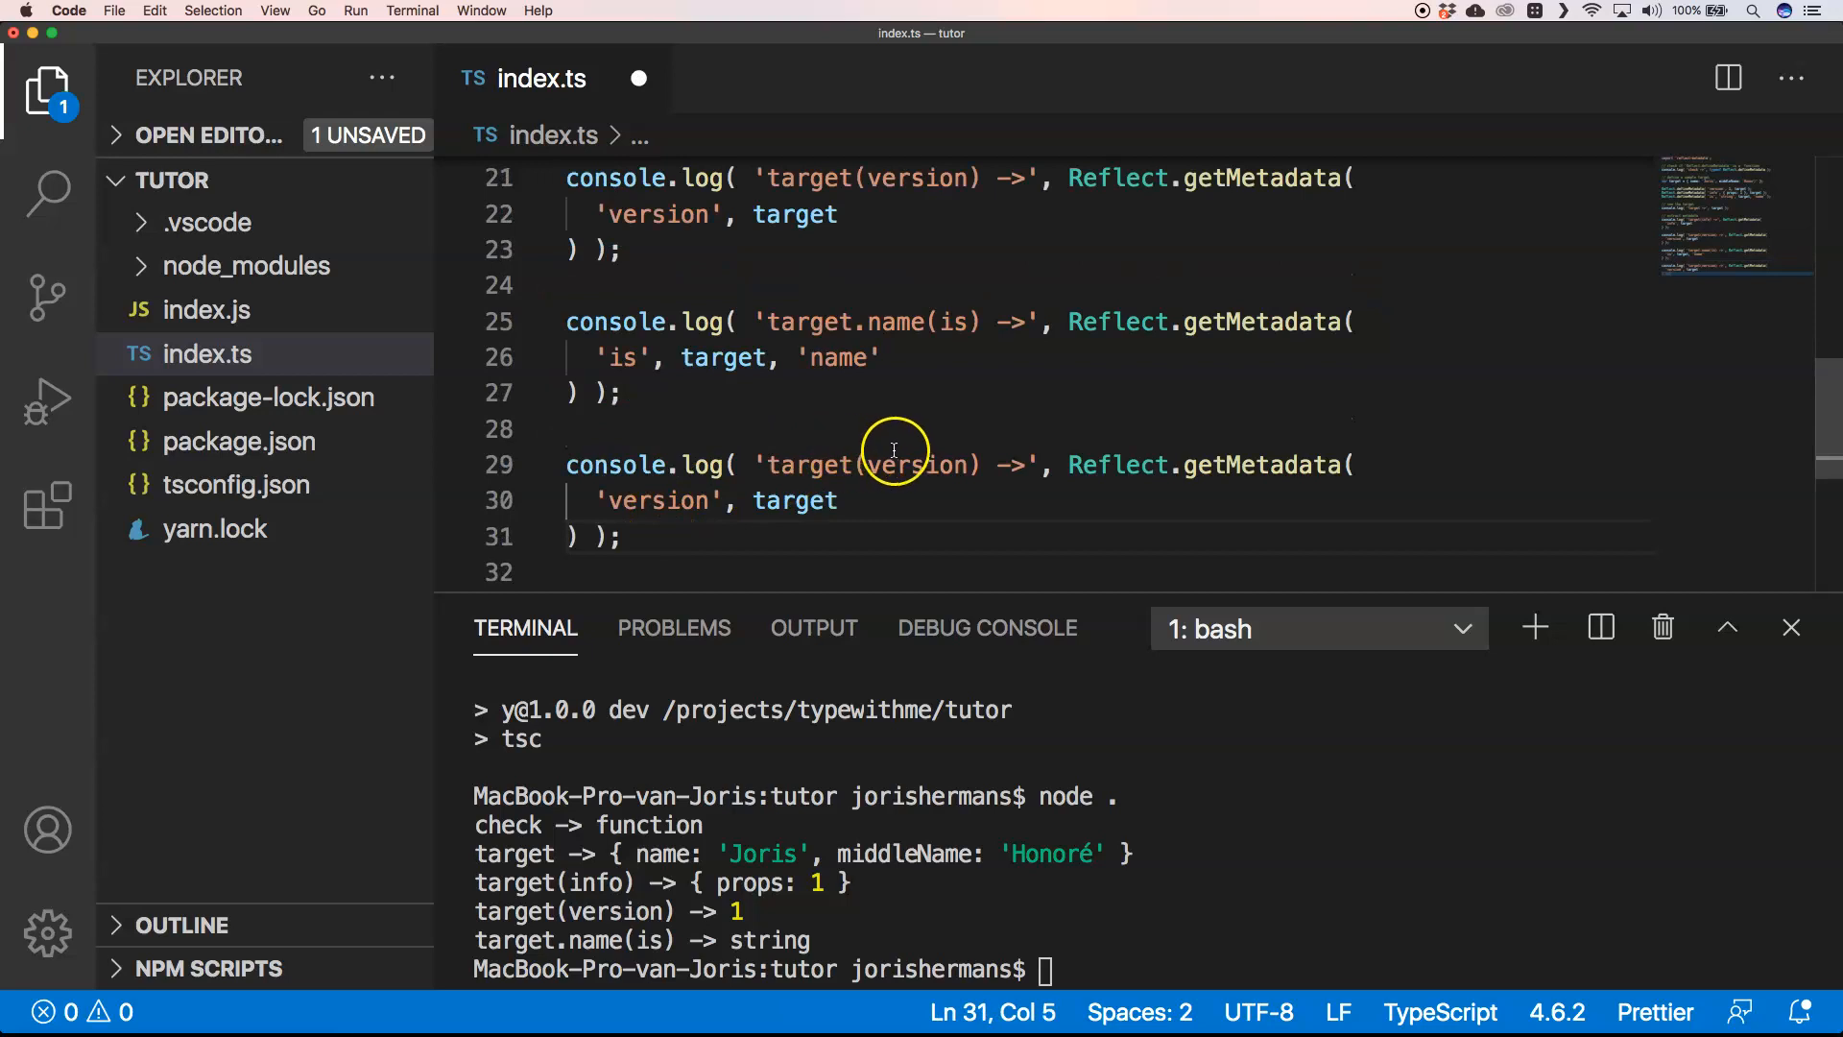
double_click(920, 464)
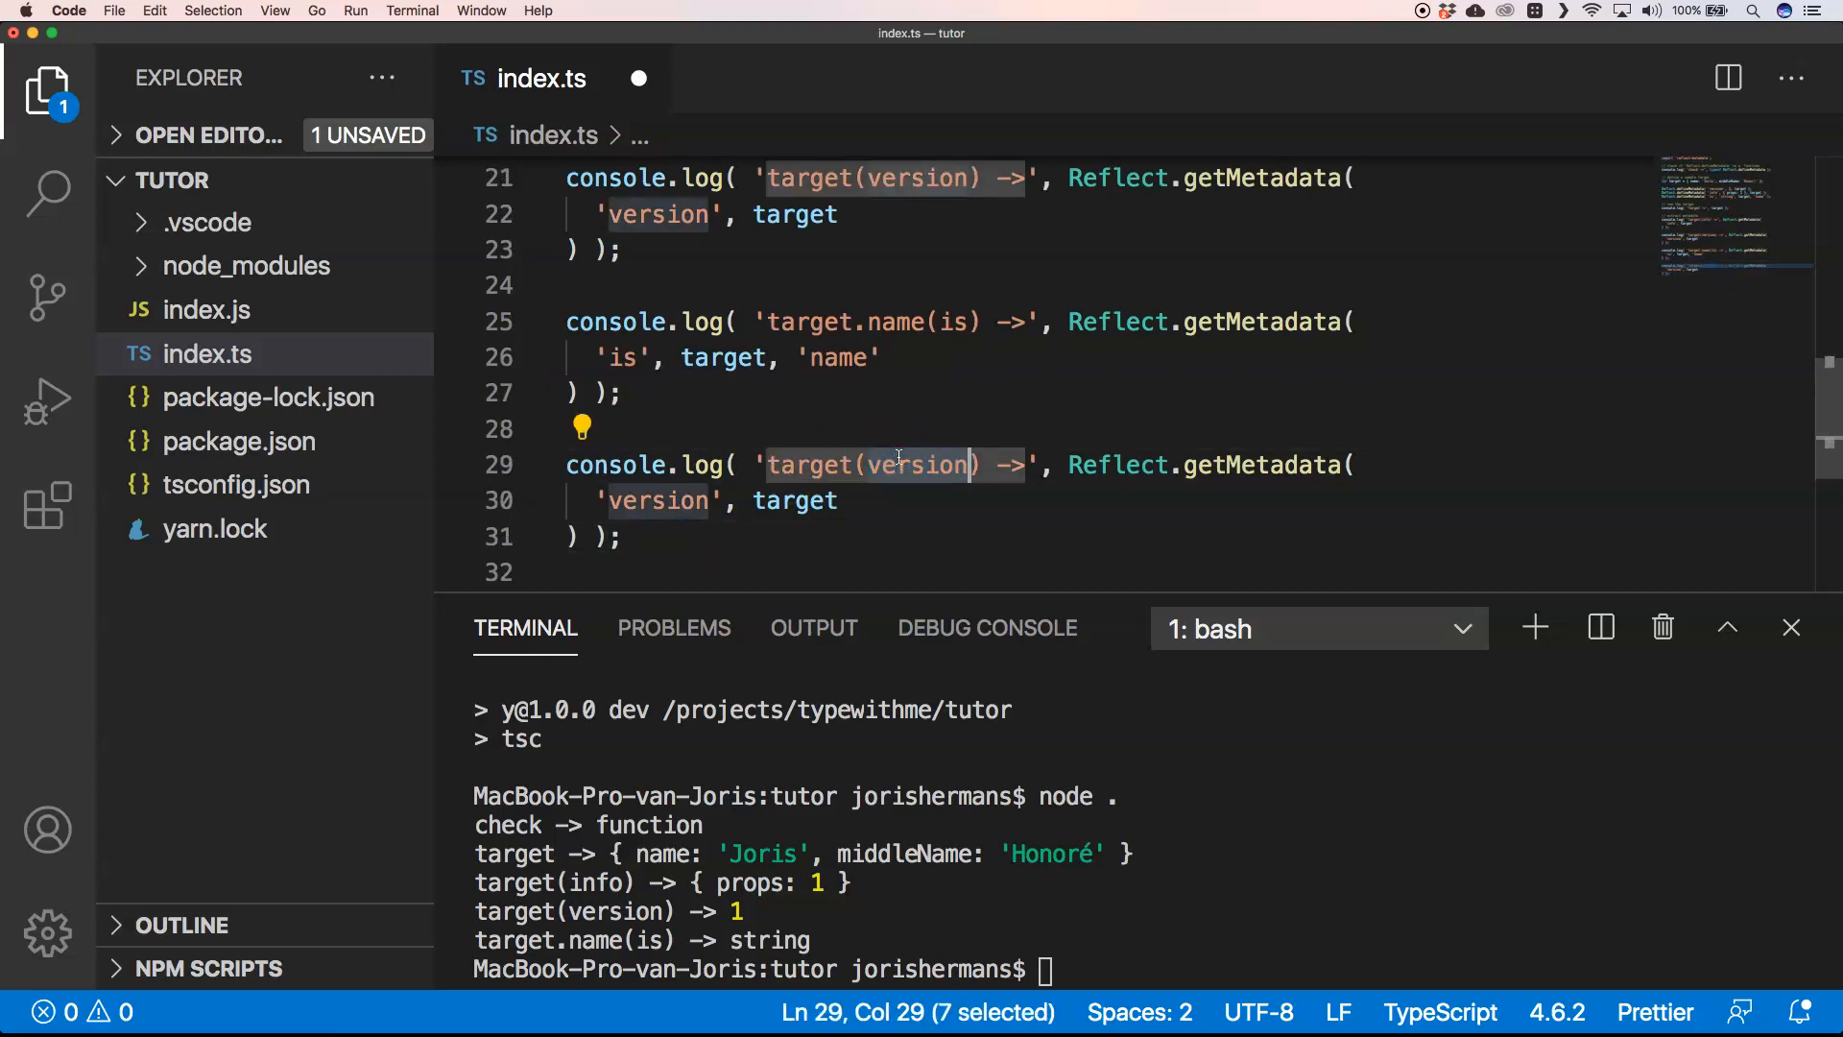
text(bogus)
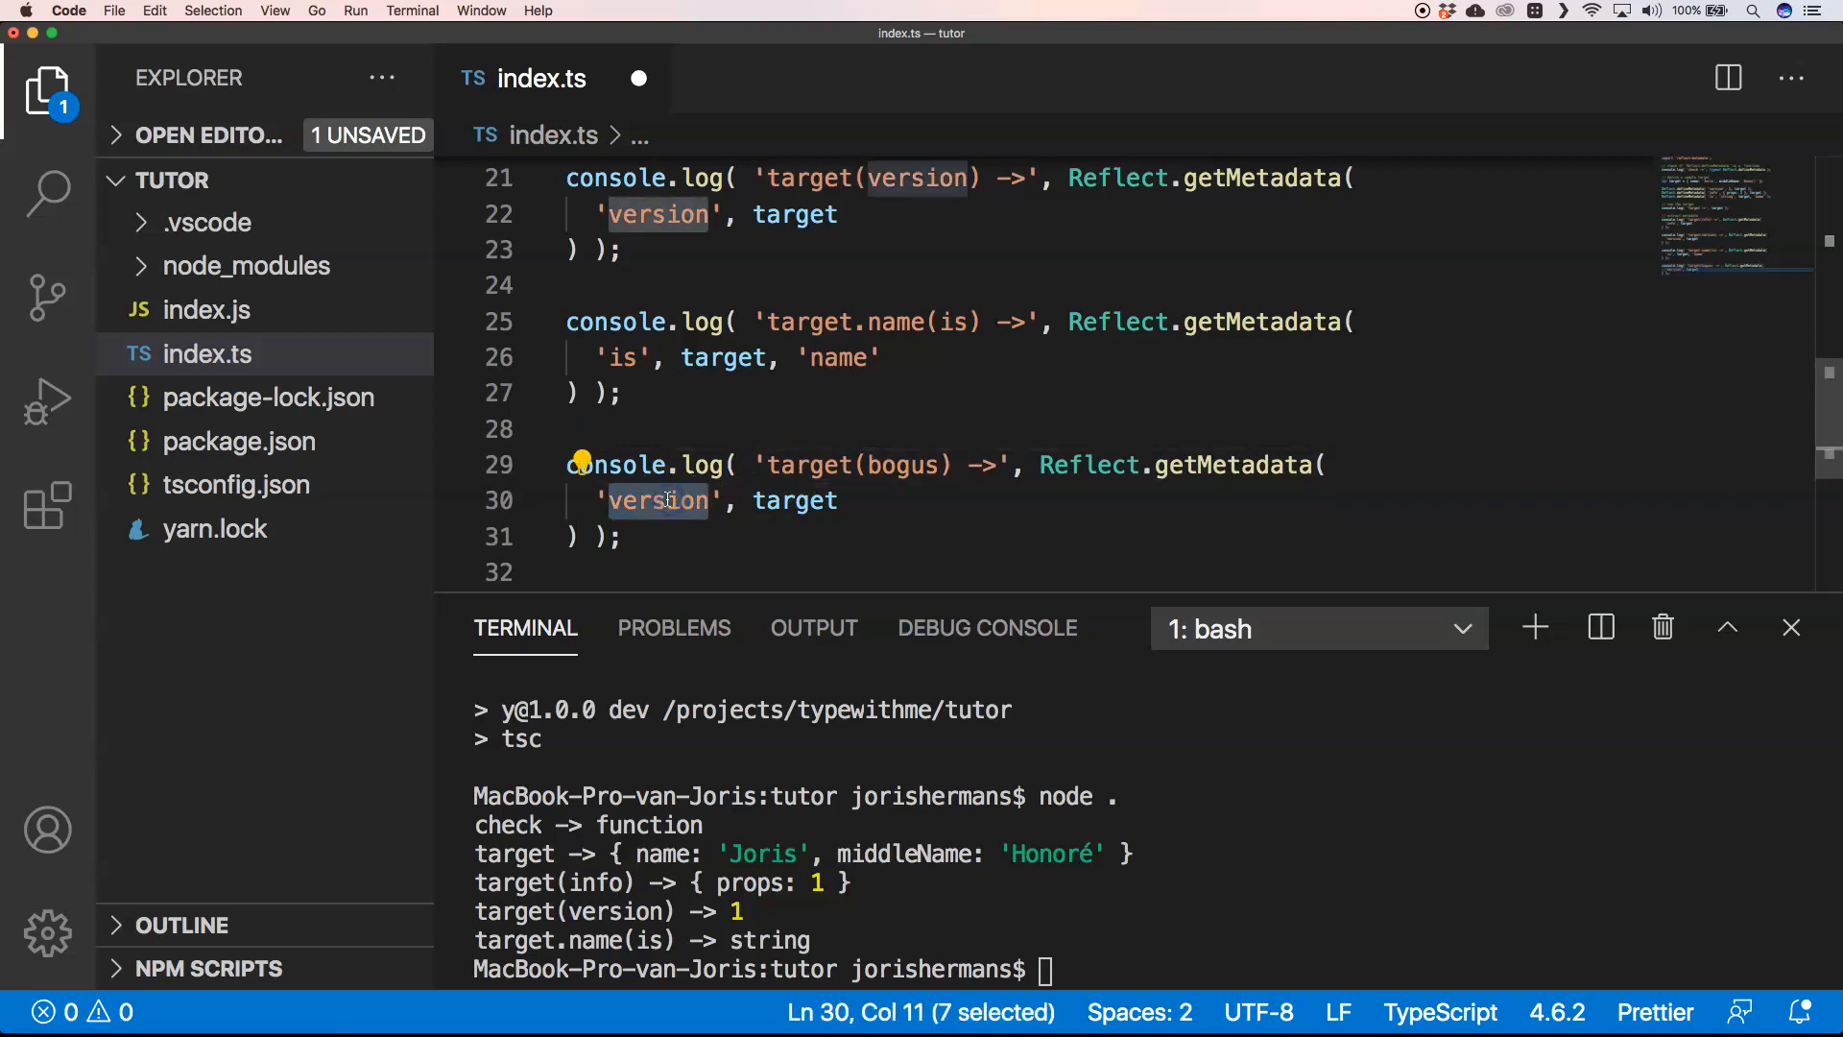
text(bogus)
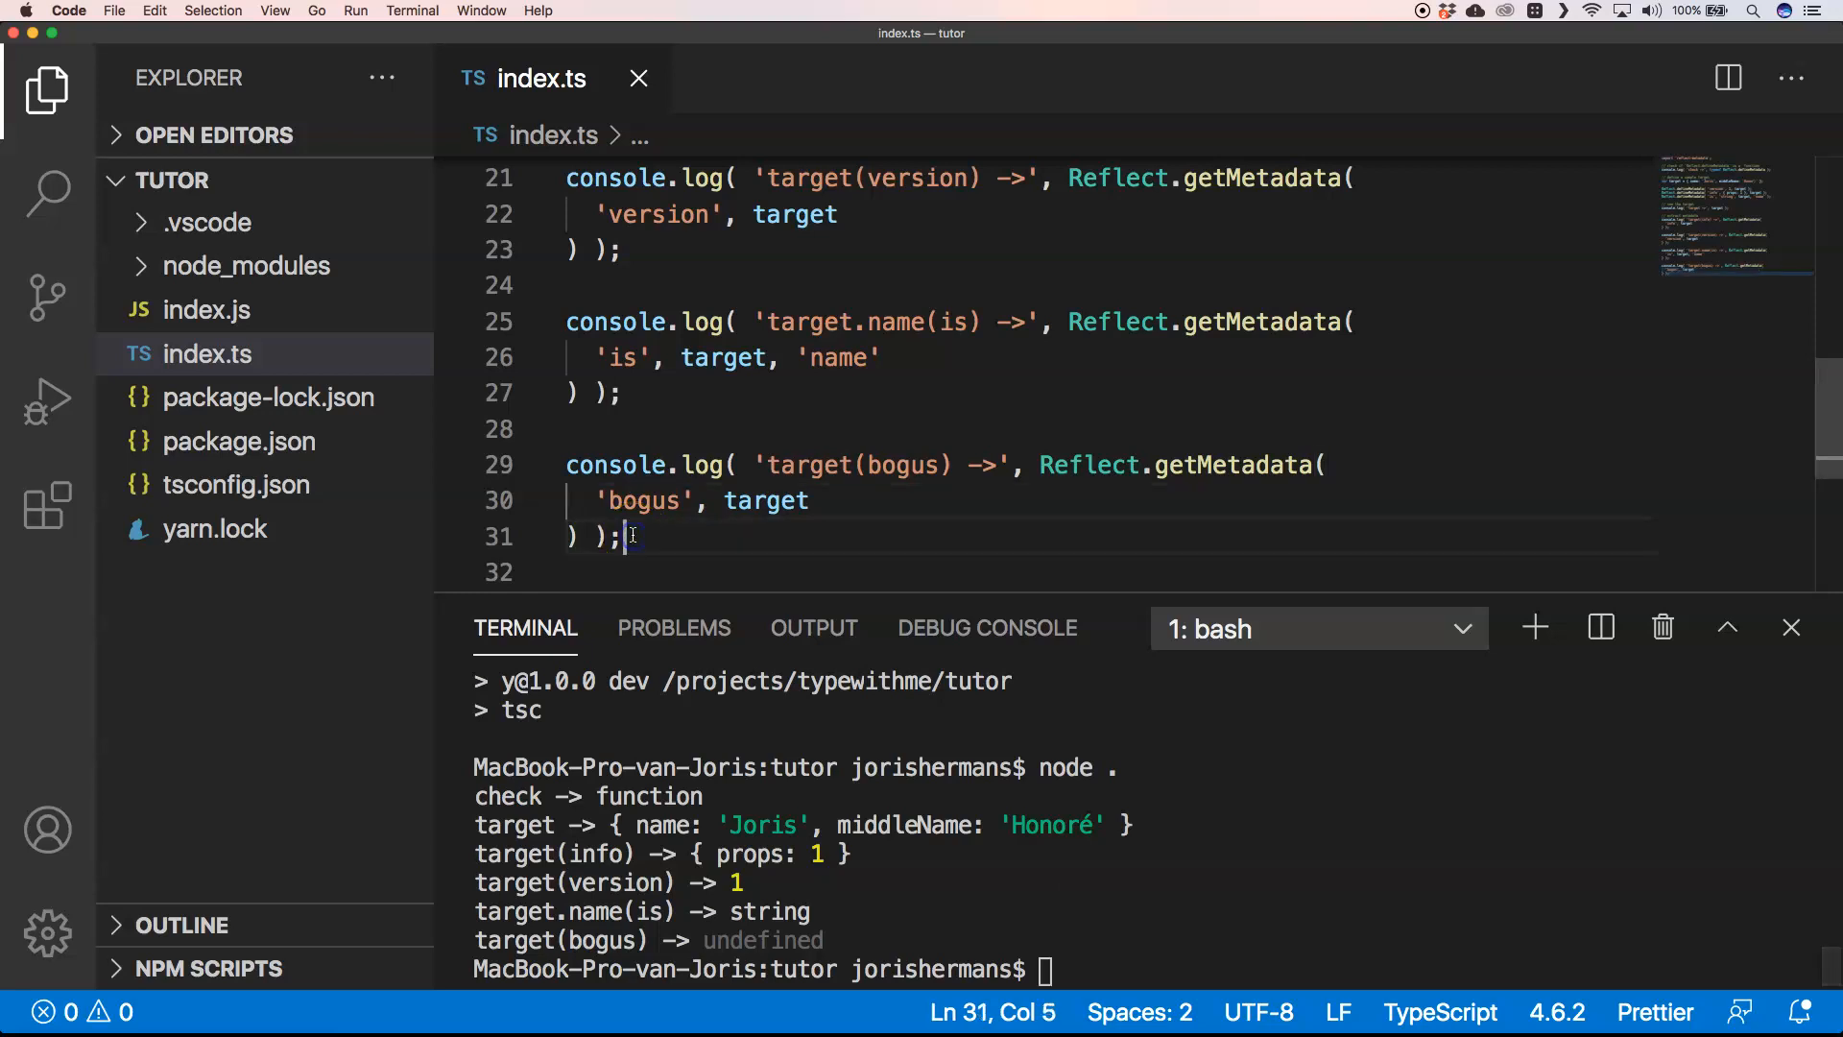
text(console.log)
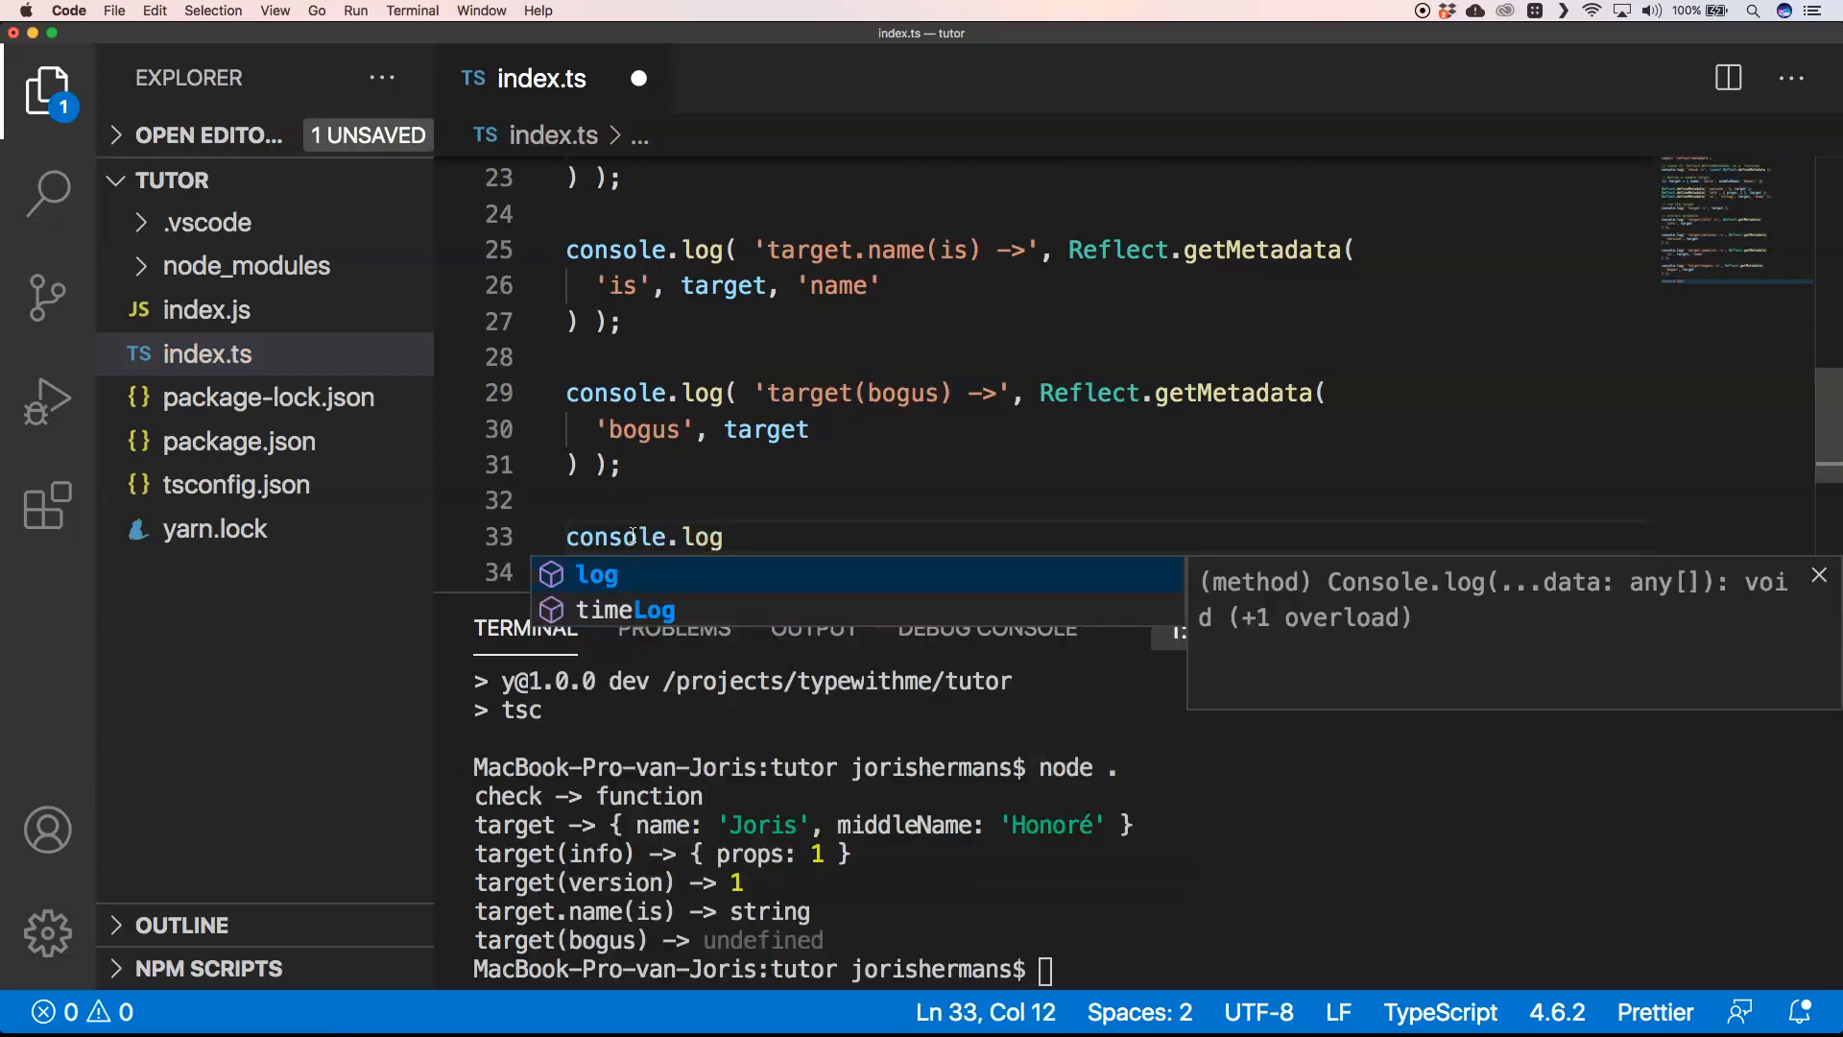
Add 'let result = Reflect.getMetadataKeys(target);' and log the result.
text((let result = Reflect.getMetadataKeys(target);))
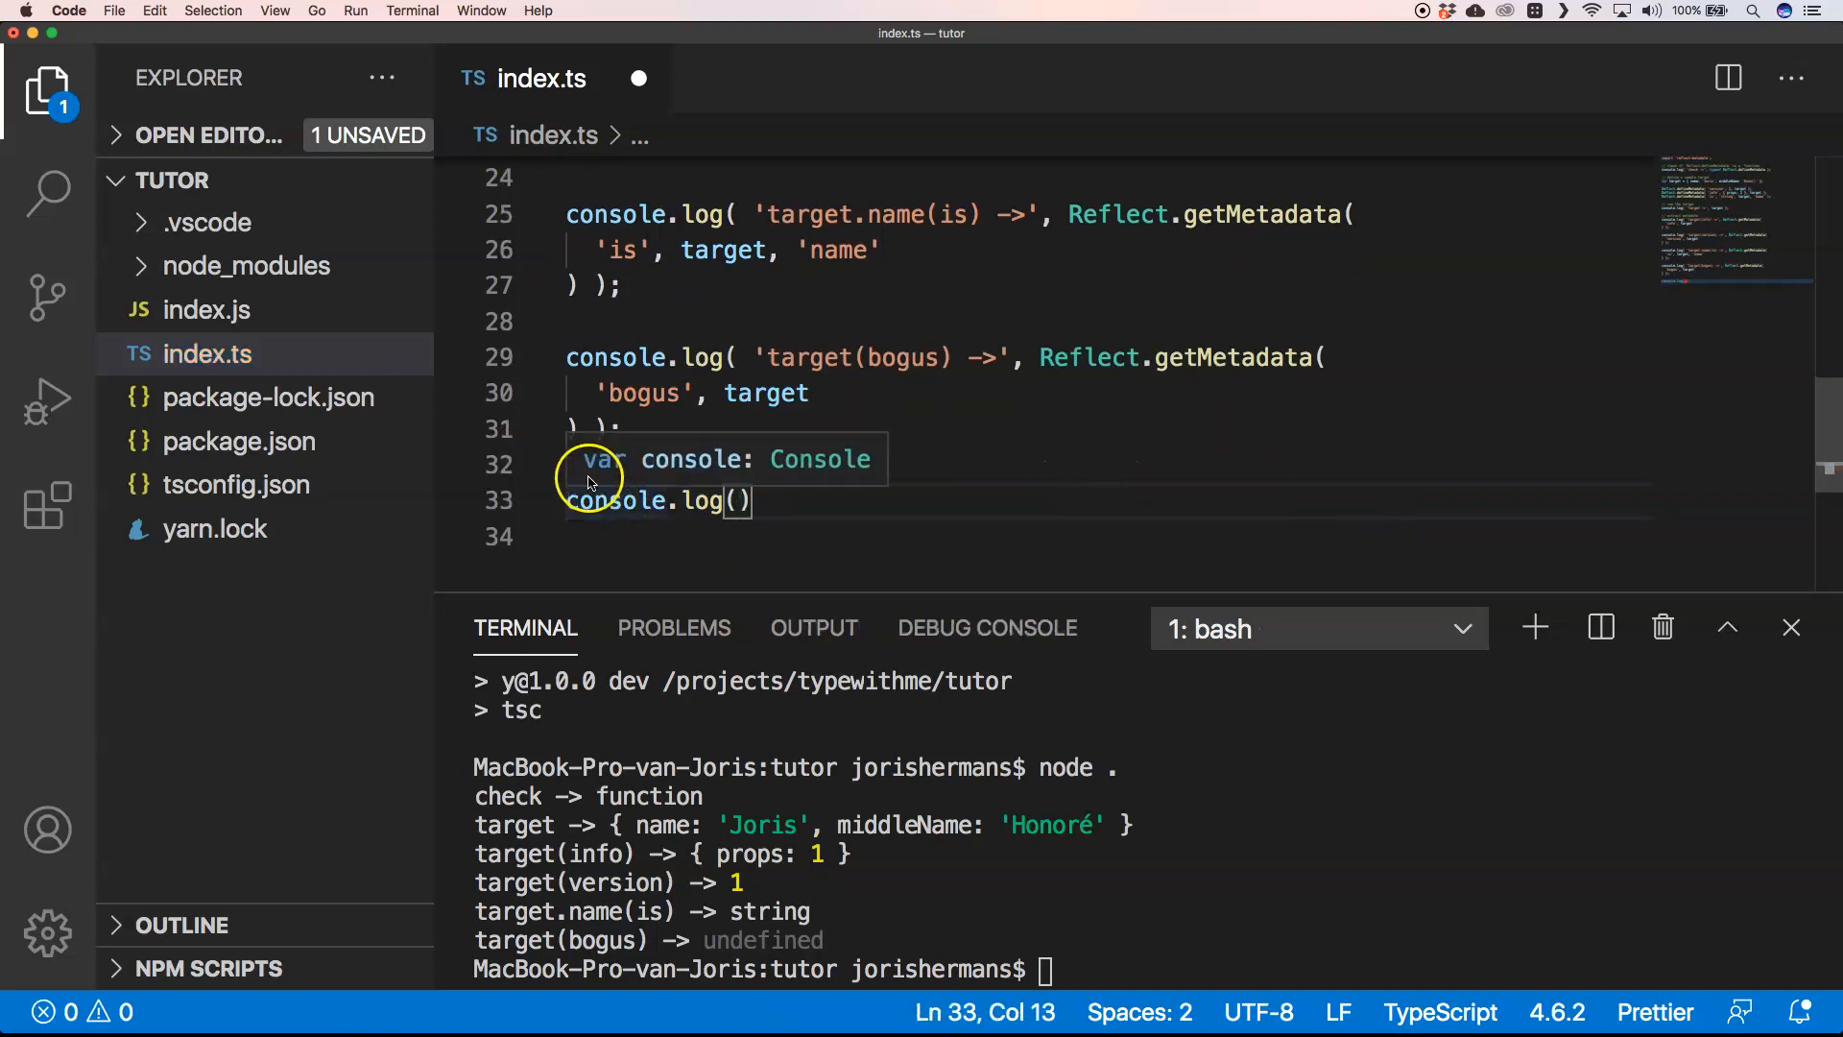
key(enter)
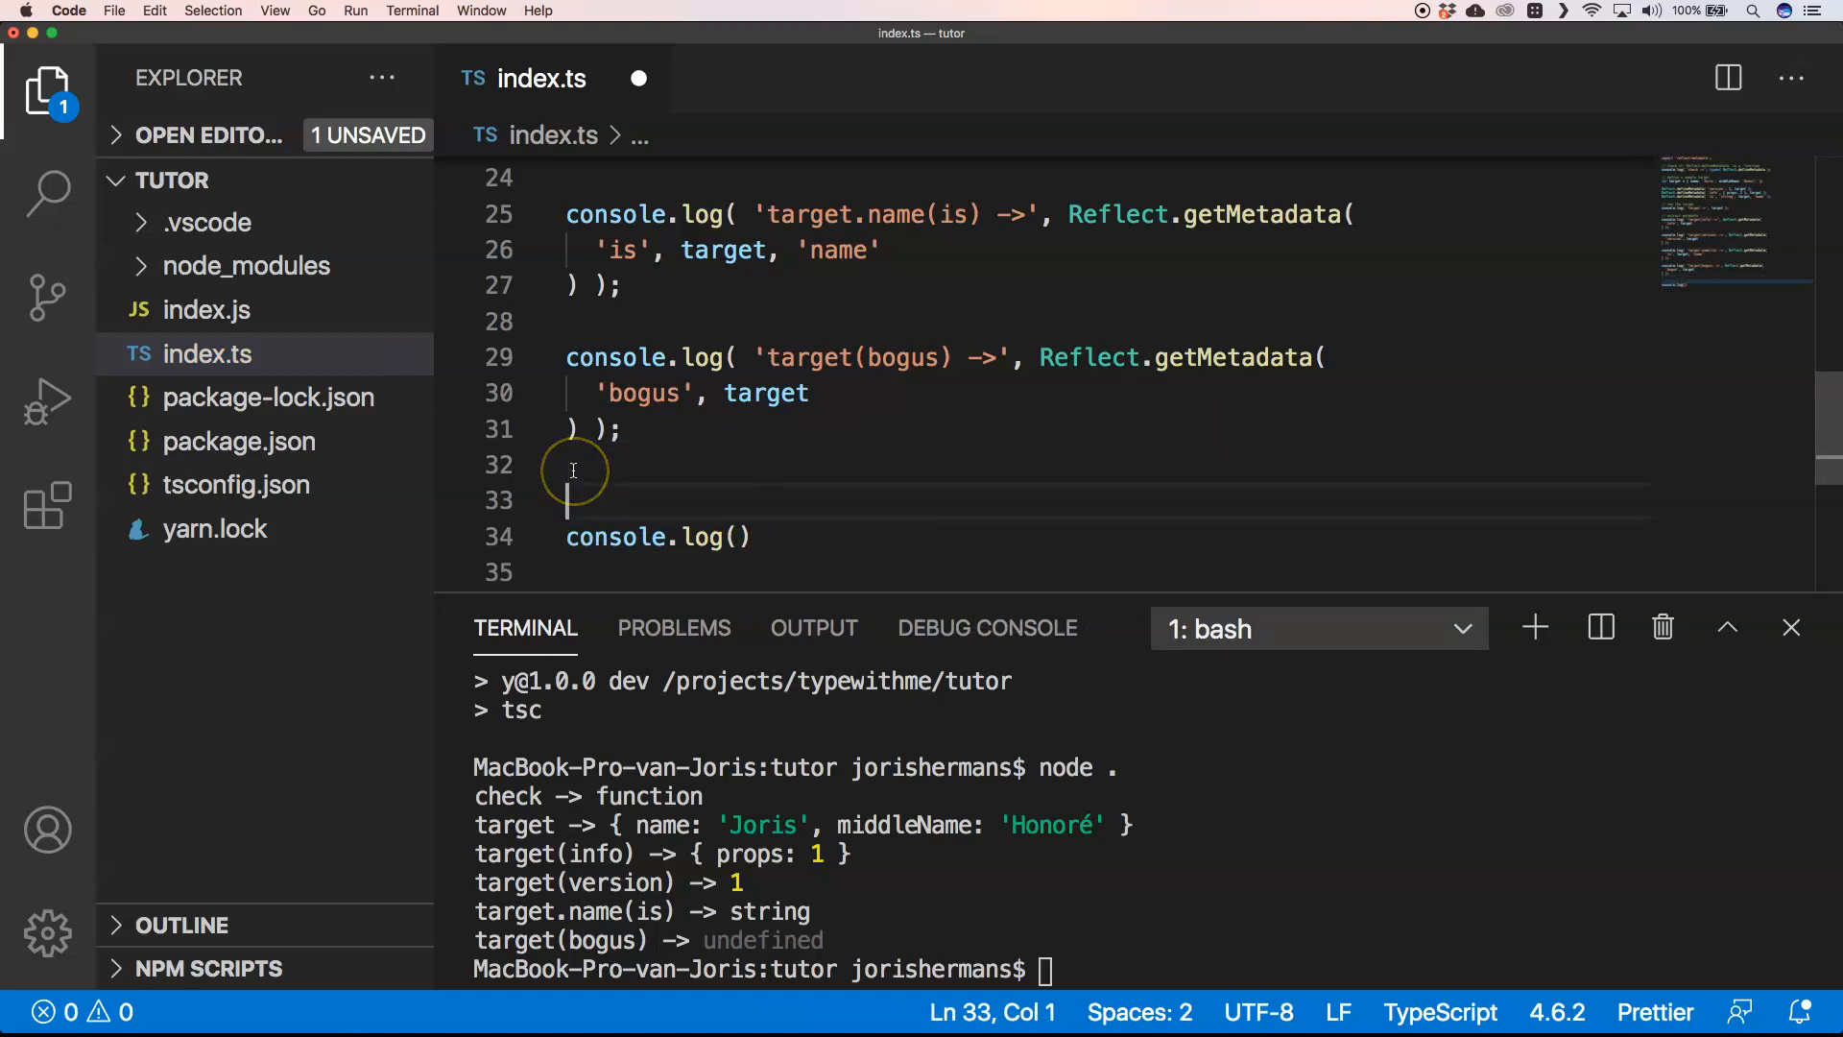
text(let result = Reflect.getMetadataKeys(target);)
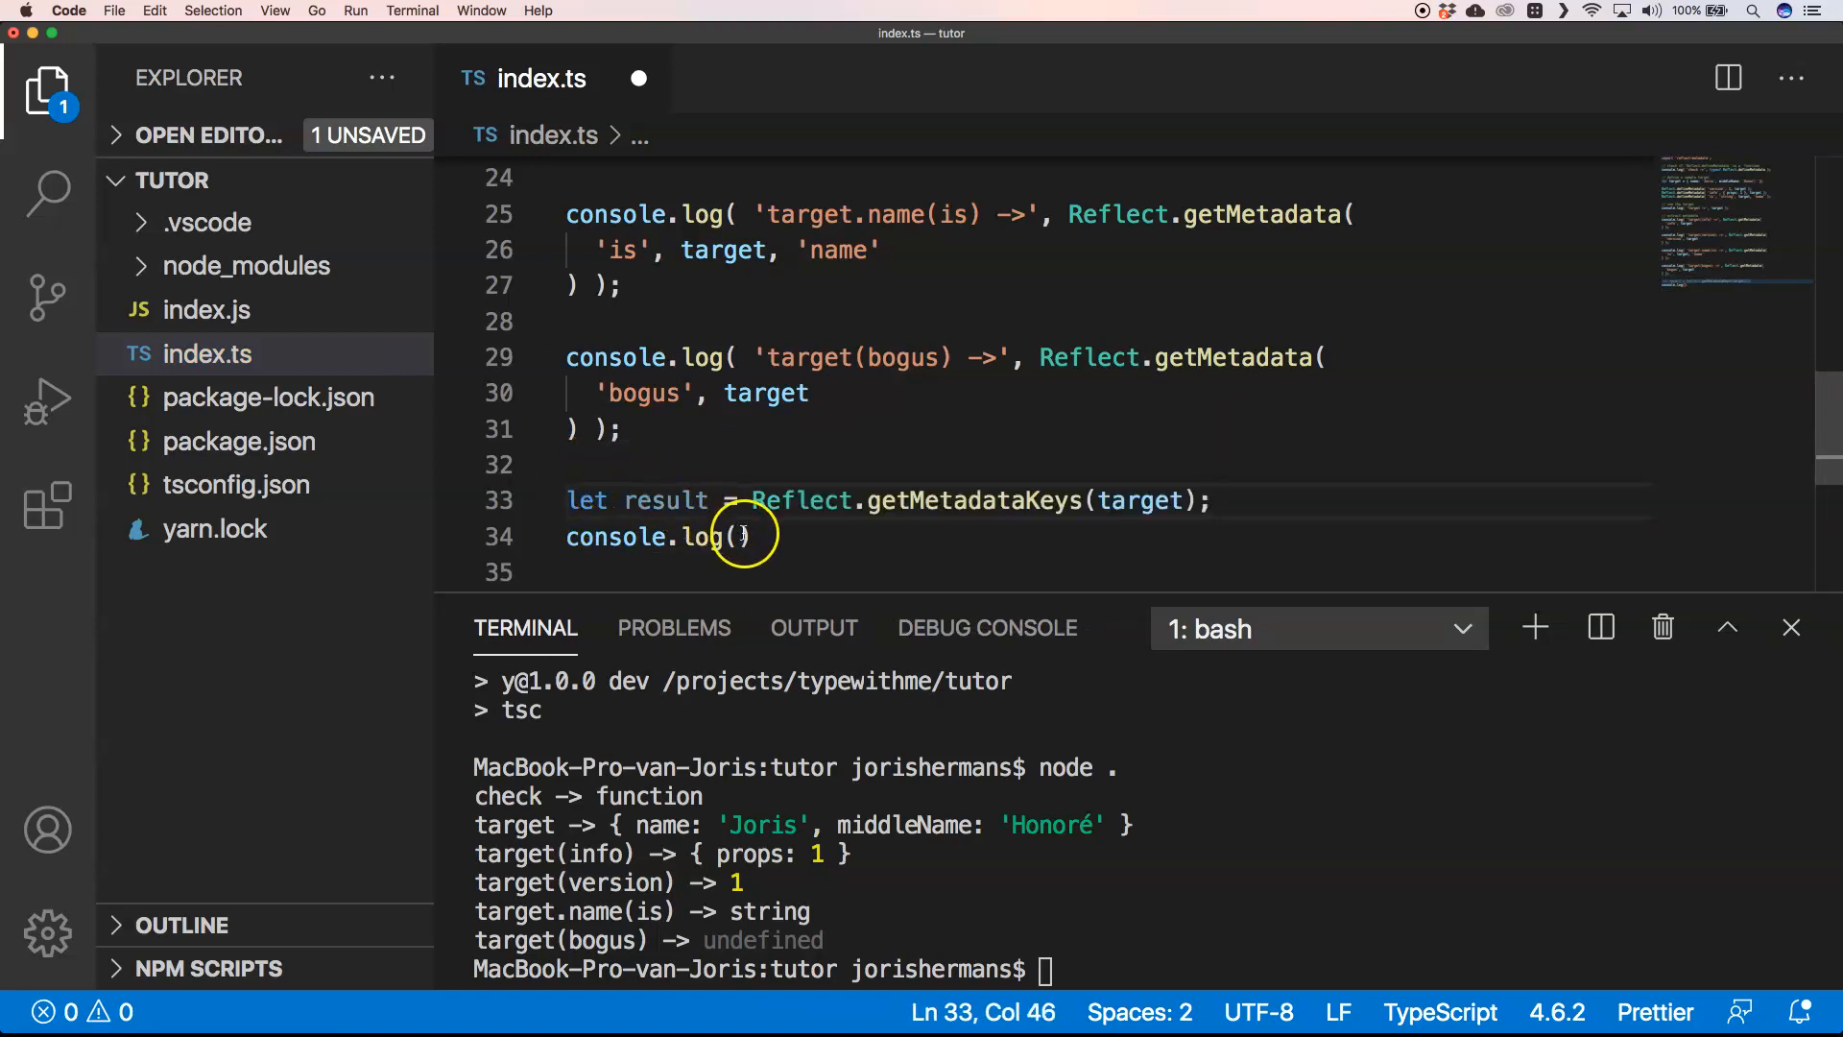
text(result)
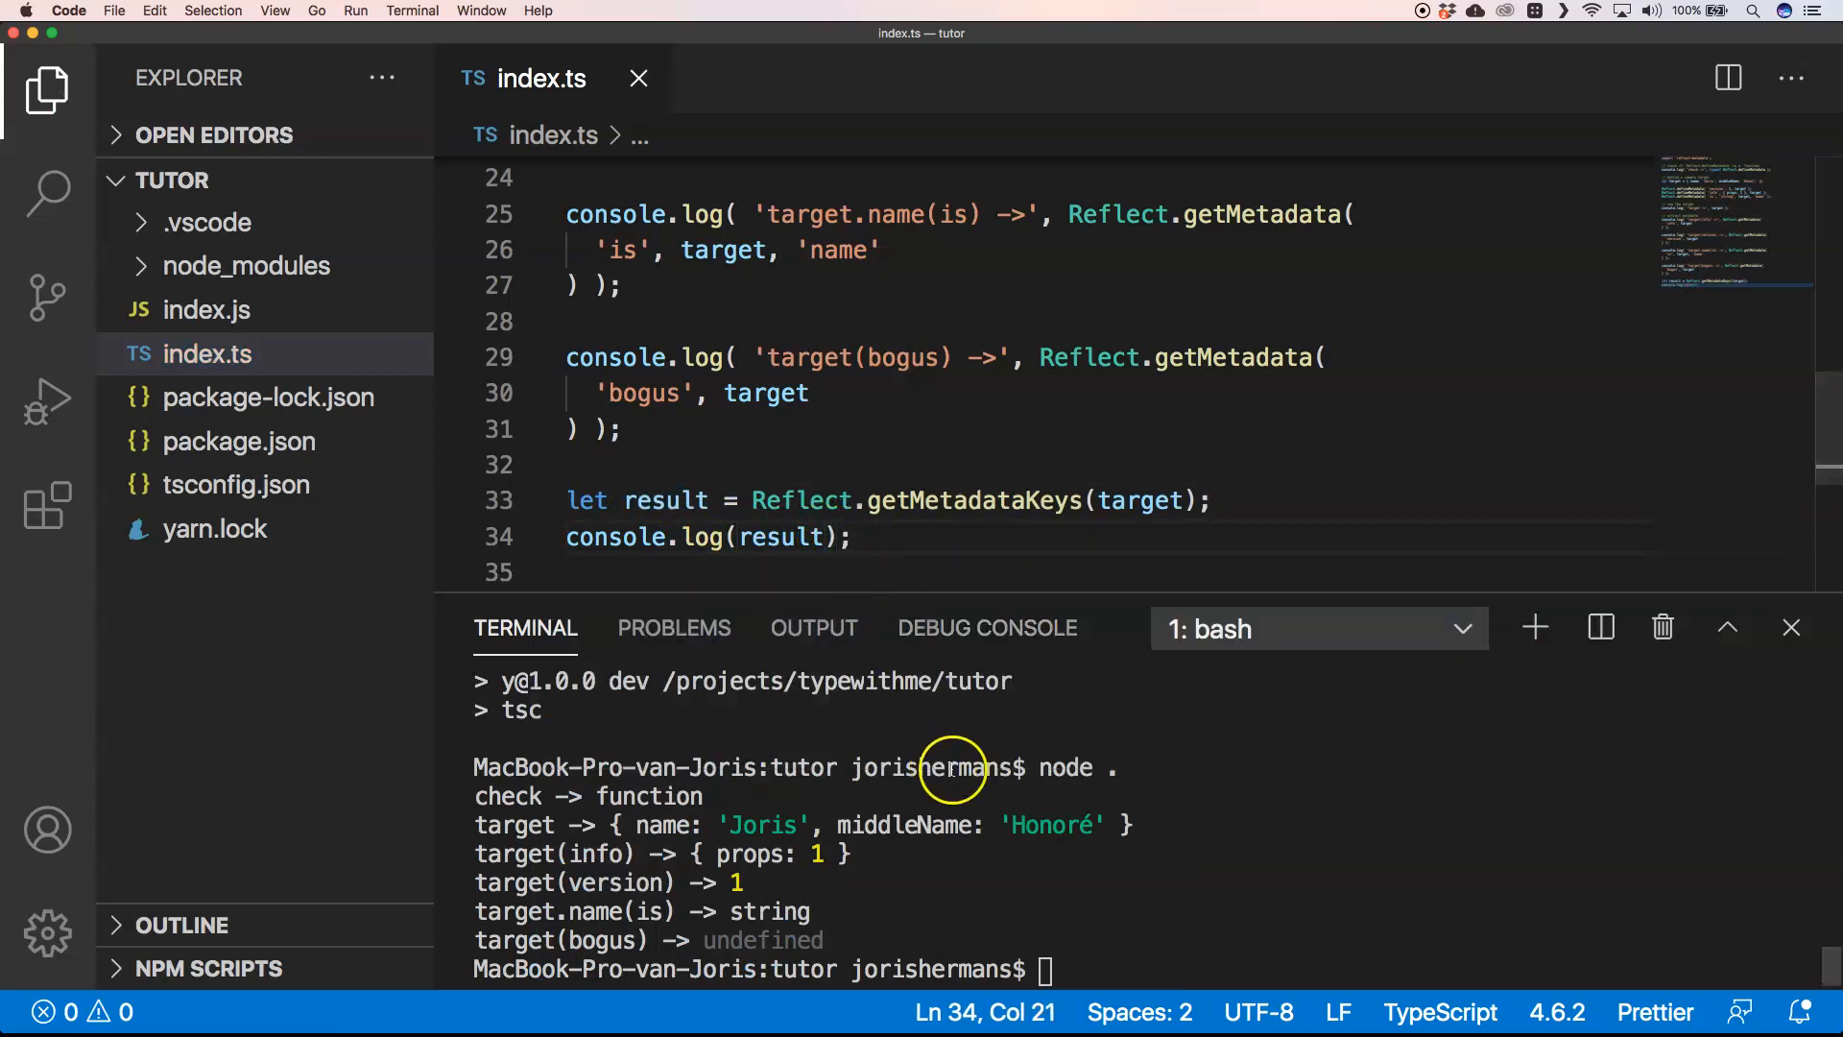
Recompile and run to print [ 'version', 'info' ], then return to the editor.
text(npm run dev)
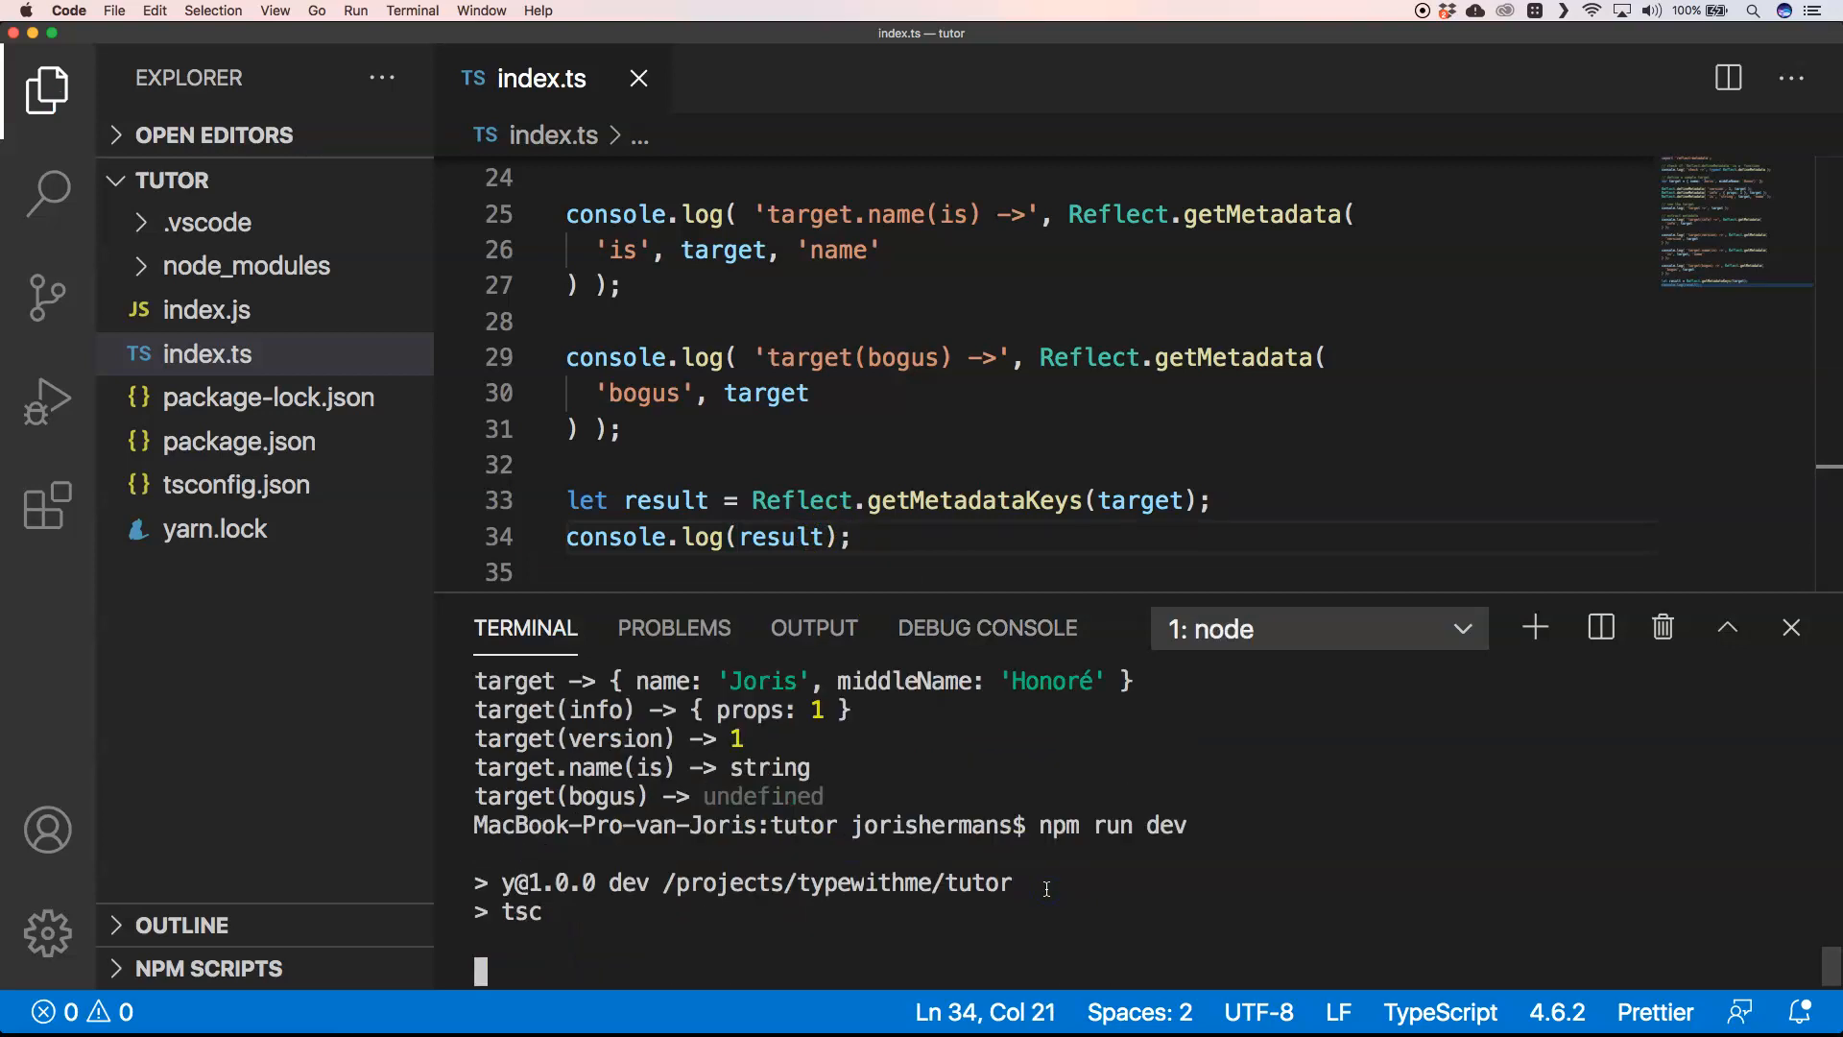
text(node .)
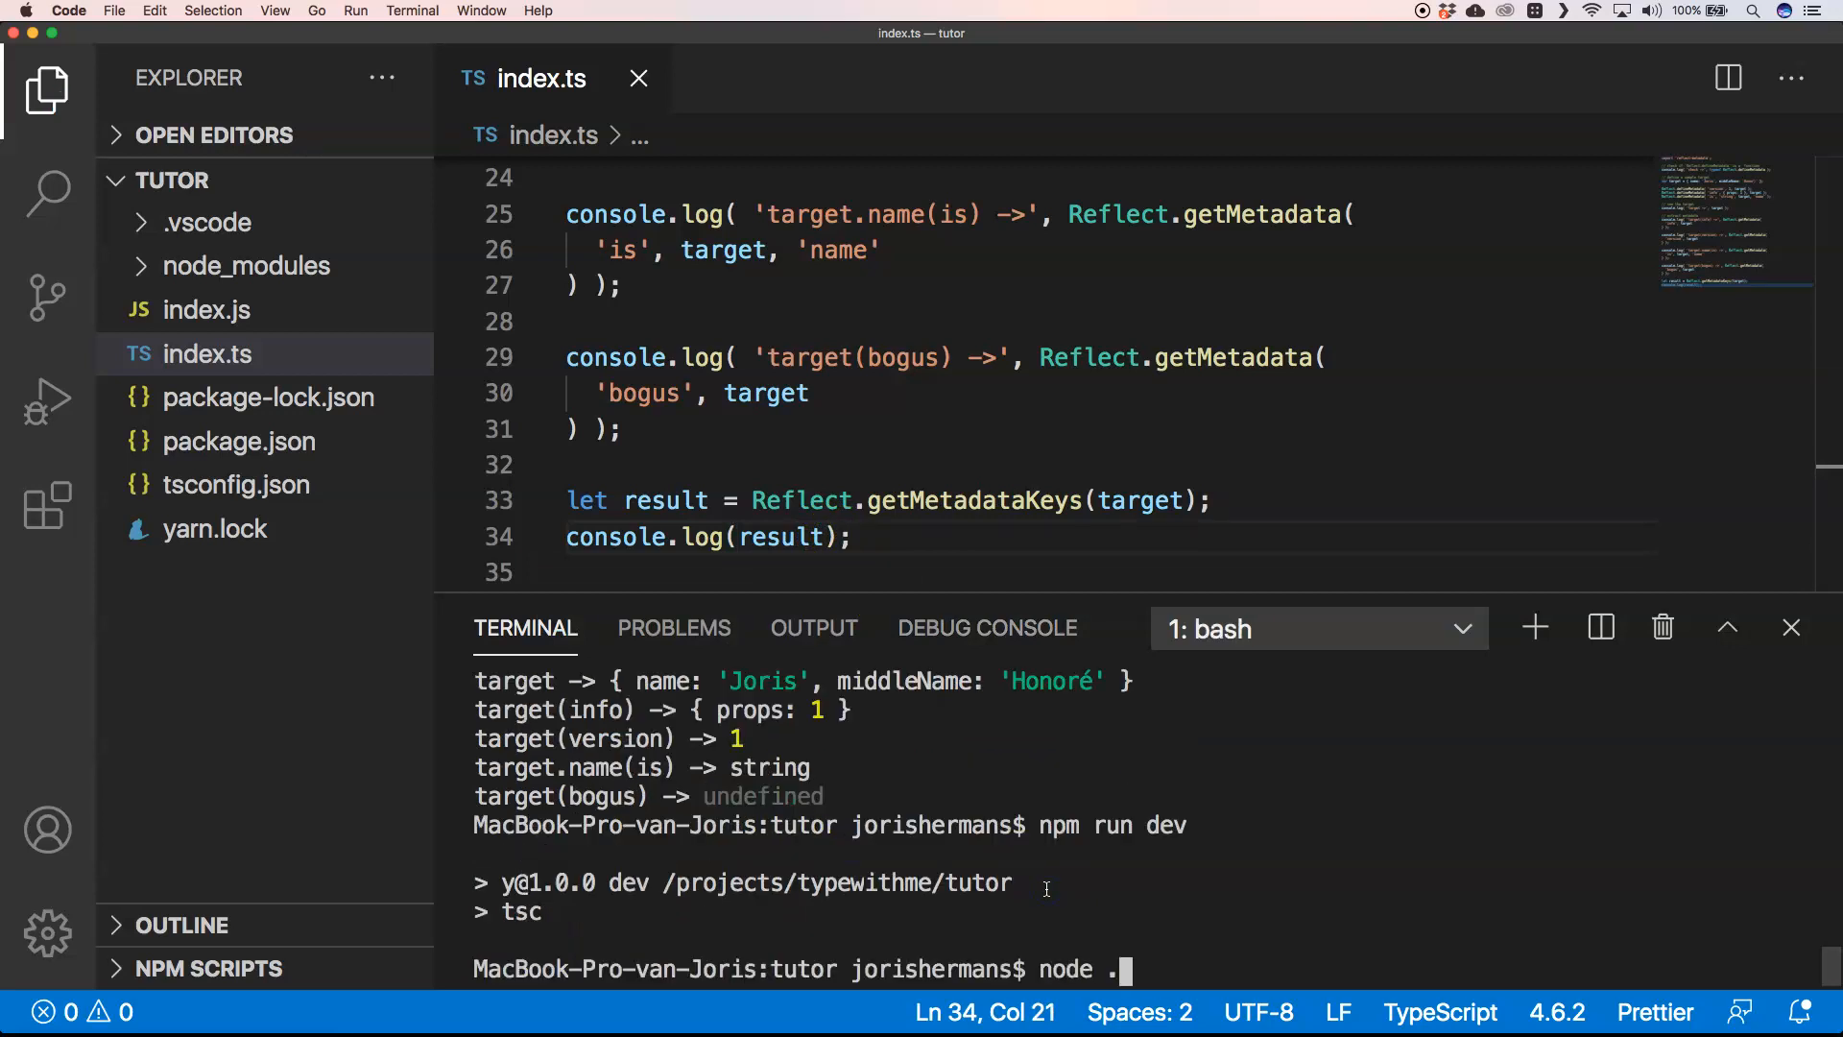
key(Enter)
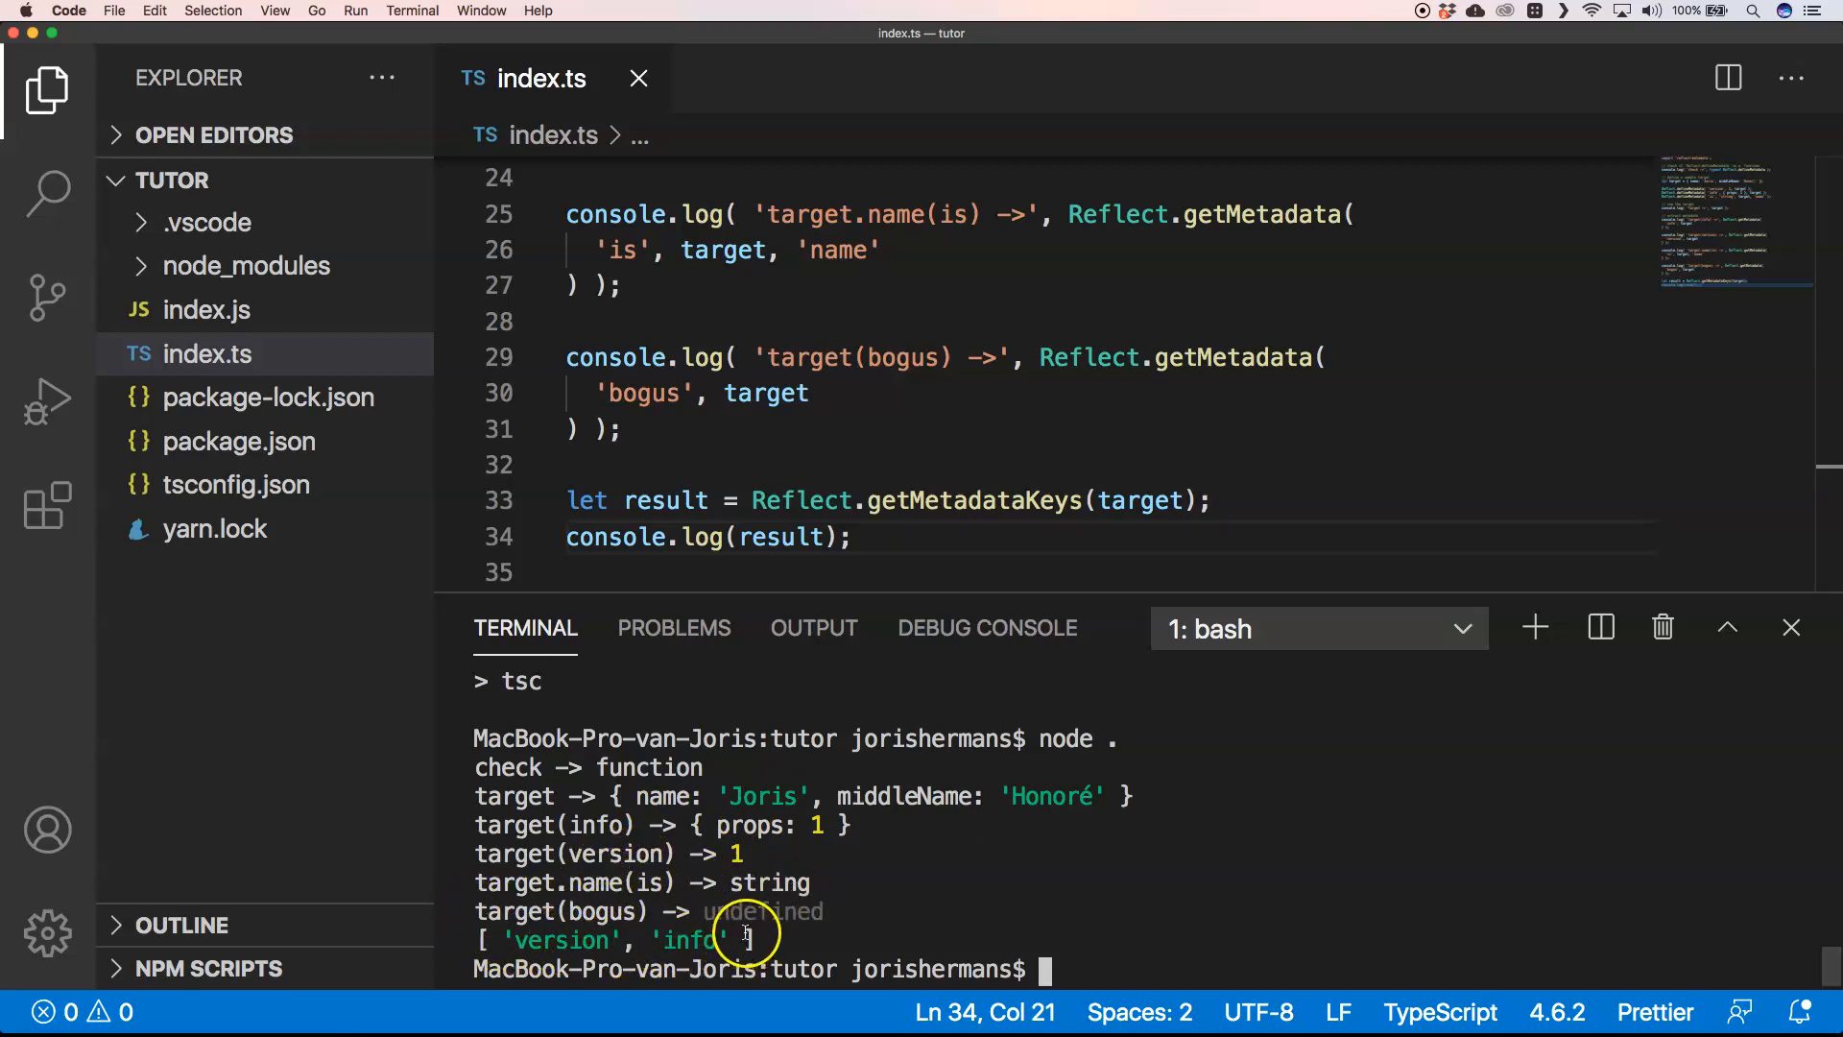
mouse_move(876, 547)
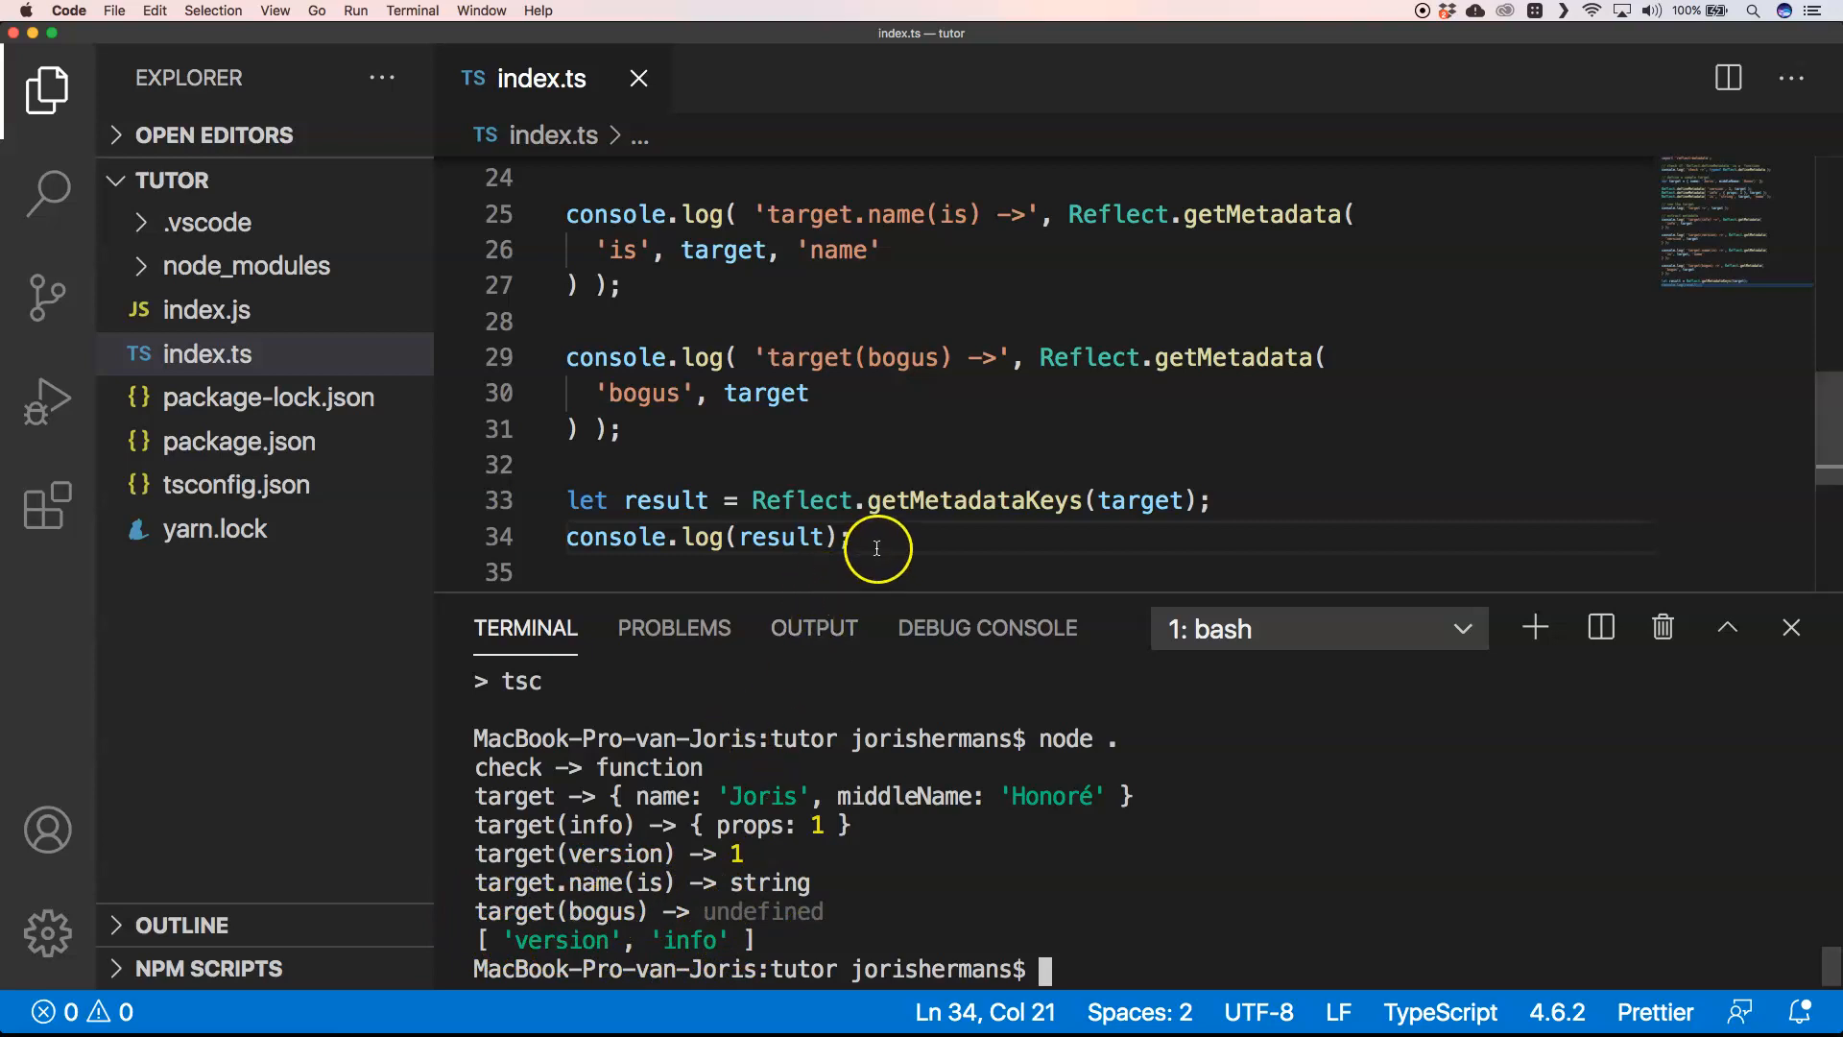
click(858, 500)
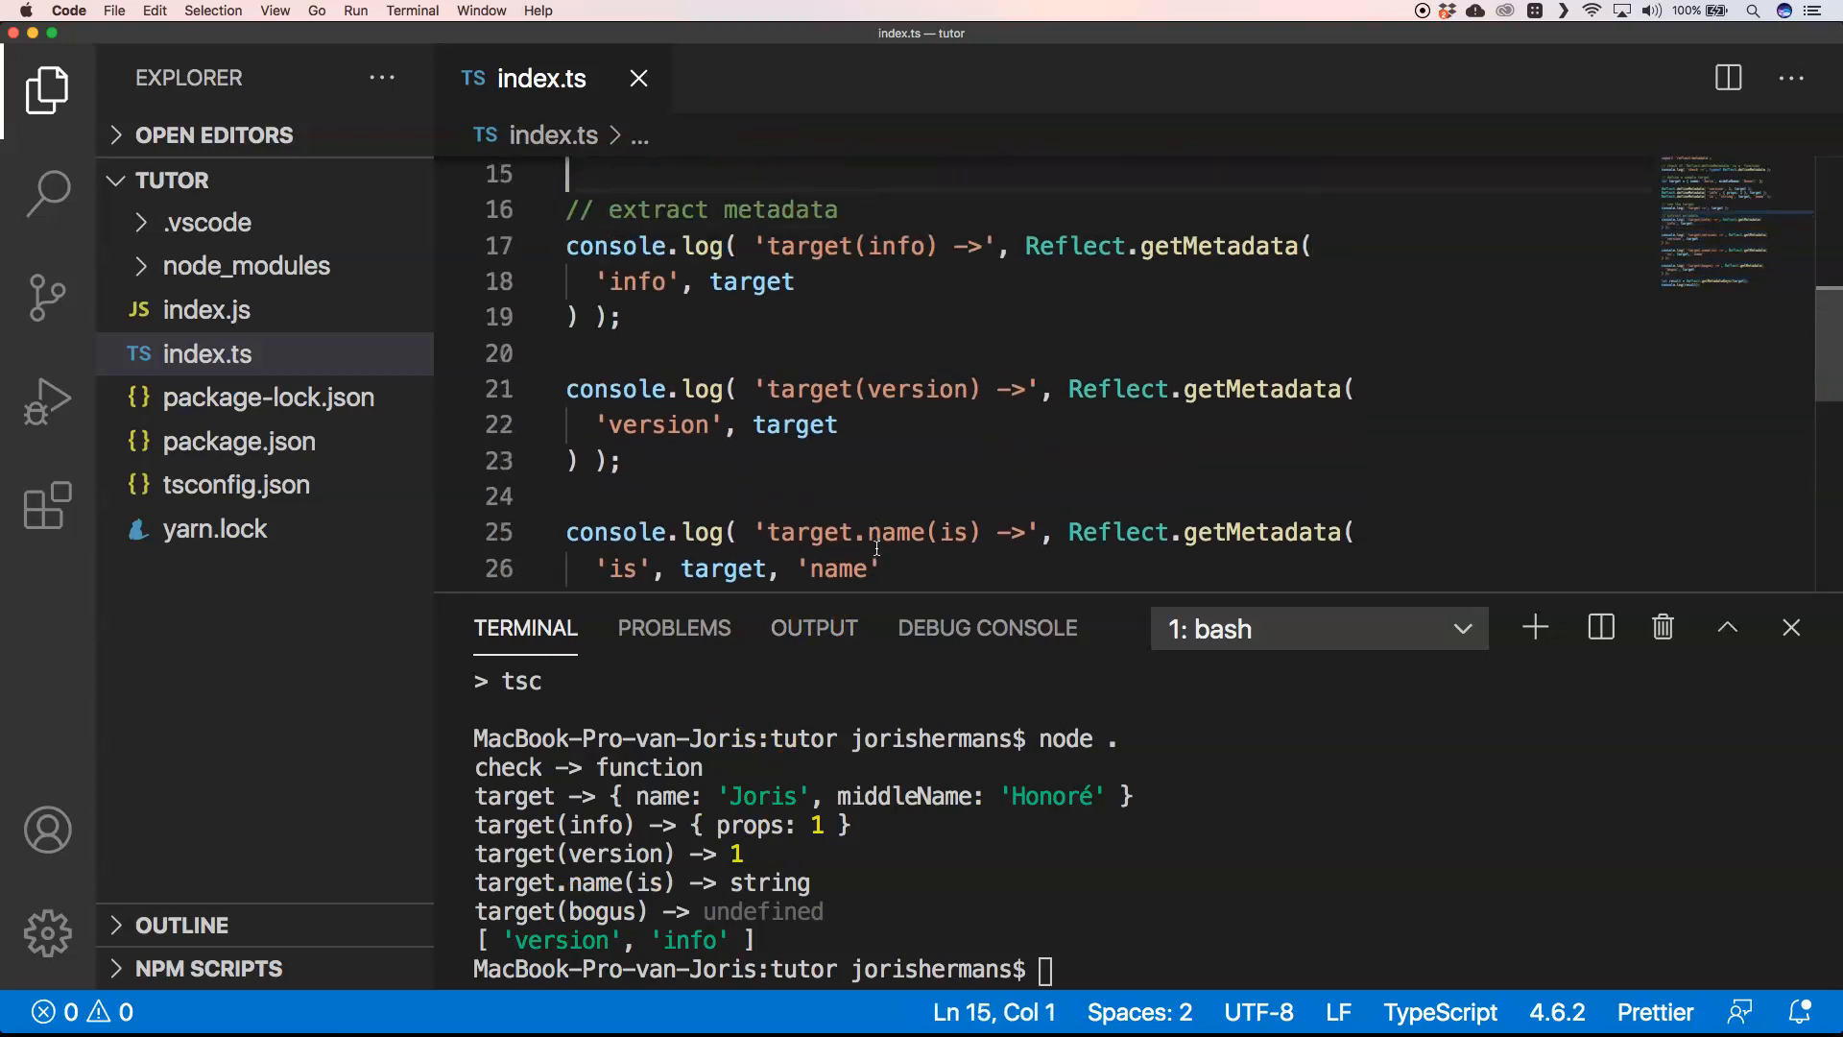
Review index.ts and begin a new 'Reflect' call on line 35.
scroll(up, 3)
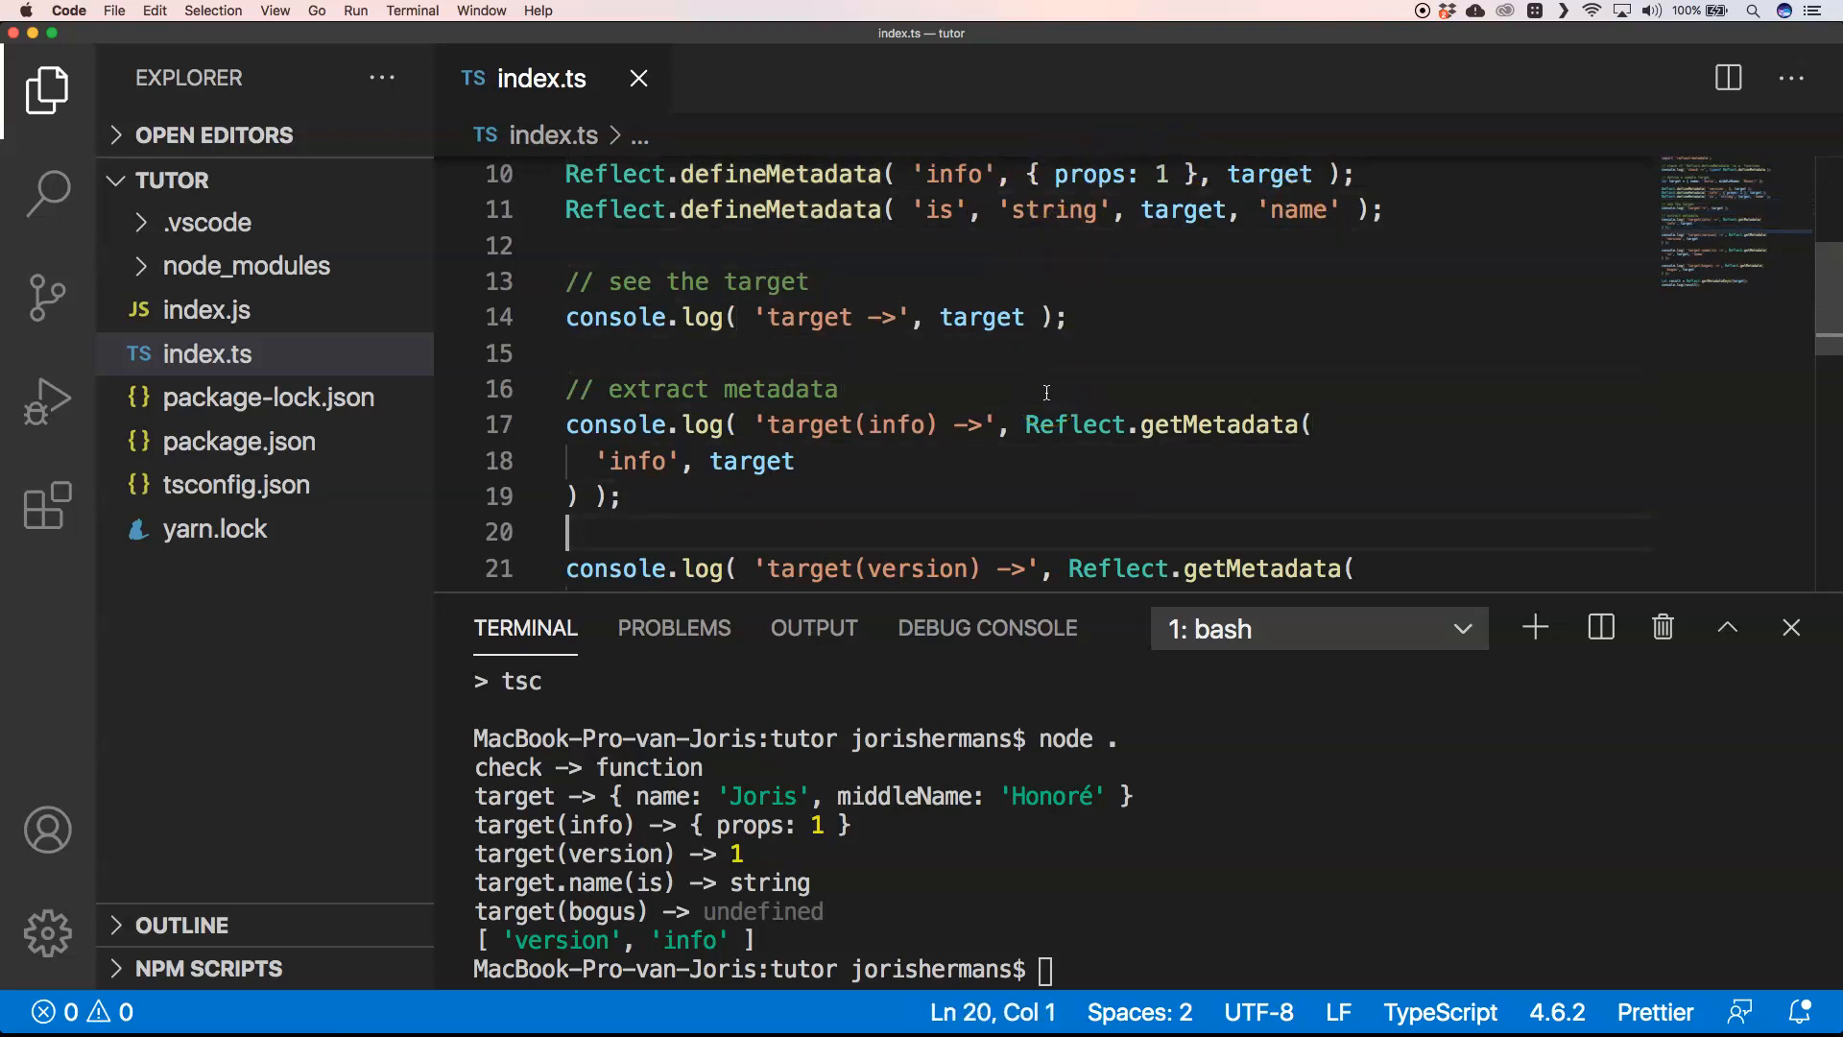
scroll(down, 3)
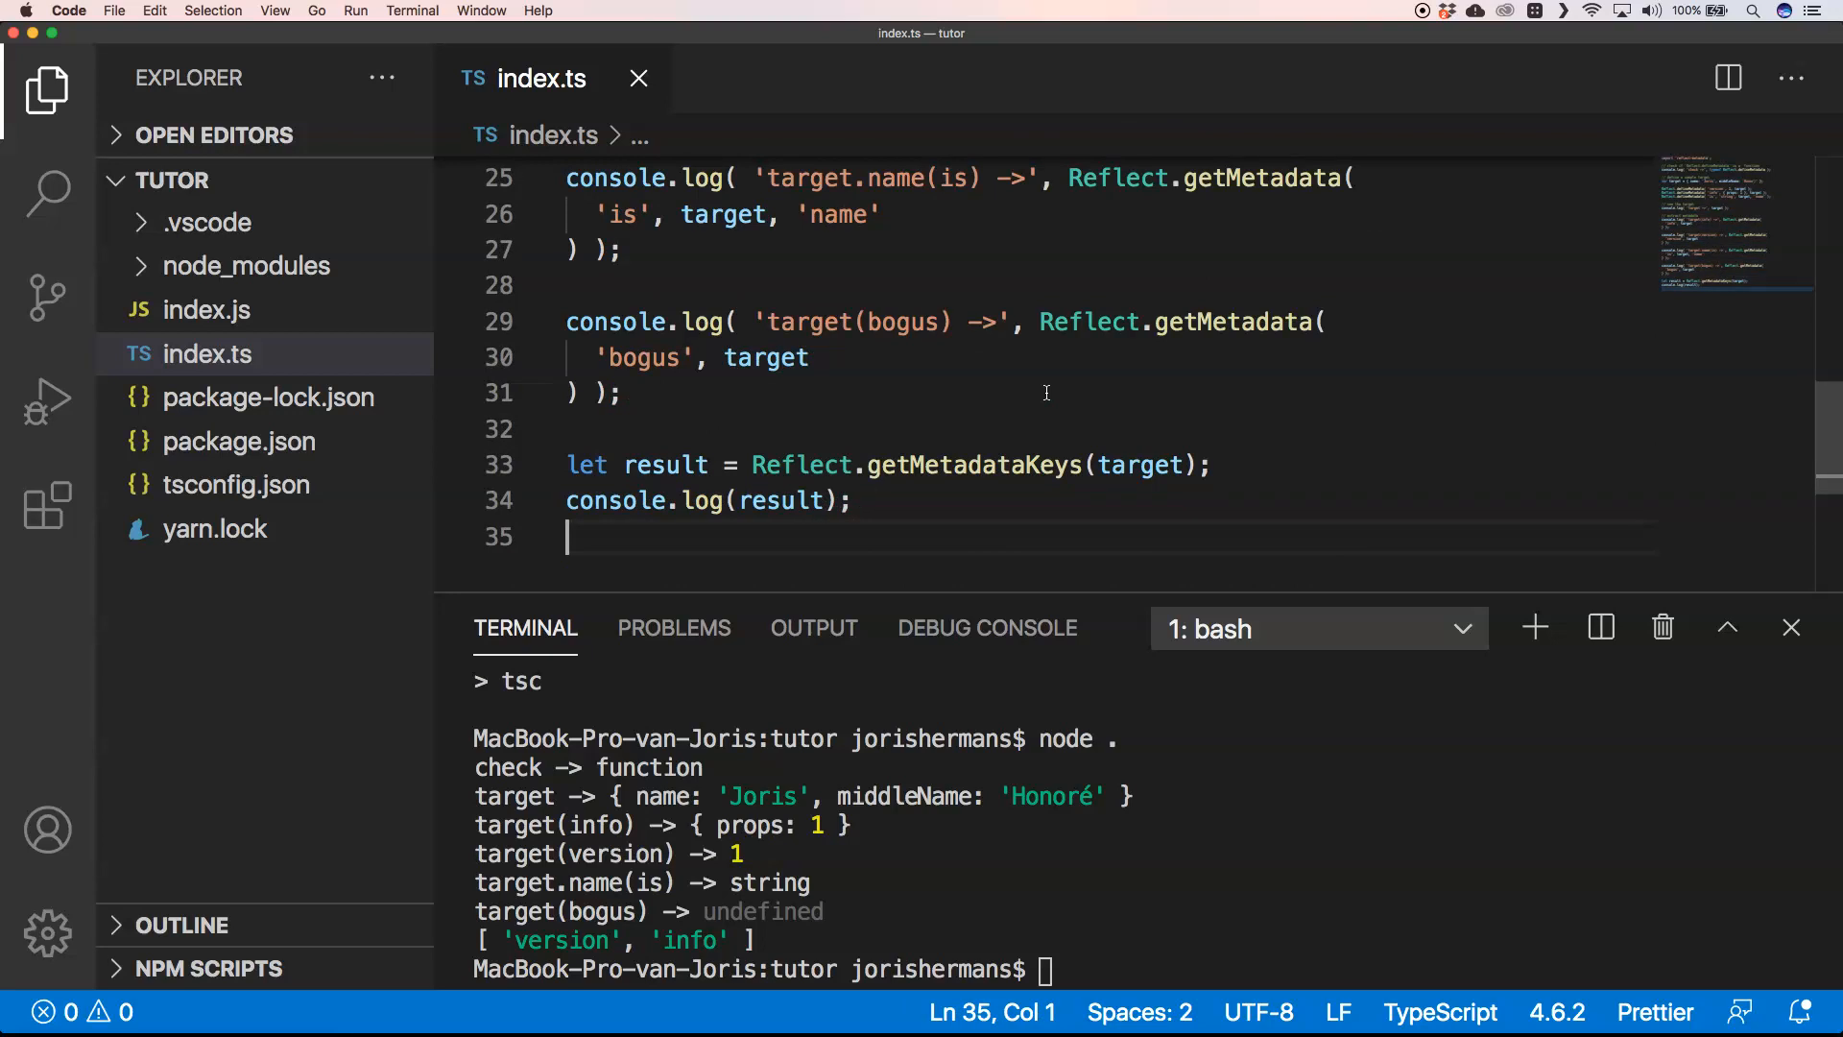
mouse_move(889, 373)
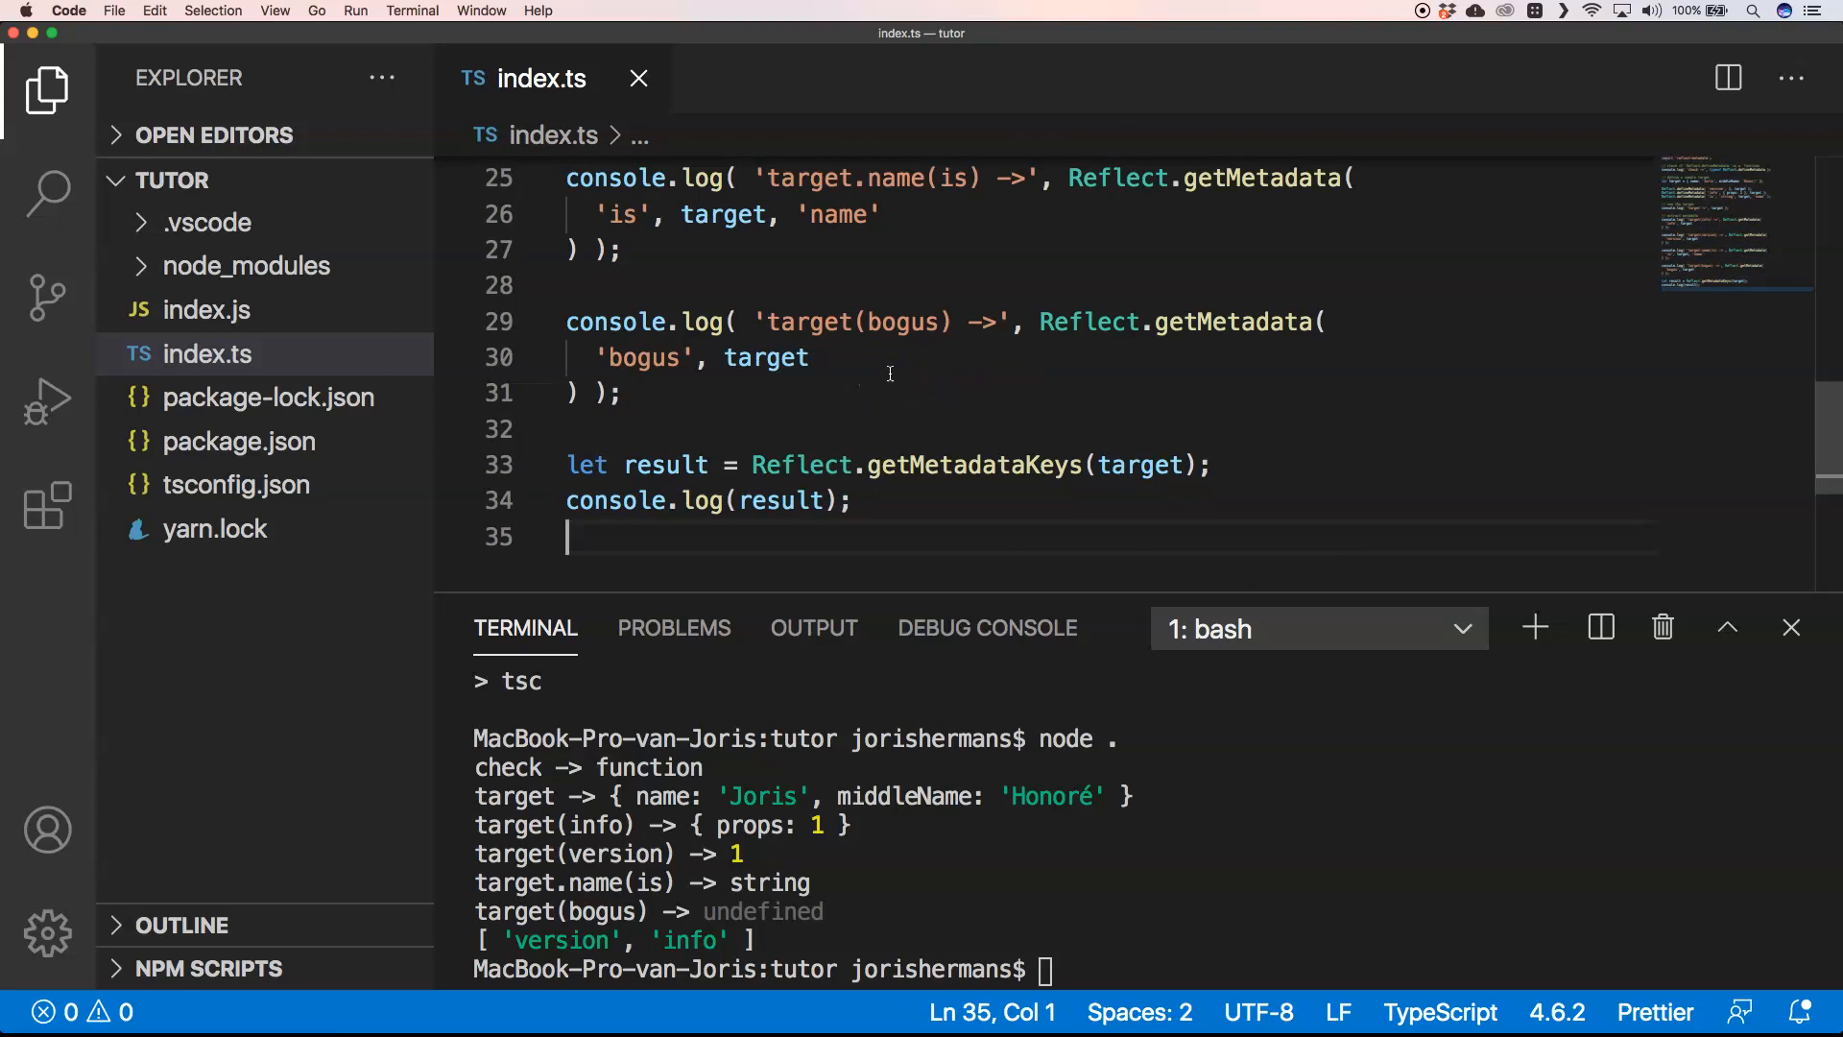
text(Reflect)
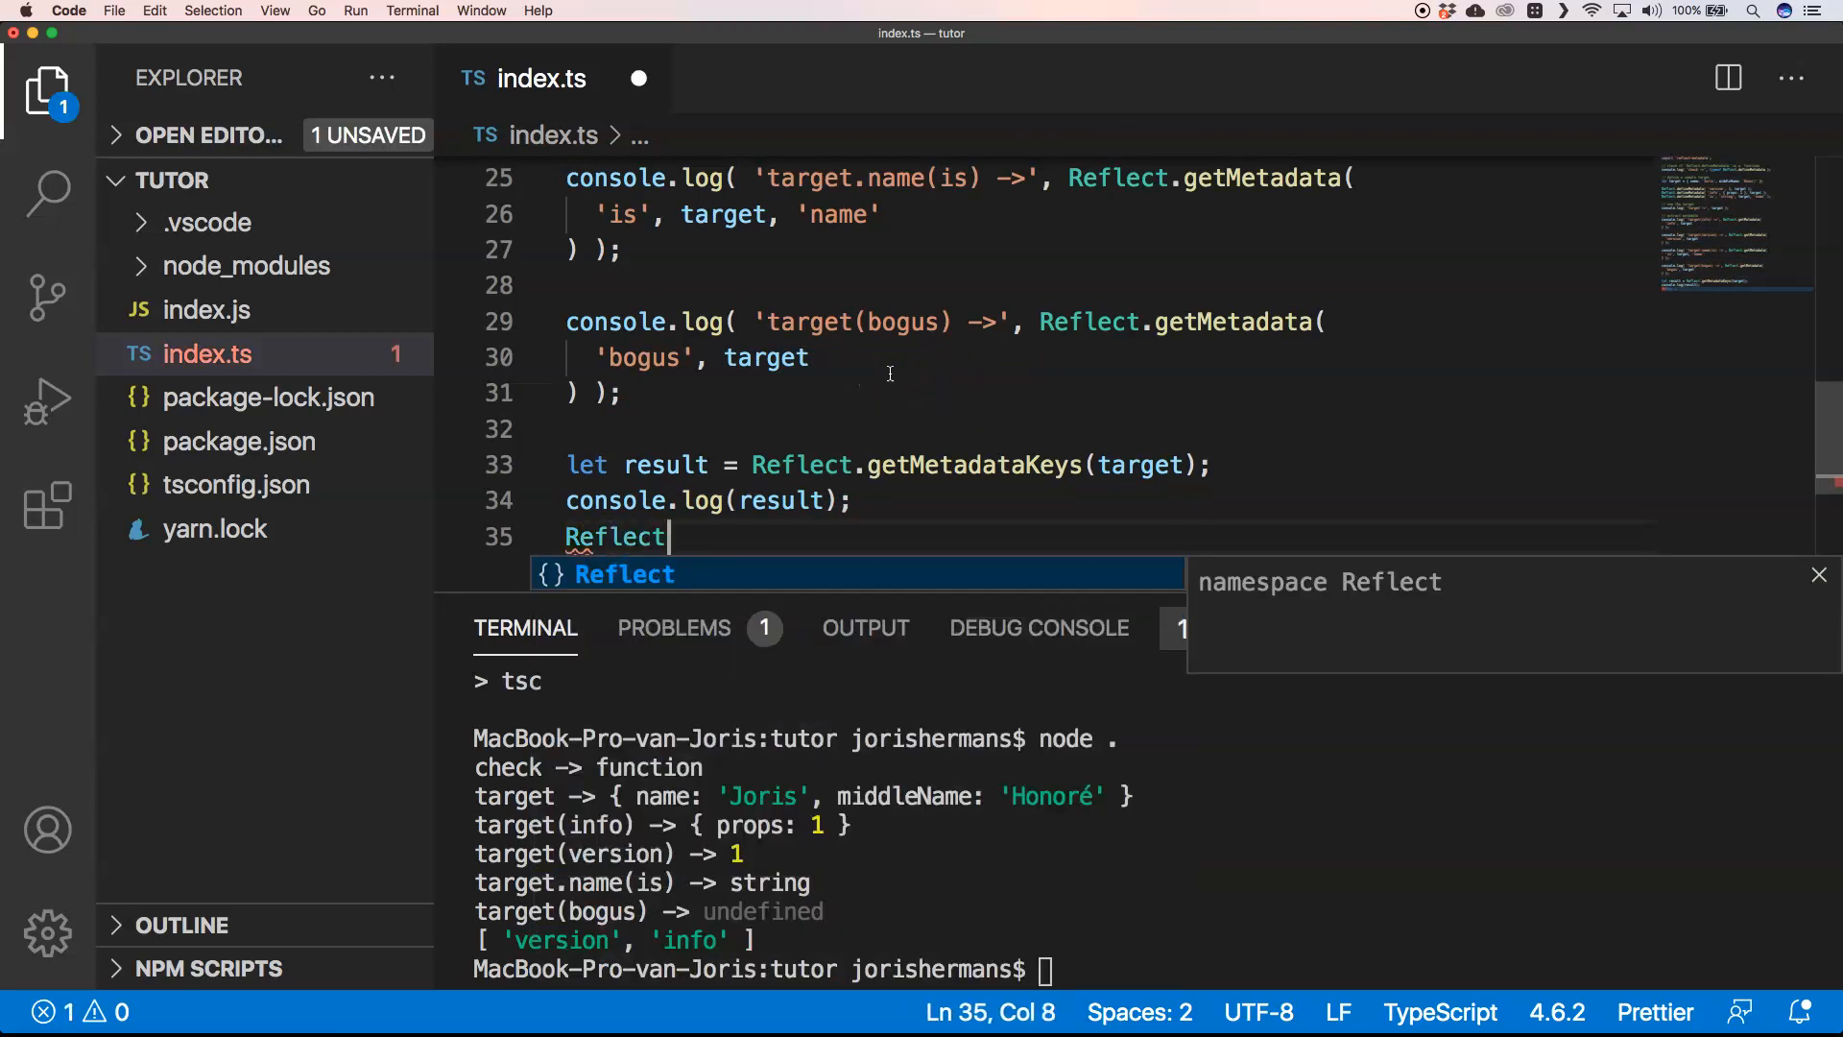
Write Reflect.deleteMetadata('version', target) and re-read the remaining metadata keys.
text(.deleteMetadata)
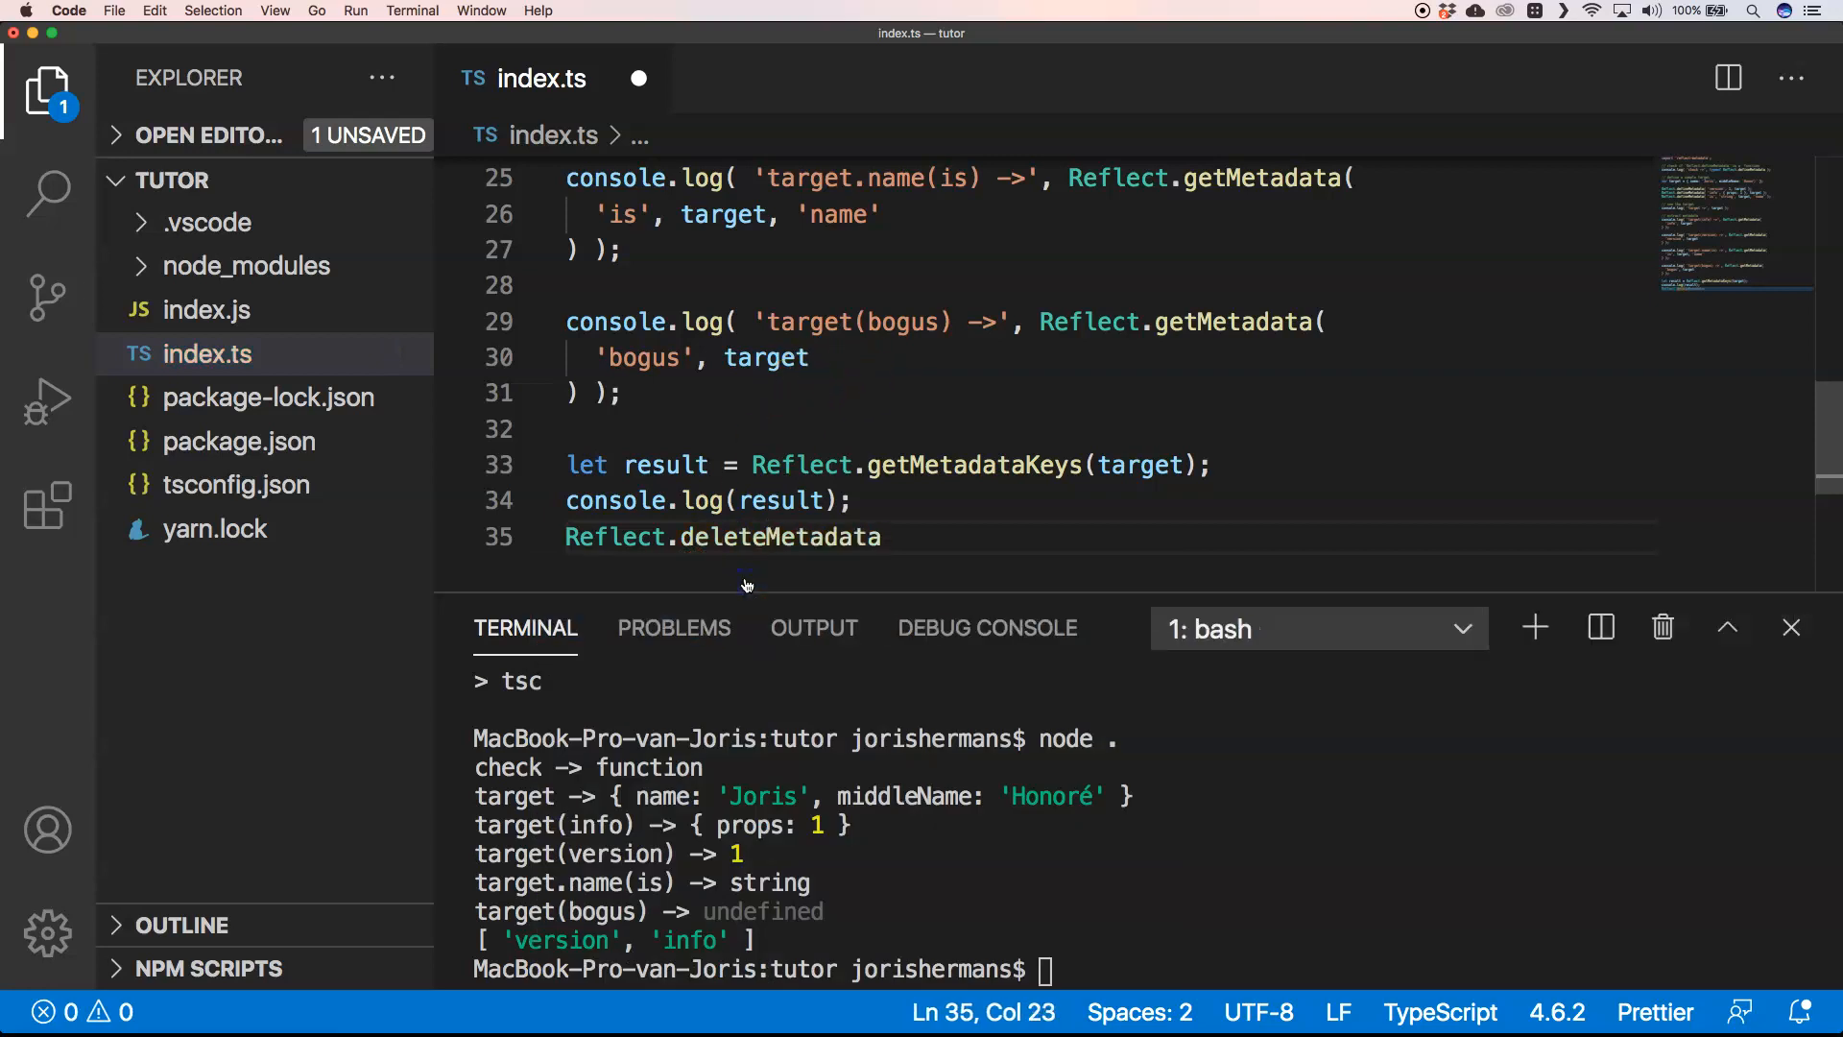
text(('versio)
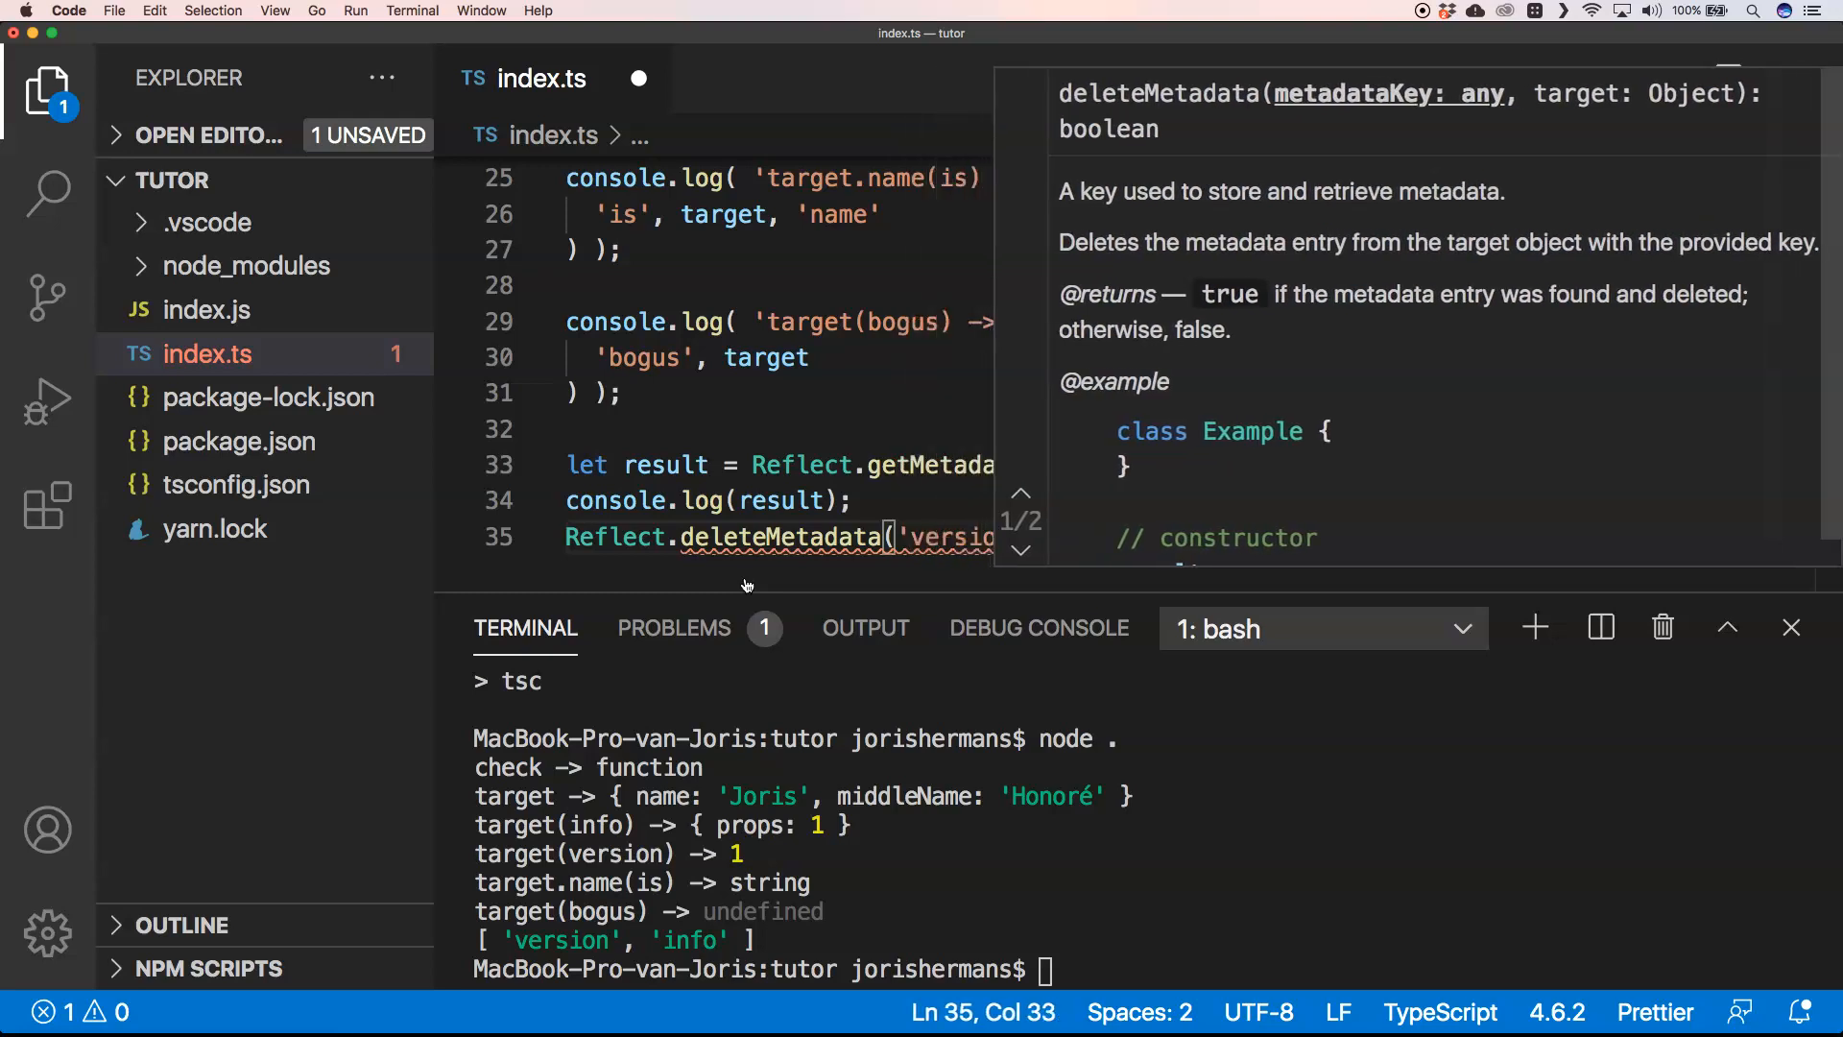
mouse_move(847, 459)
text(, target);)
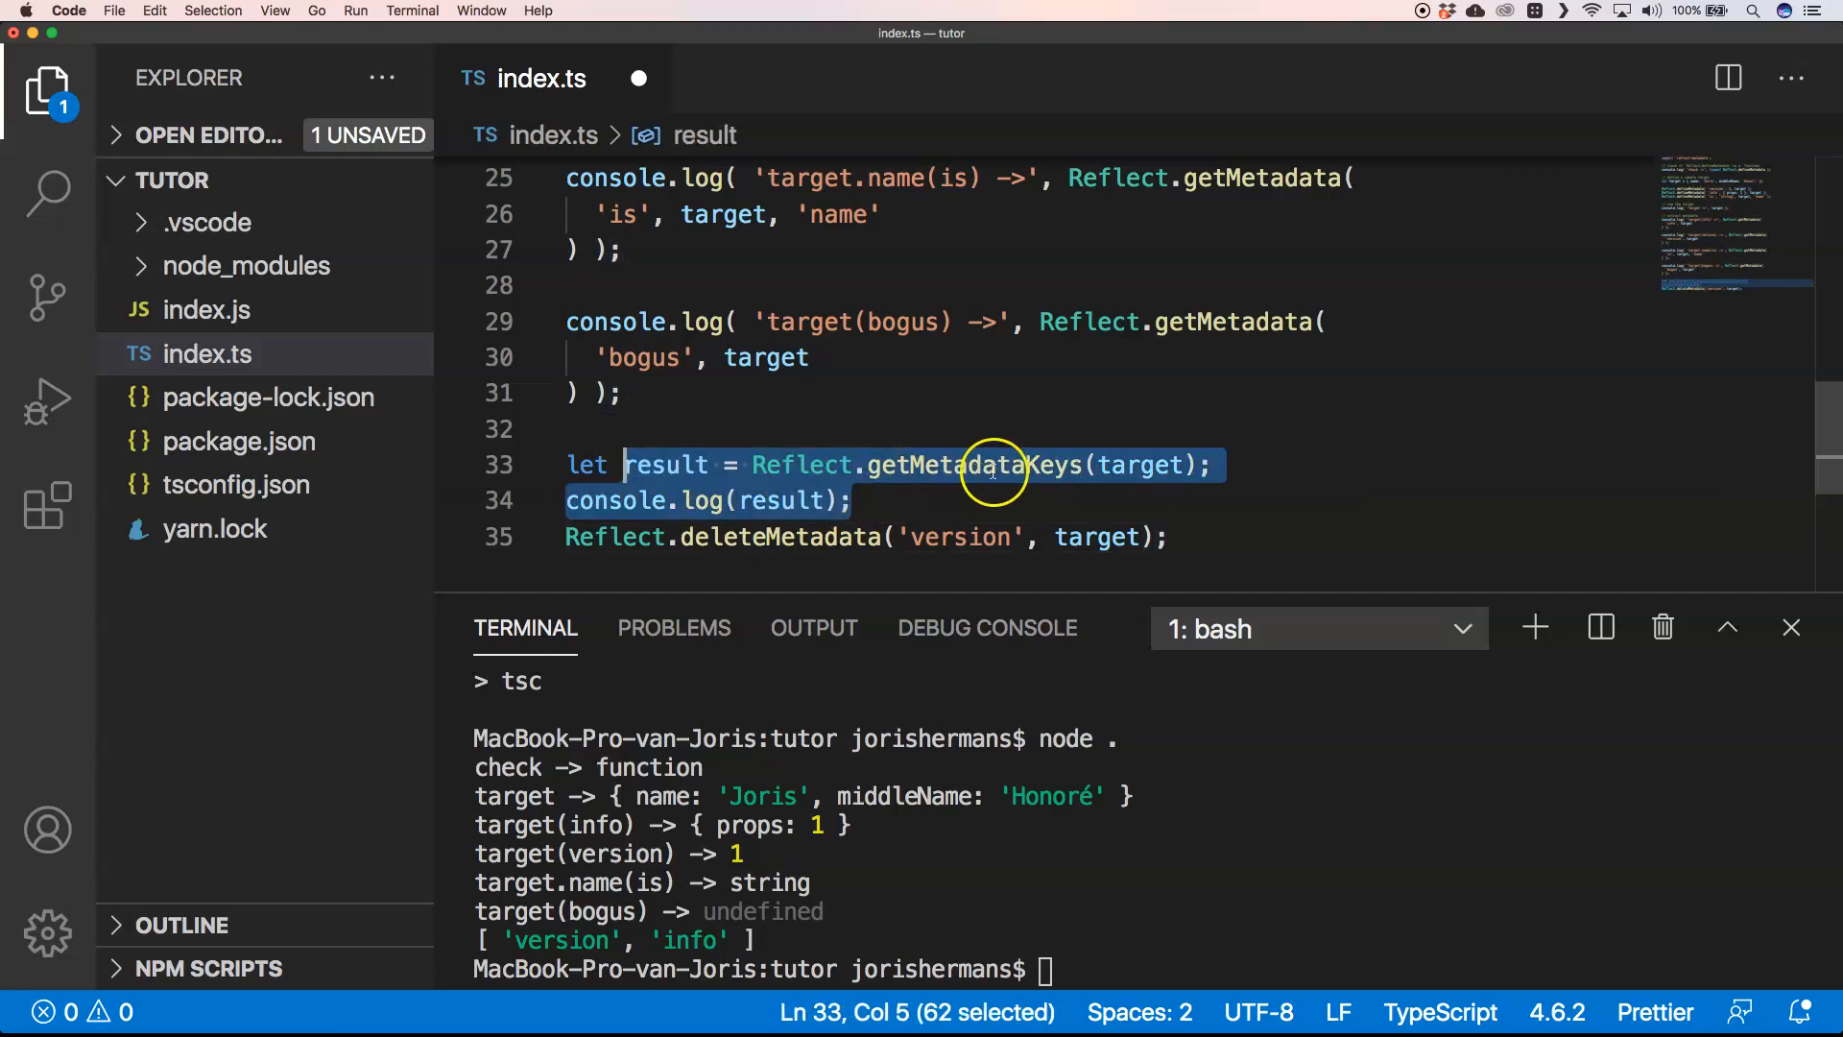
text(result = Reflect.getMetadataKeys(target);)
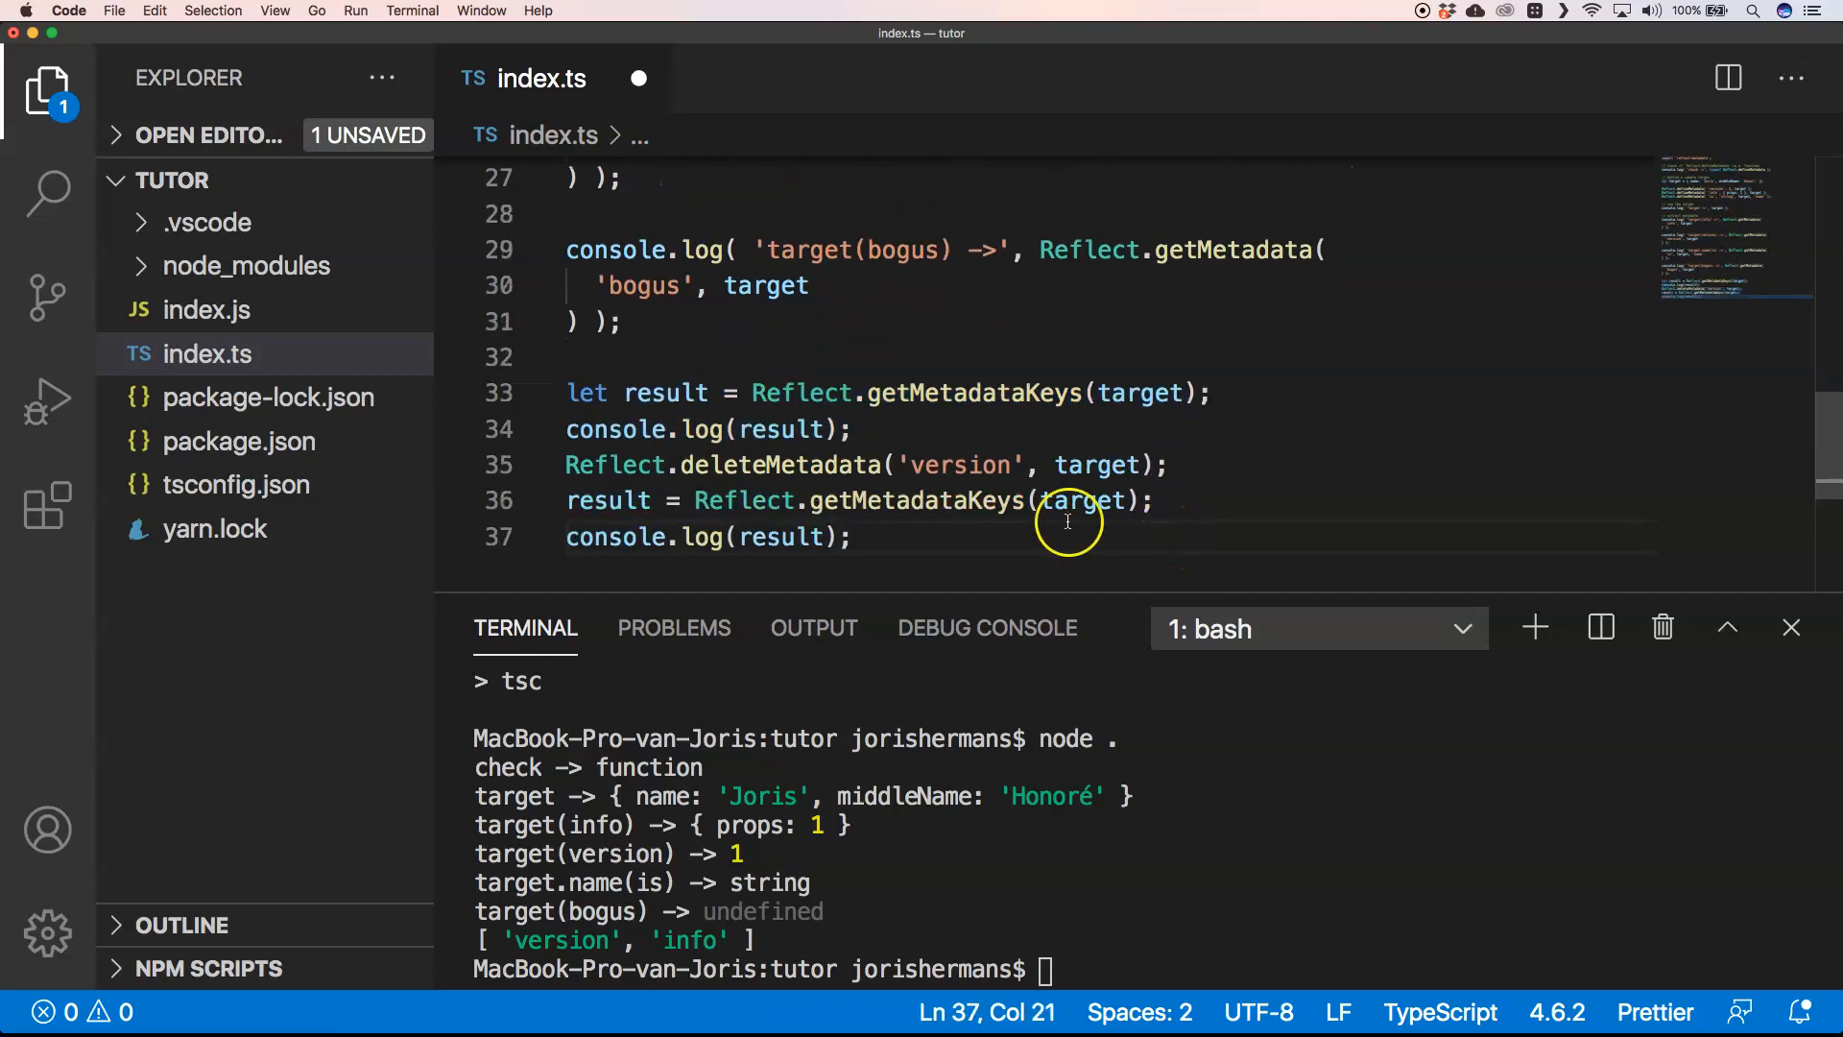
mouse_move(741, 480)
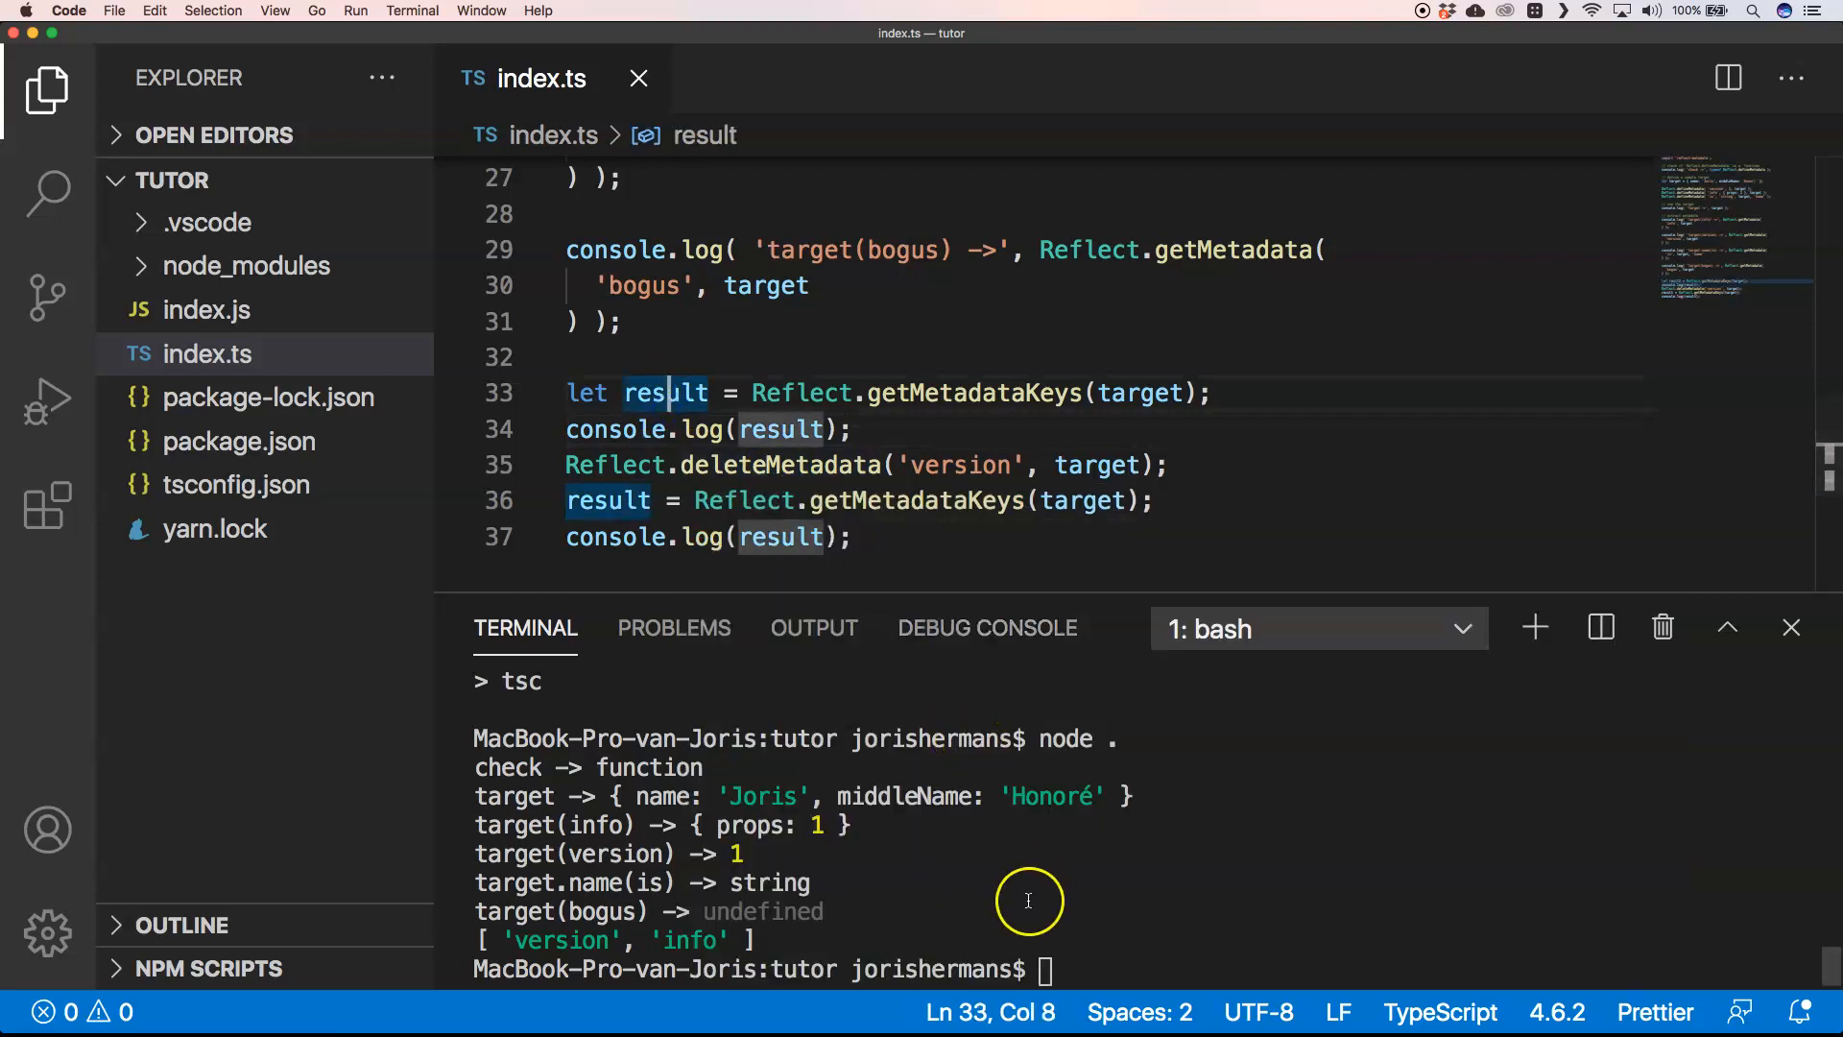
Rerun npm run dev so the terminal output ends with [ 'info' ] after deletion.
text(npm run dev)
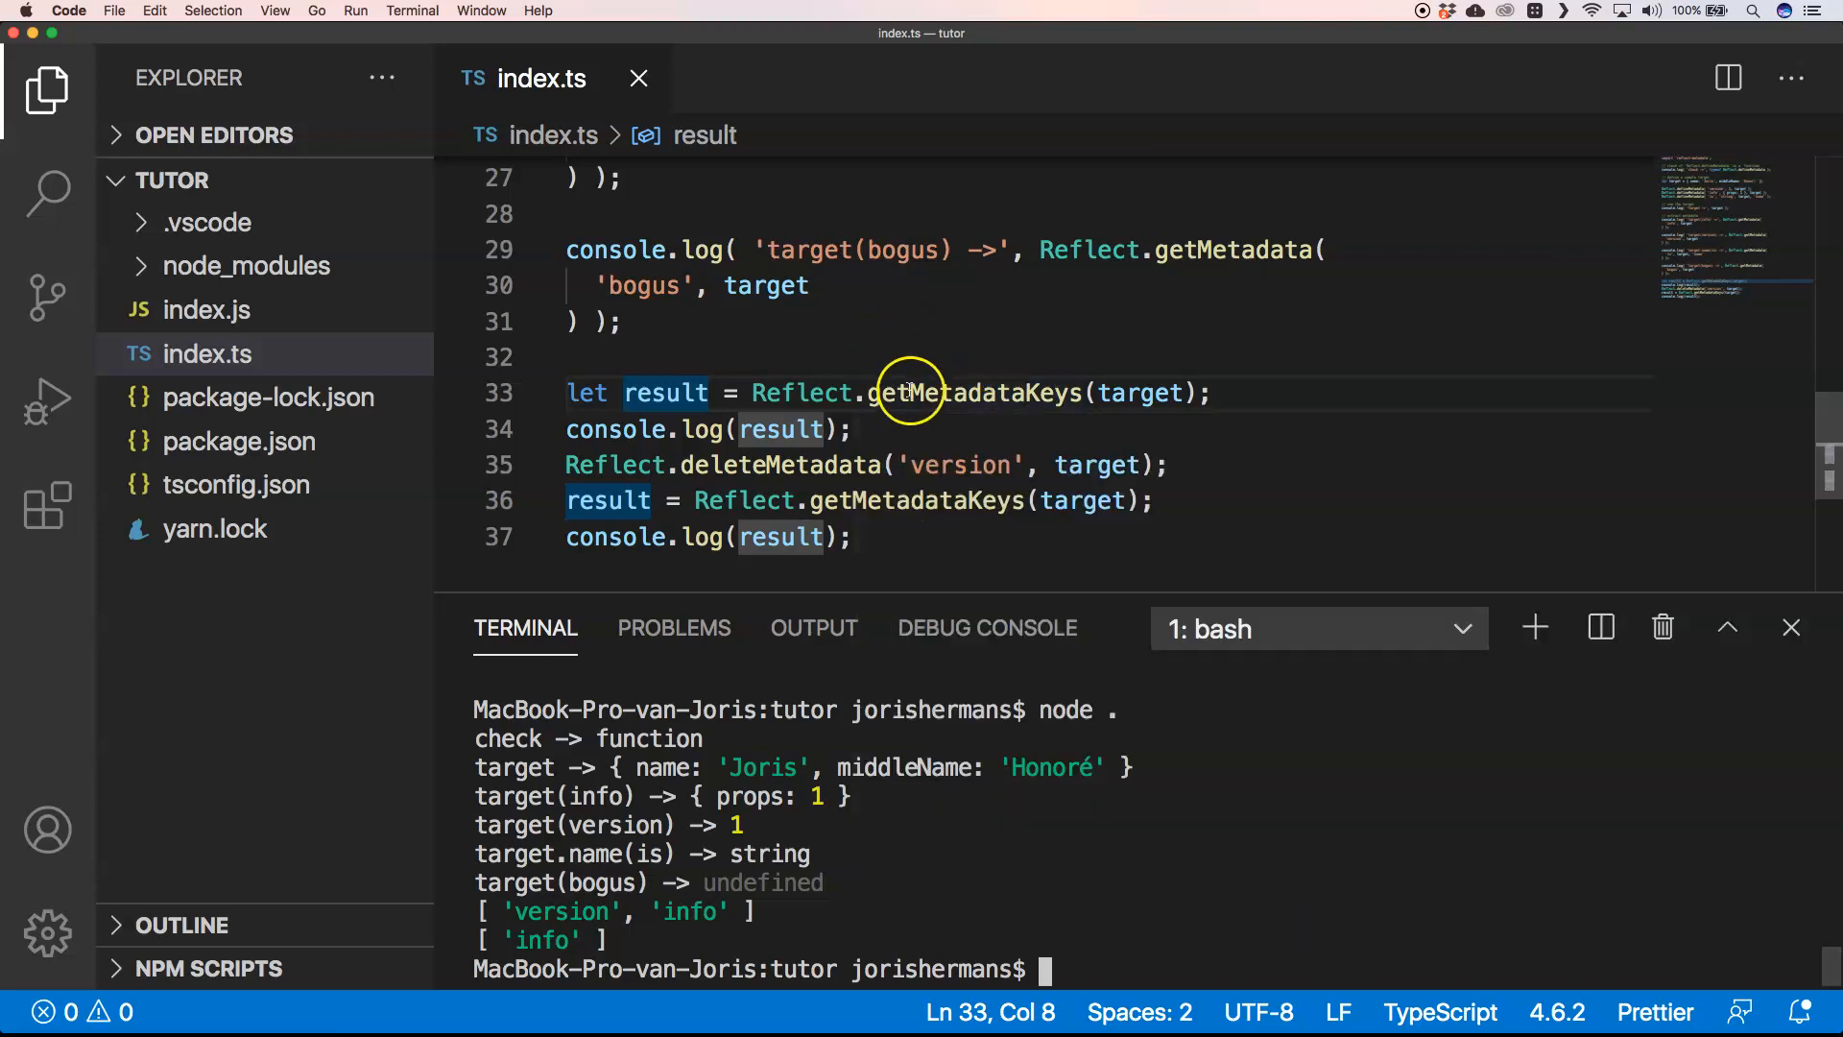
mouse_move(876, 309)
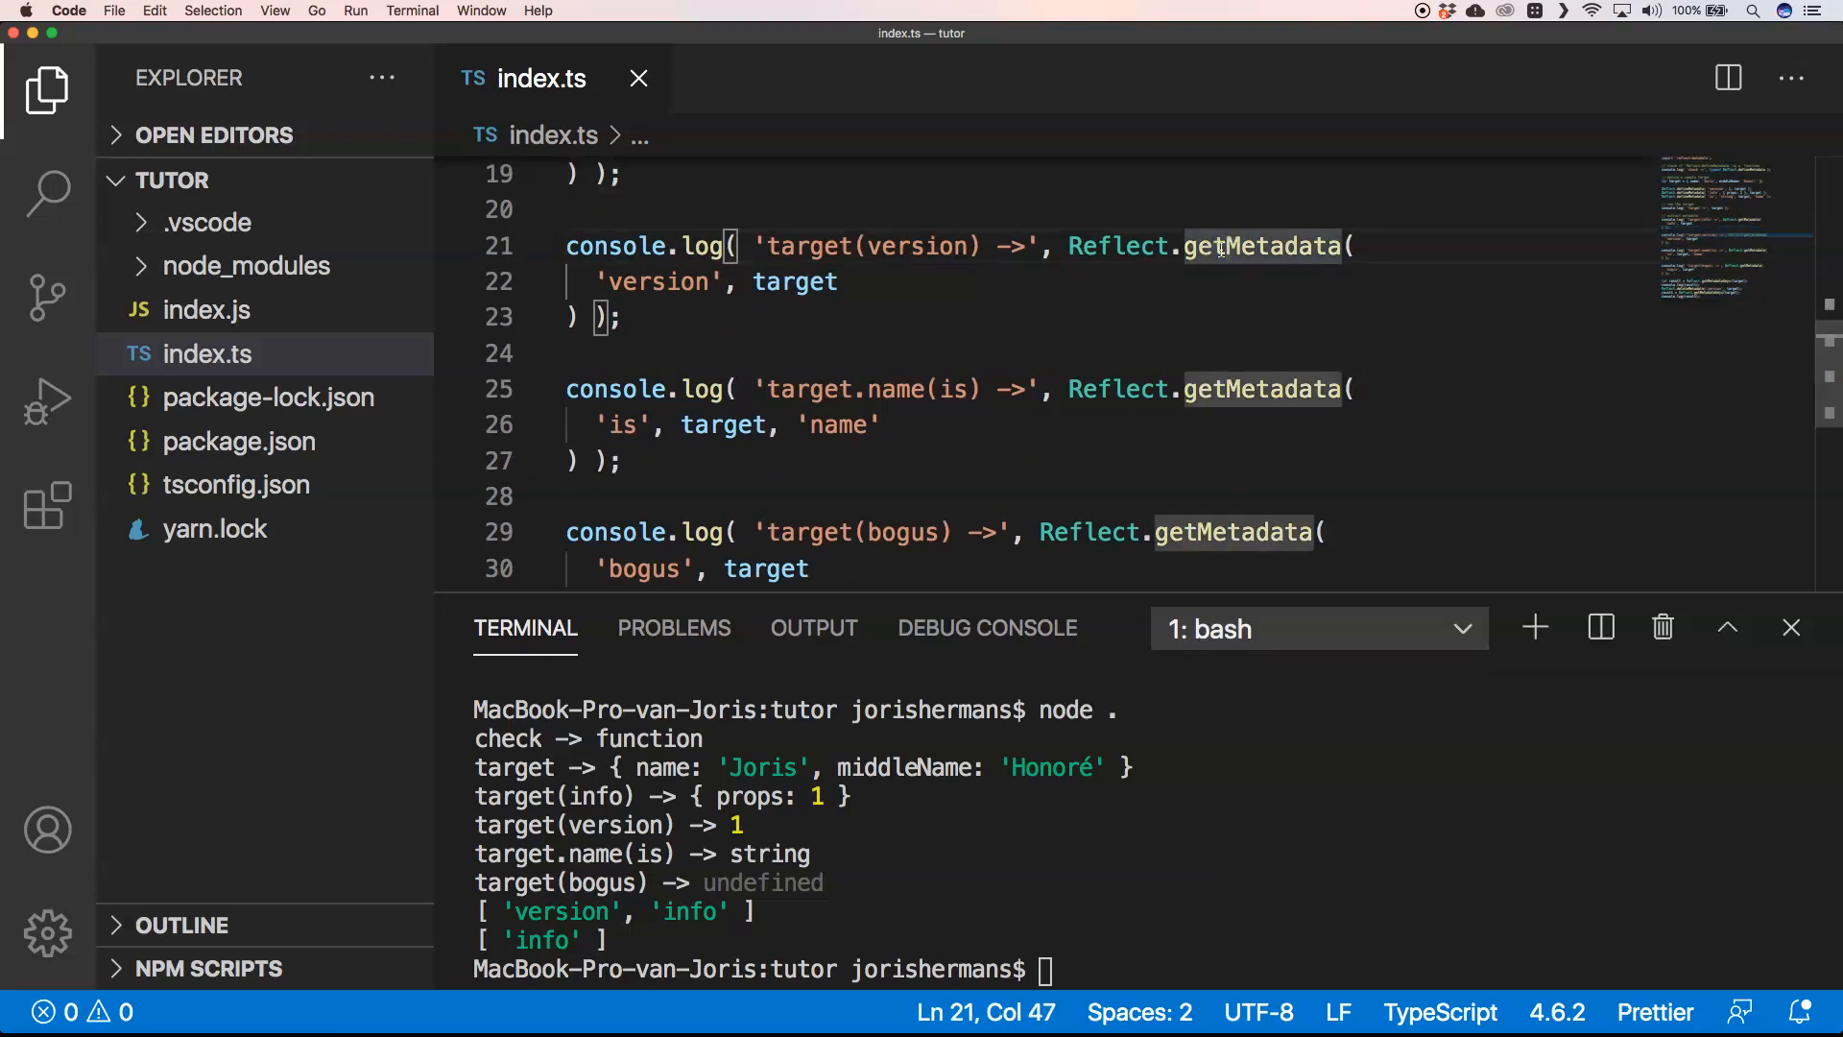
Change the version lookup on line 21 to Reflect.getOwnMetadata and save index.ts.
text(Own)
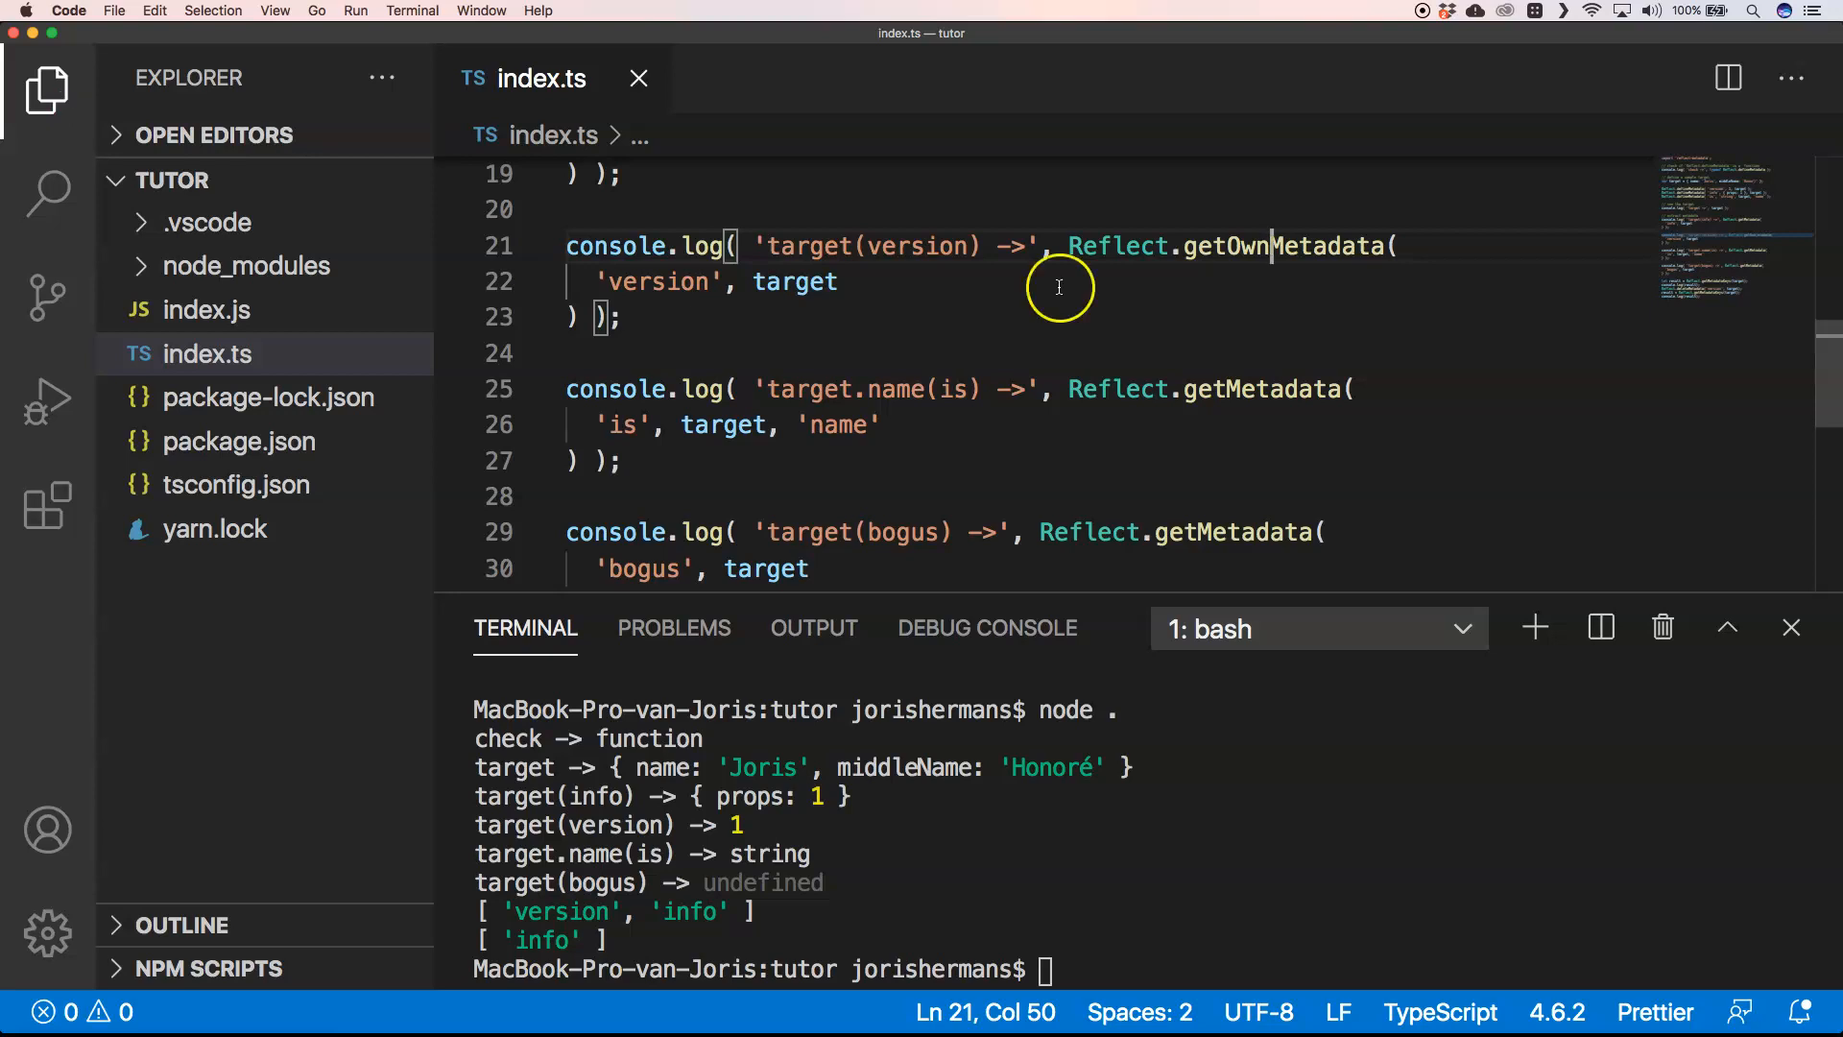
click(576, 353)
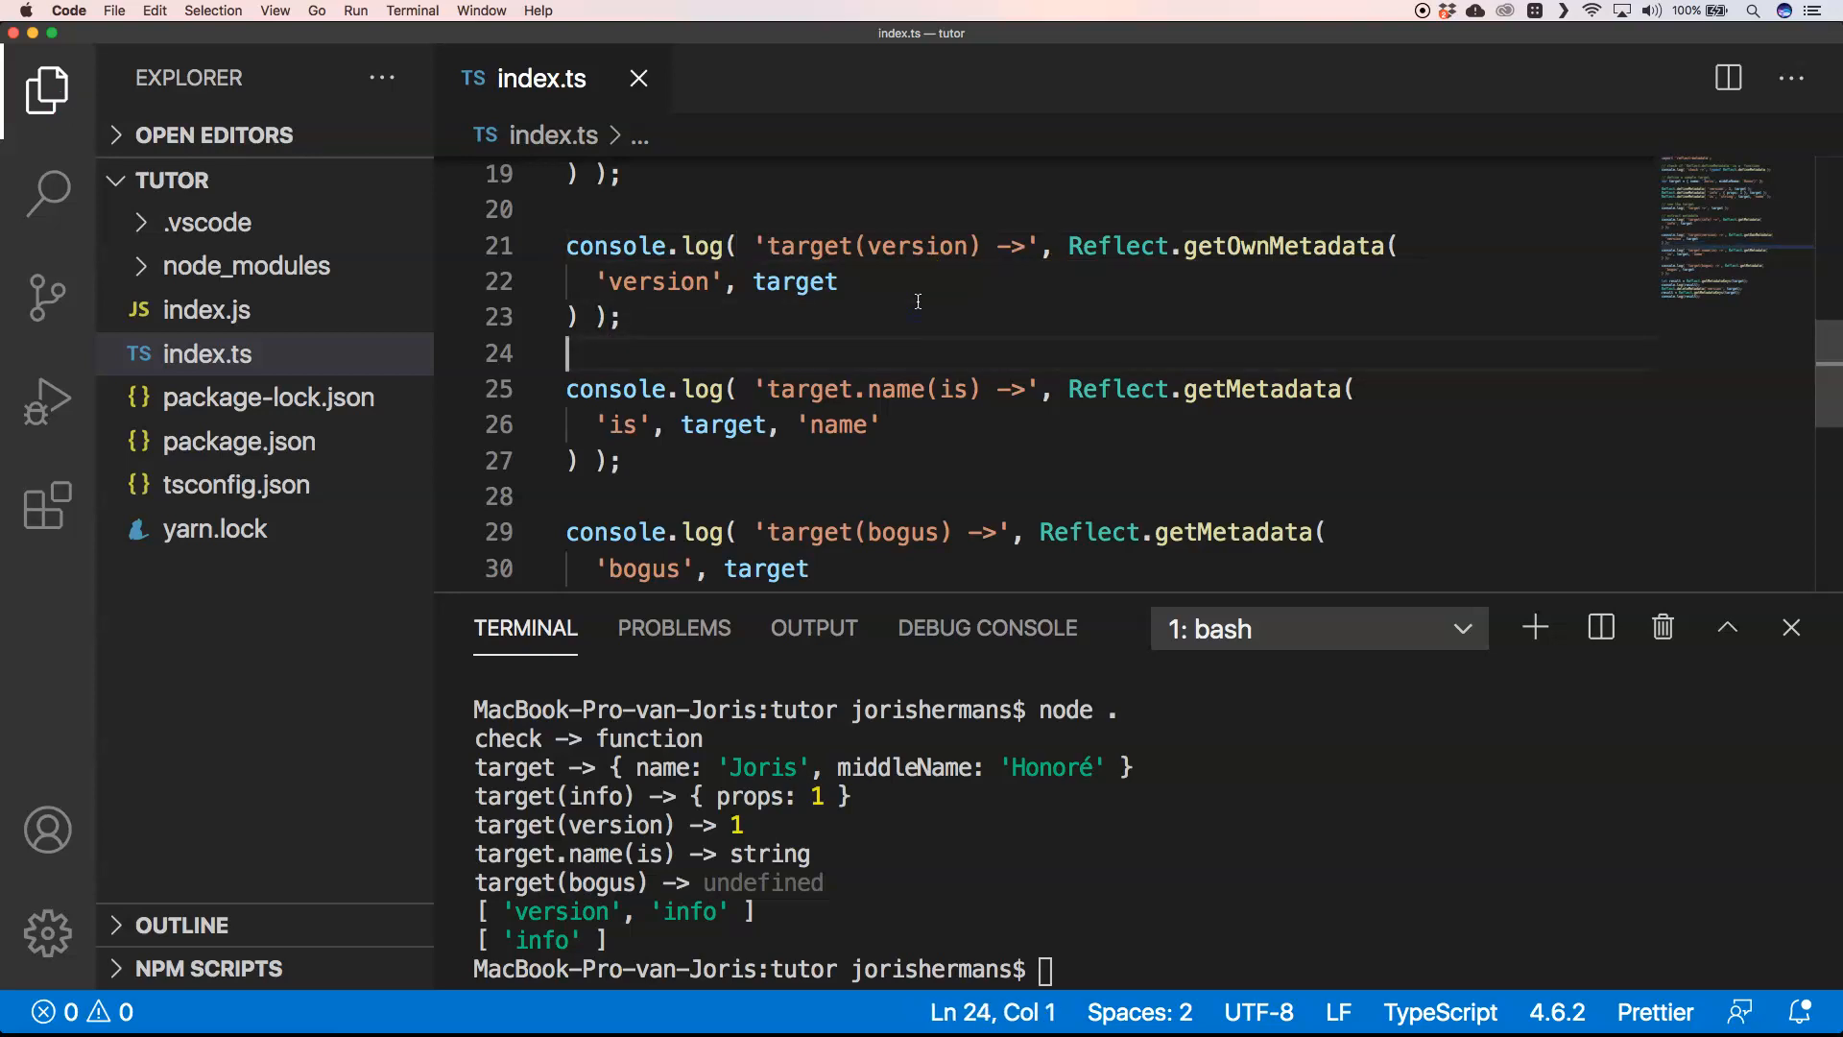
scroll(down, 3)
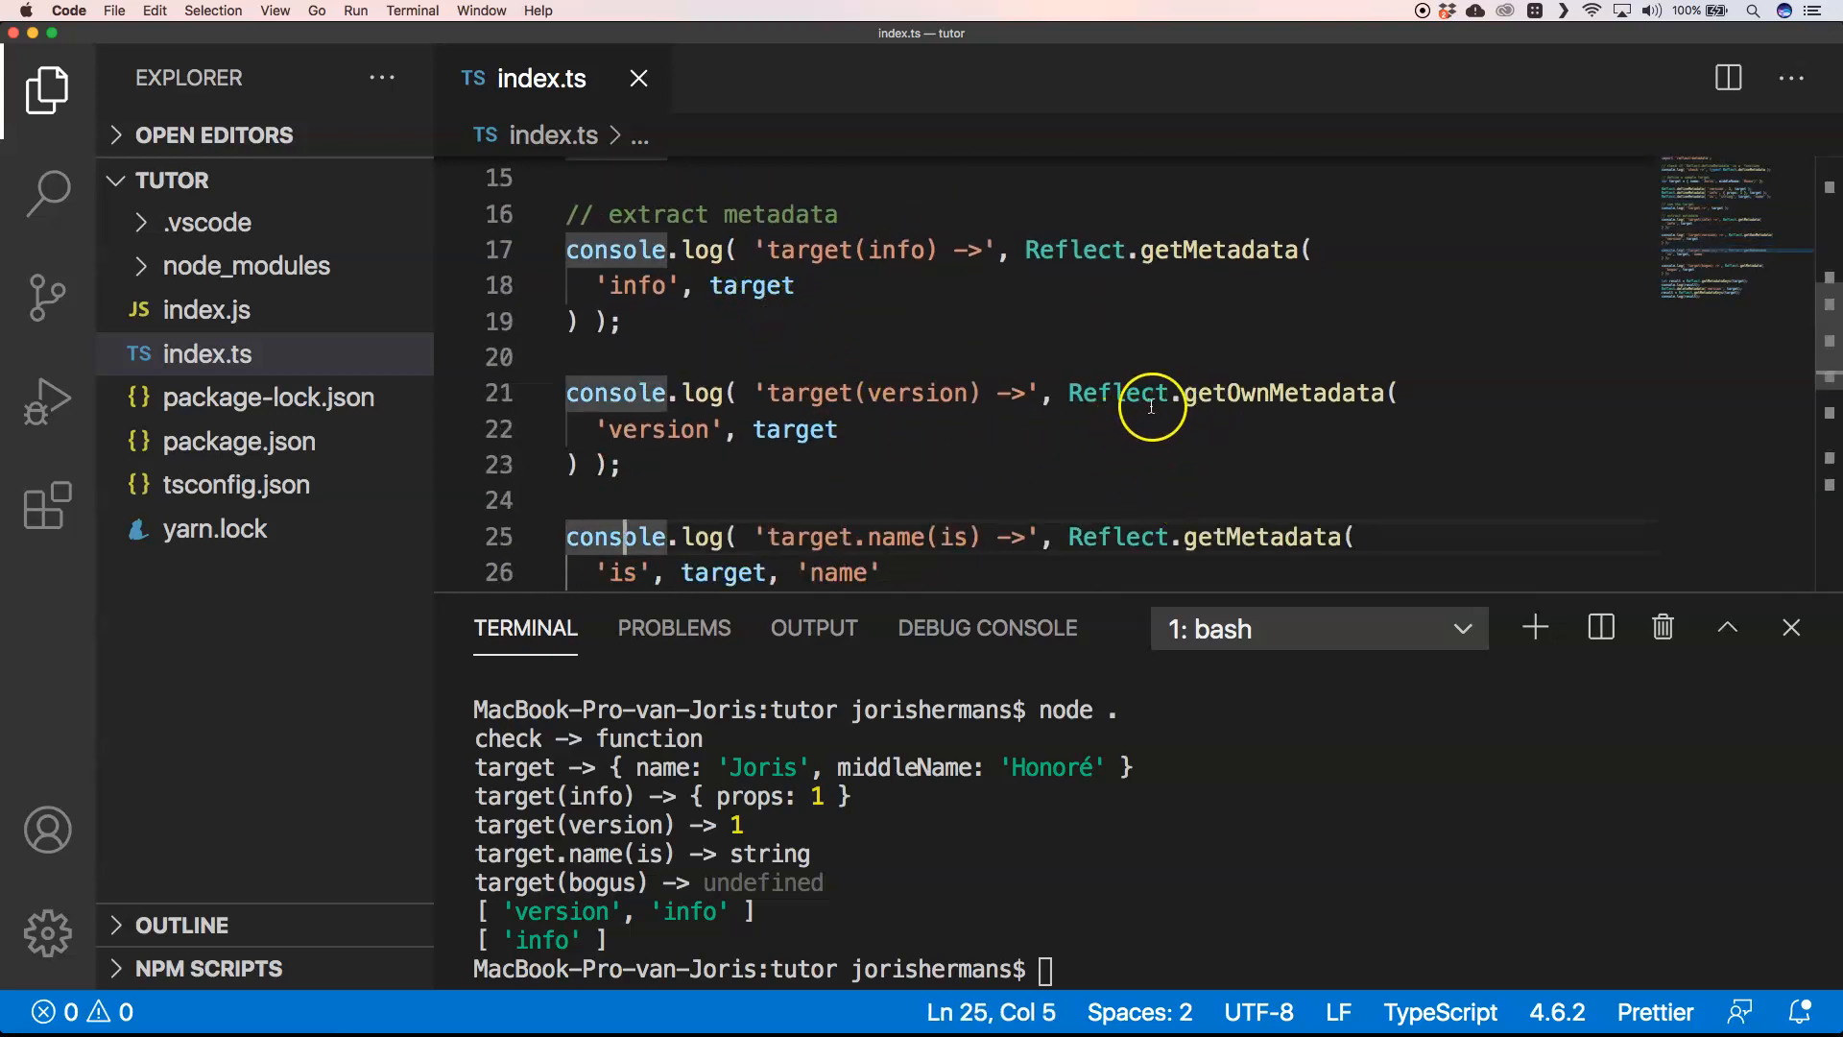
mouse_move(1252, 416)
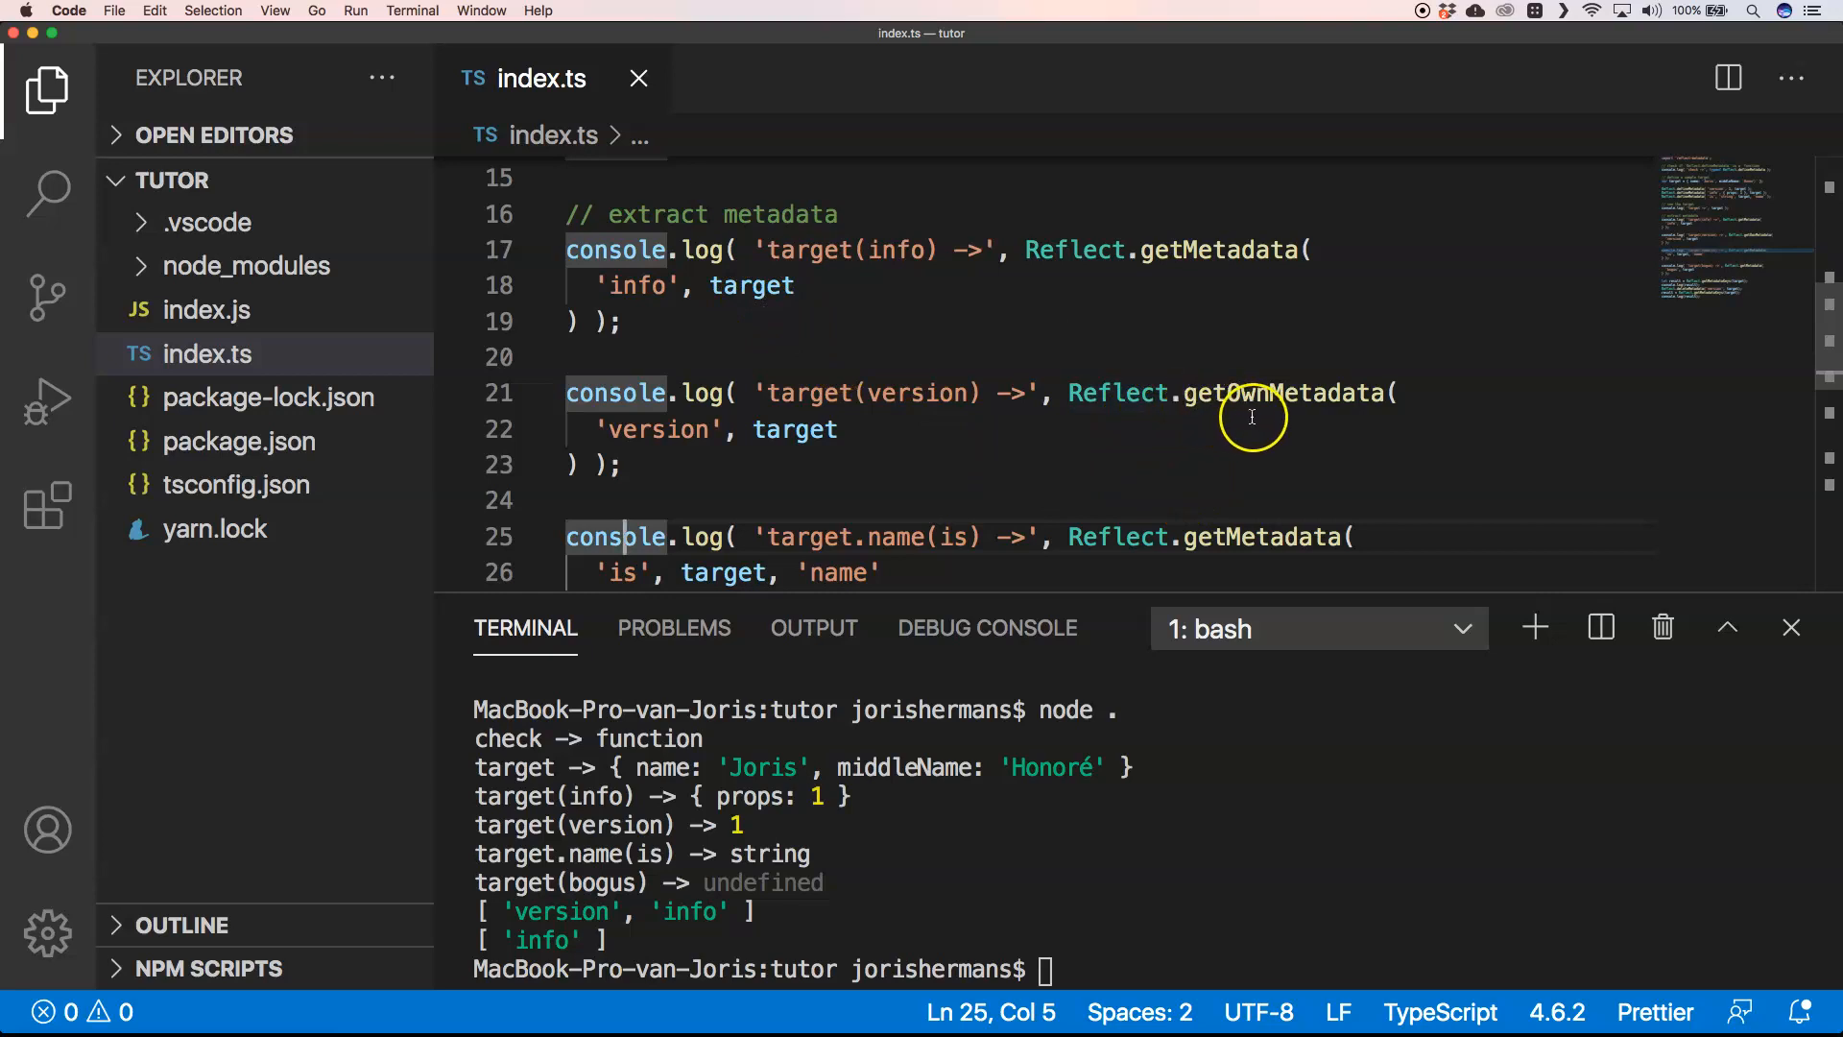